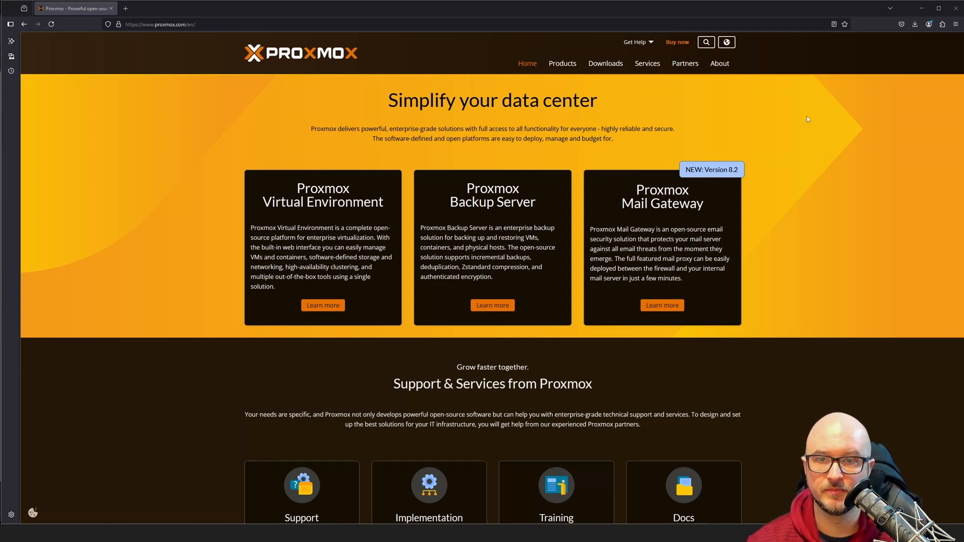
pyautogui.moveTo(886, 274)
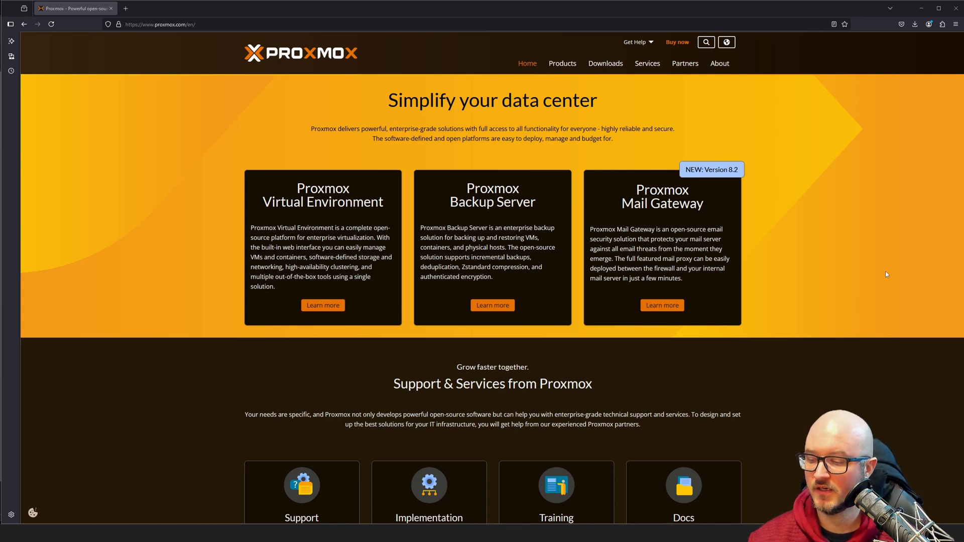
pyautogui.moveTo(870, 289)
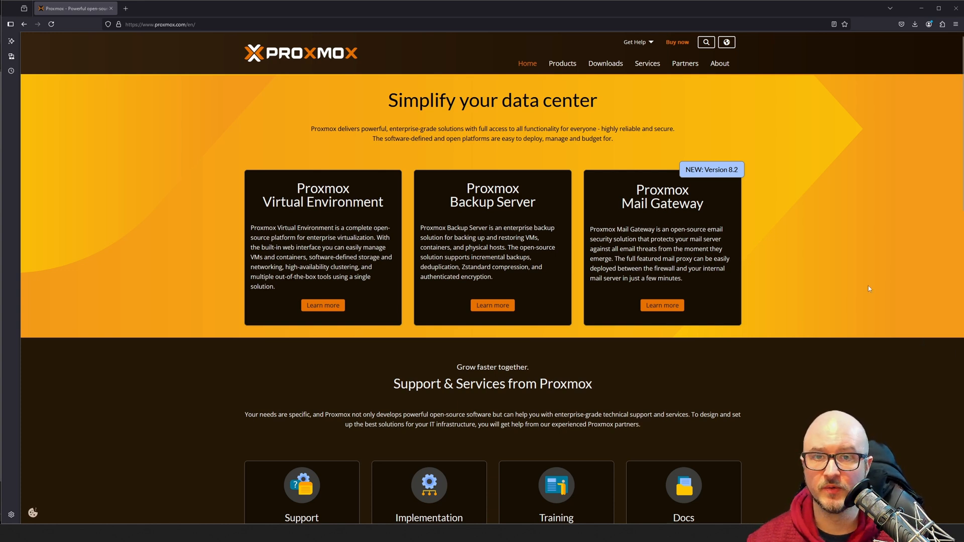
pyautogui.moveTo(827, 180)
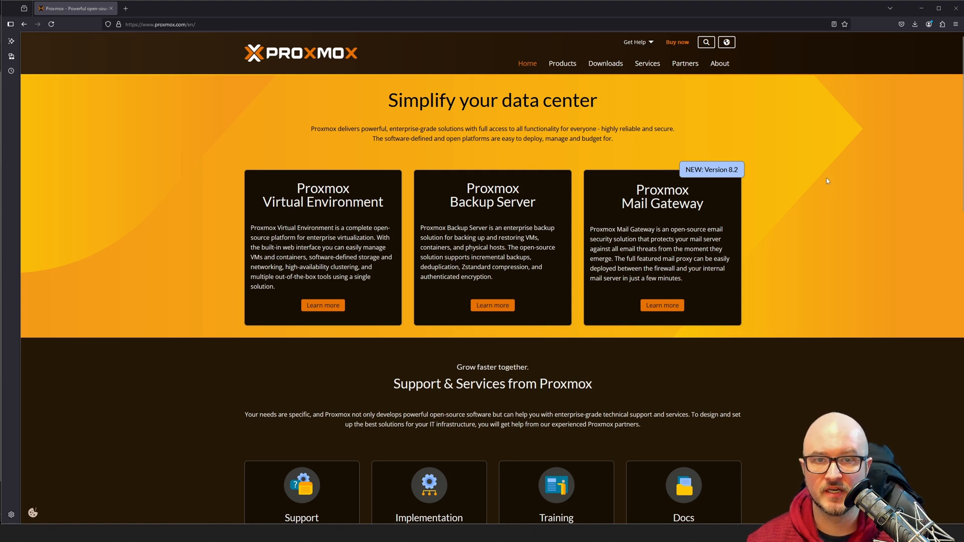
pyautogui.moveTo(842, 180)
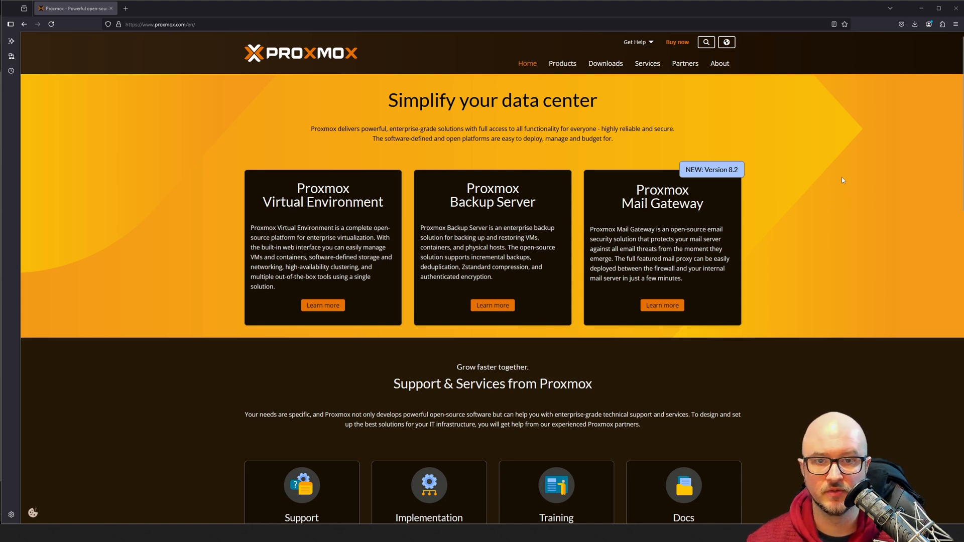
pyautogui.moveTo(797, 183)
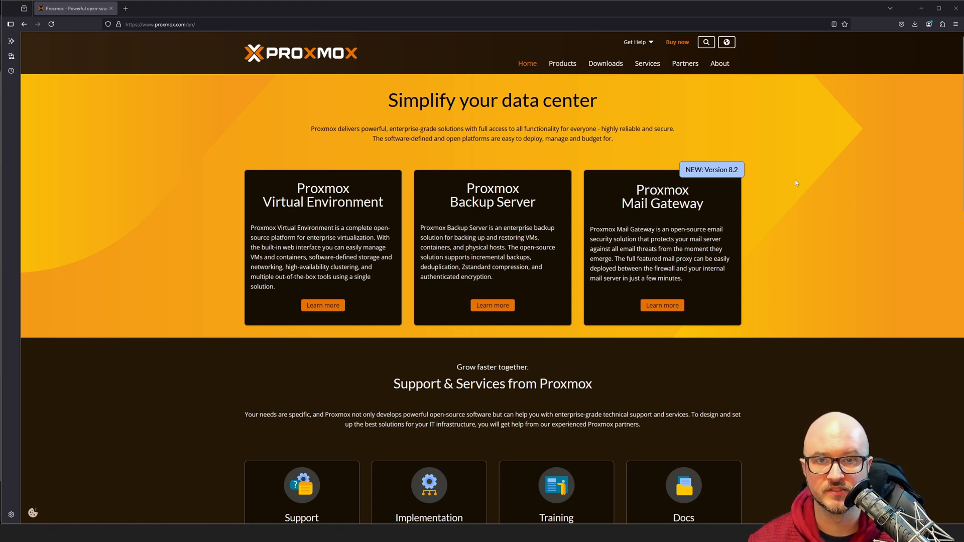
pyautogui.moveTo(682, 145)
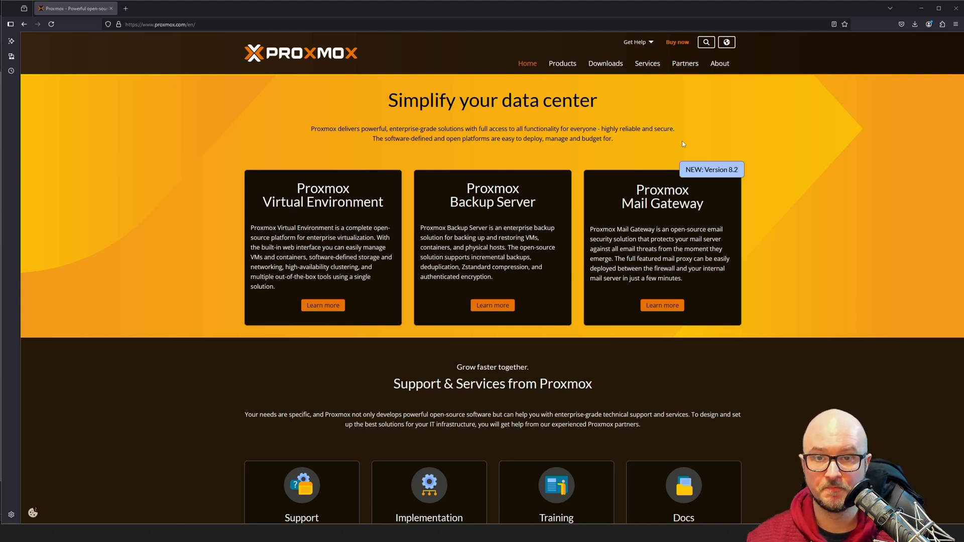
pyautogui.moveTo(772, 243)
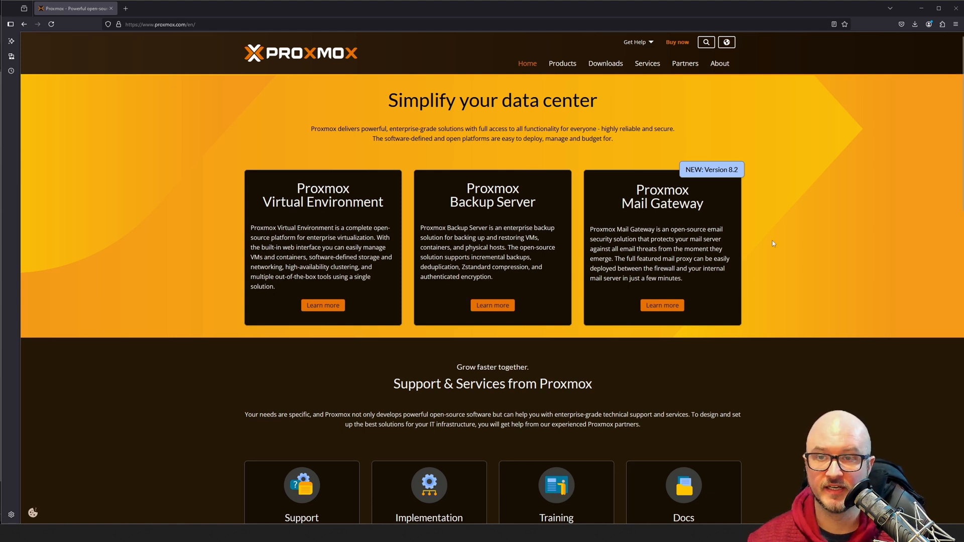
pyautogui.moveTo(427, 137)
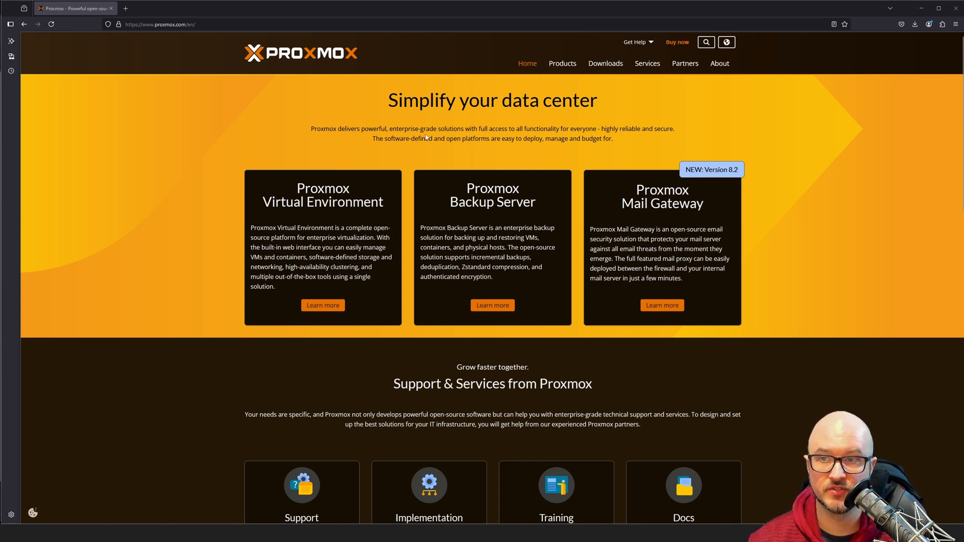
pyautogui.moveTo(605, 63)
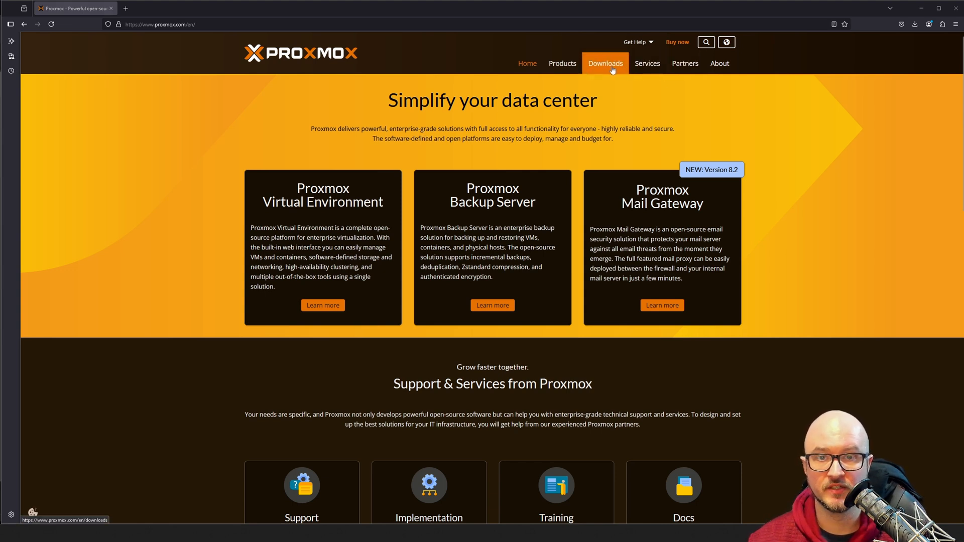
# Step: Download the Proxmox VE 8.3 ISO installer from the Proxmox Downloads page
pyautogui.click(605, 63)
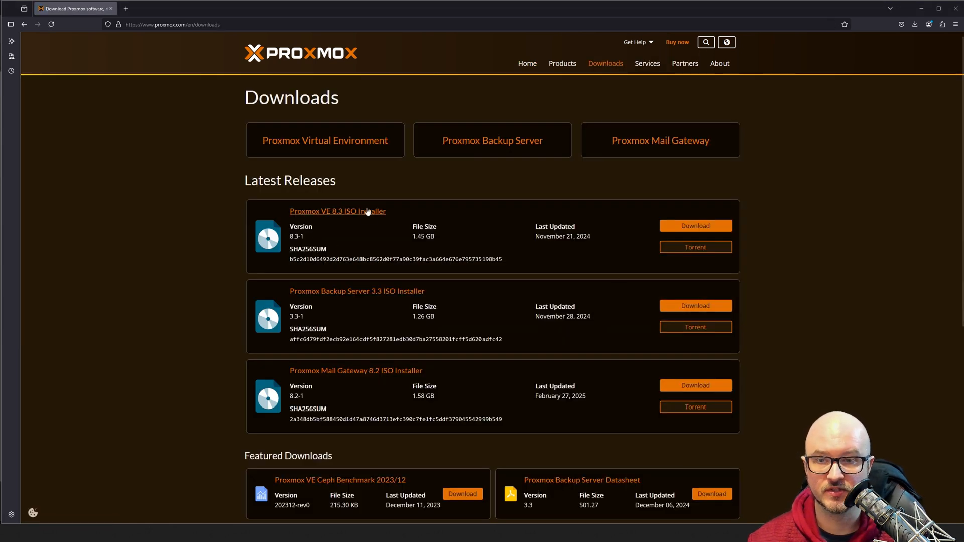
pyautogui.moveTo(341, 224)
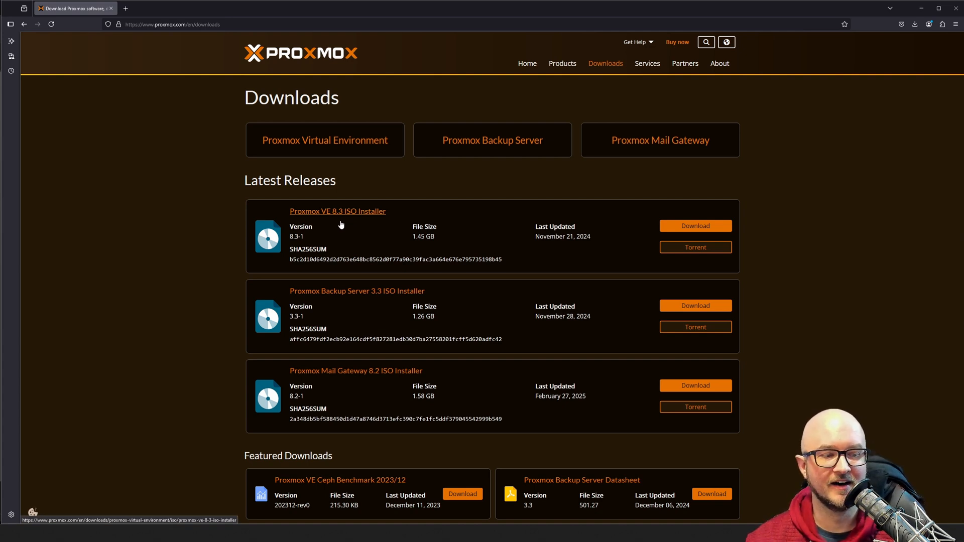
pyautogui.moveTo(509, 232)
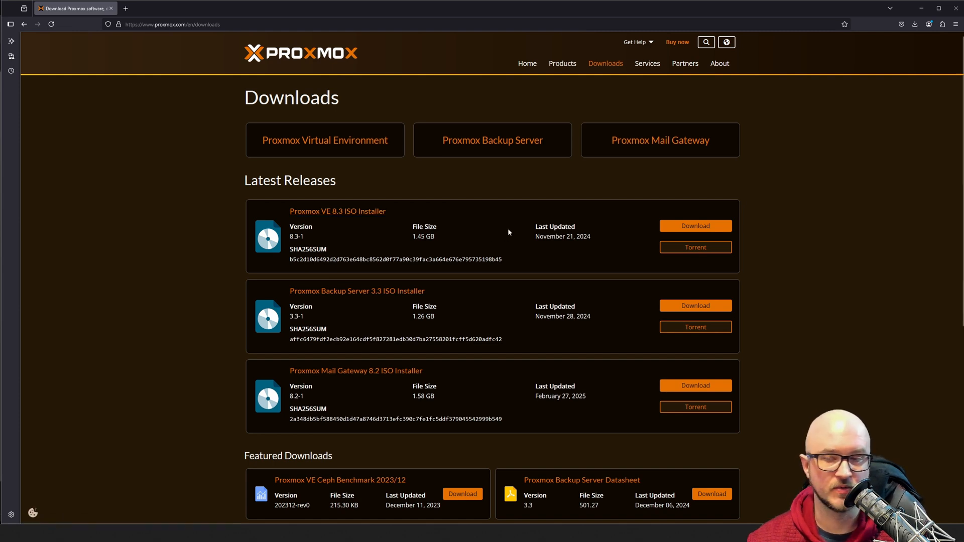
pyautogui.moveTo(478, 241)
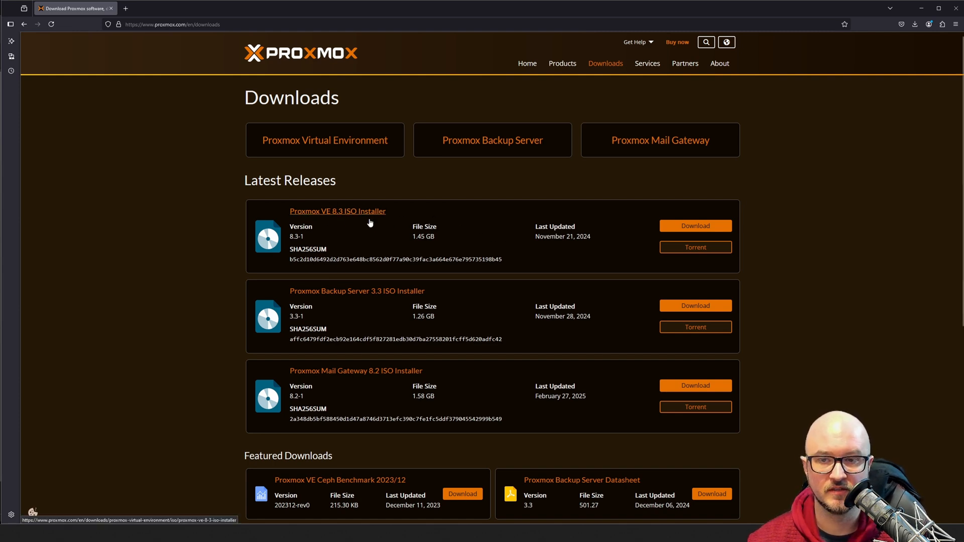
pyautogui.click(696, 225)
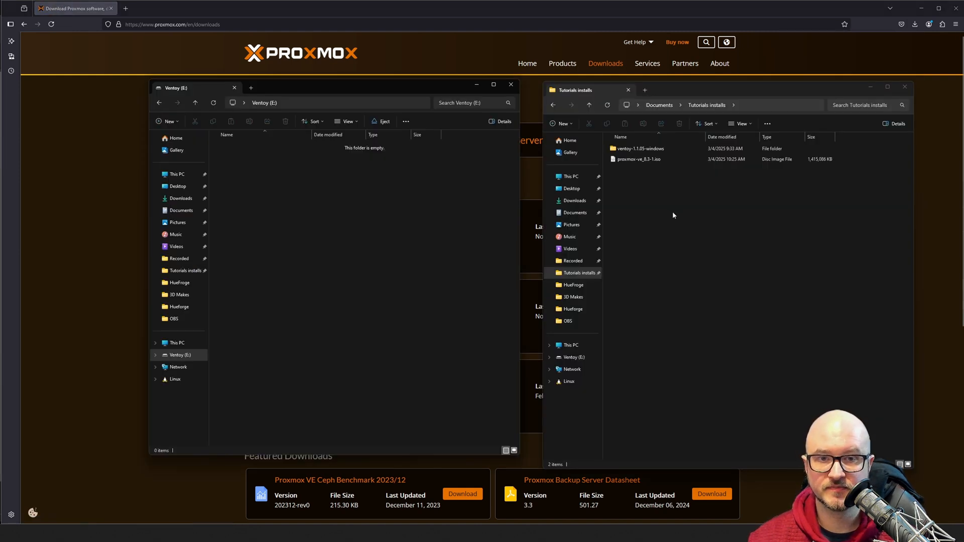
pyautogui.moveTo(676, 191)
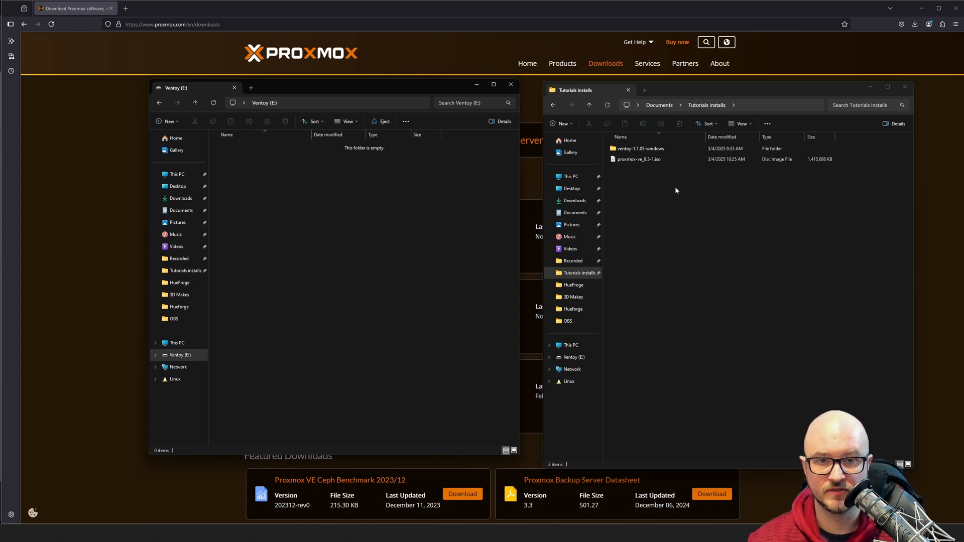
# Step: Select proxmox-ve_8.3-1.iso in Tutorials installs and copy it onto Ventoy (E:)
pyautogui.click(638, 159)
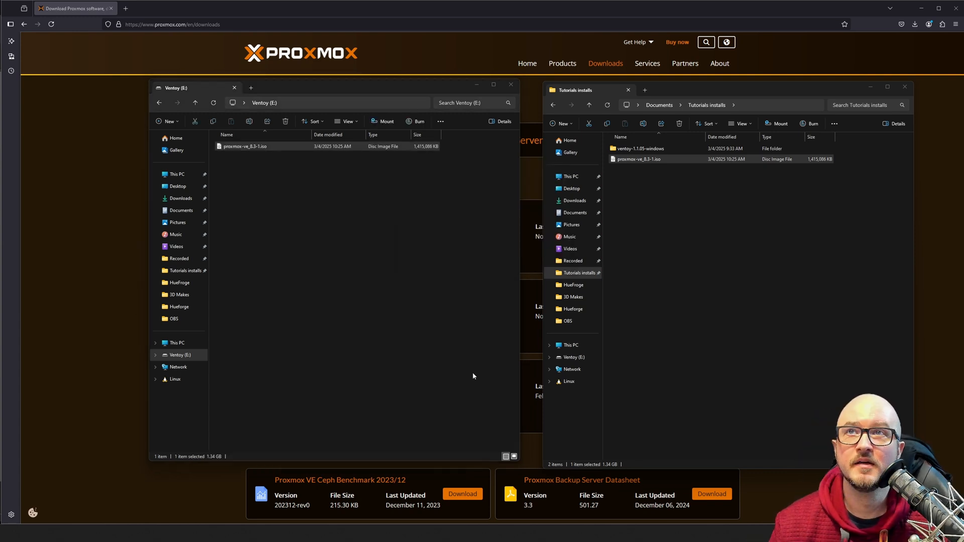
pyautogui.moveTo(292, 205)
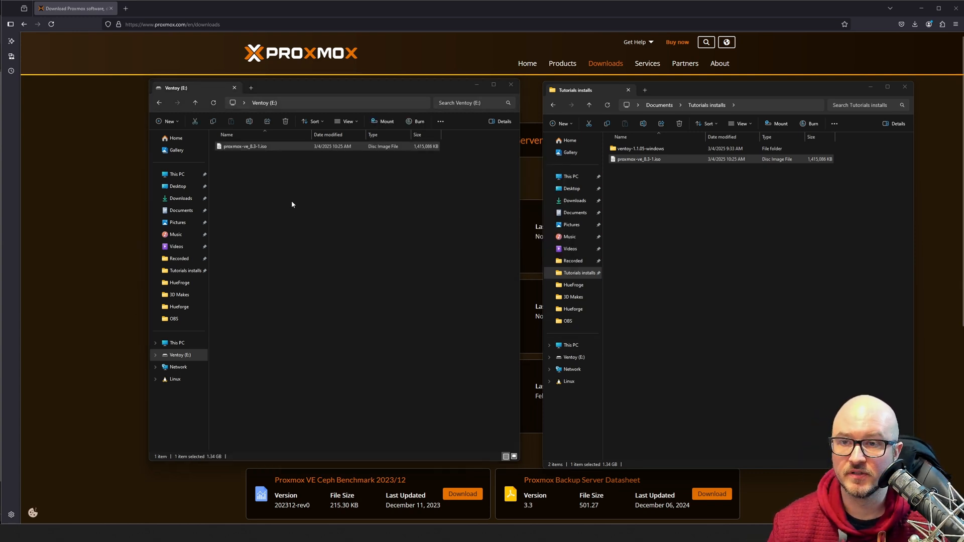
pyautogui.moveTo(305, 239)
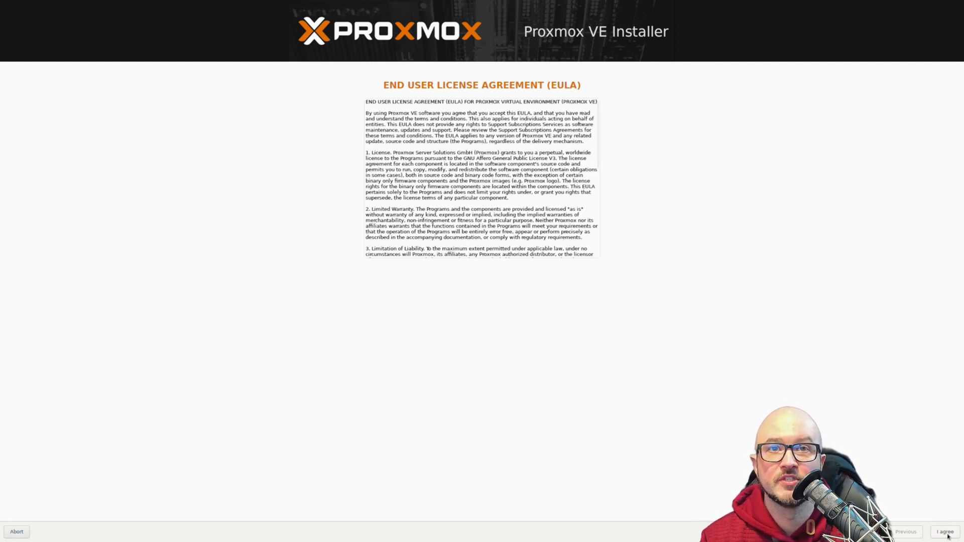
# Step: Accept the licence and choose /dev/sda (953.87GiB SSD) as the target disk
pyautogui.click(945, 532)
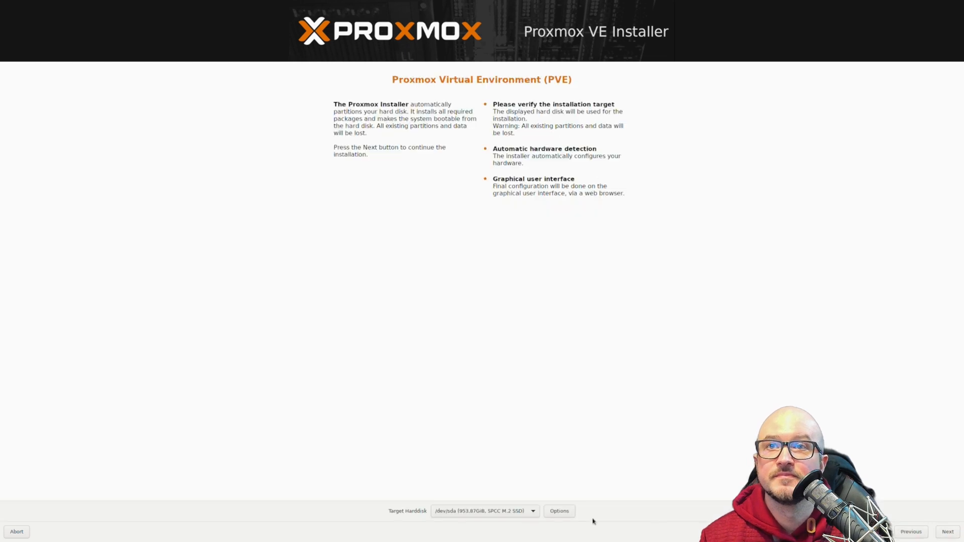
pyautogui.moveTo(539, 454)
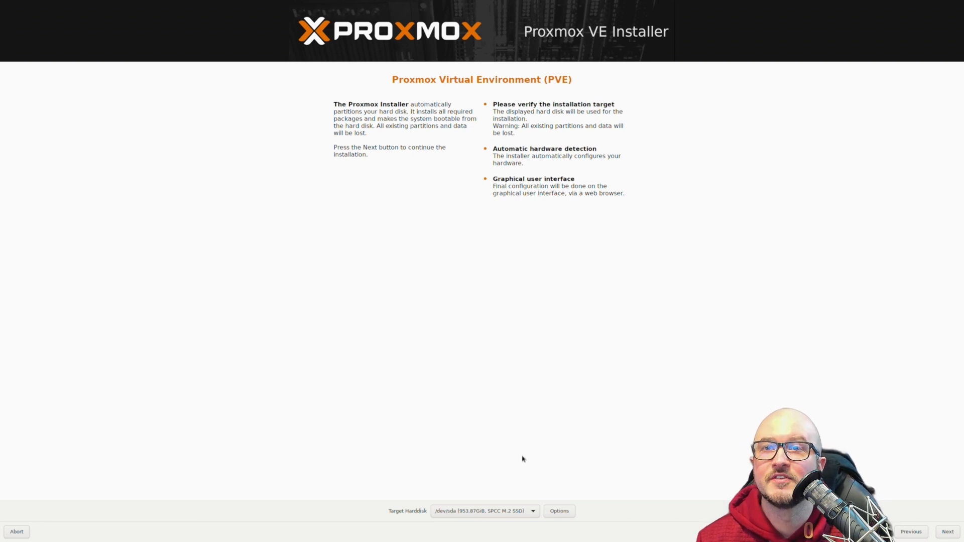
pyautogui.moveTo(514, 519)
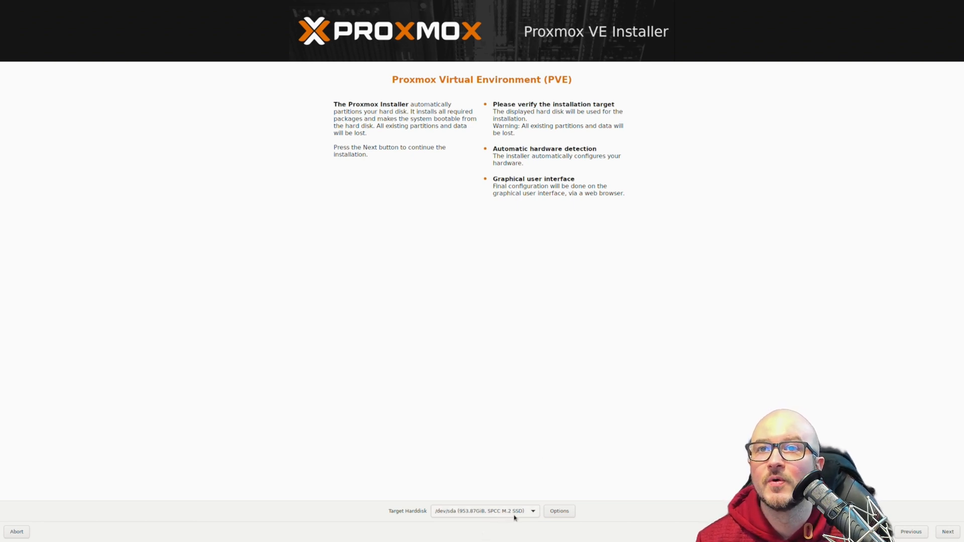
pyautogui.click(531, 511)
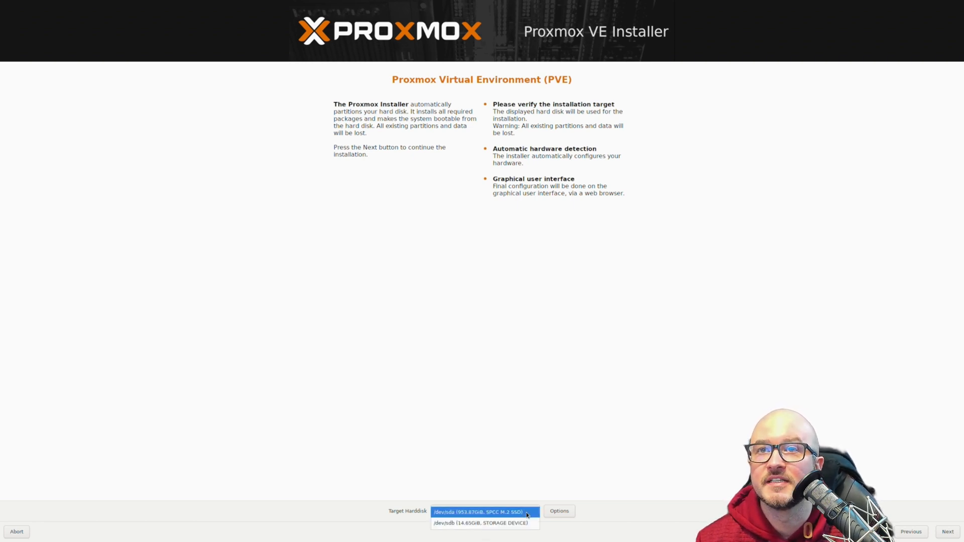
pyautogui.moveTo(485, 523)
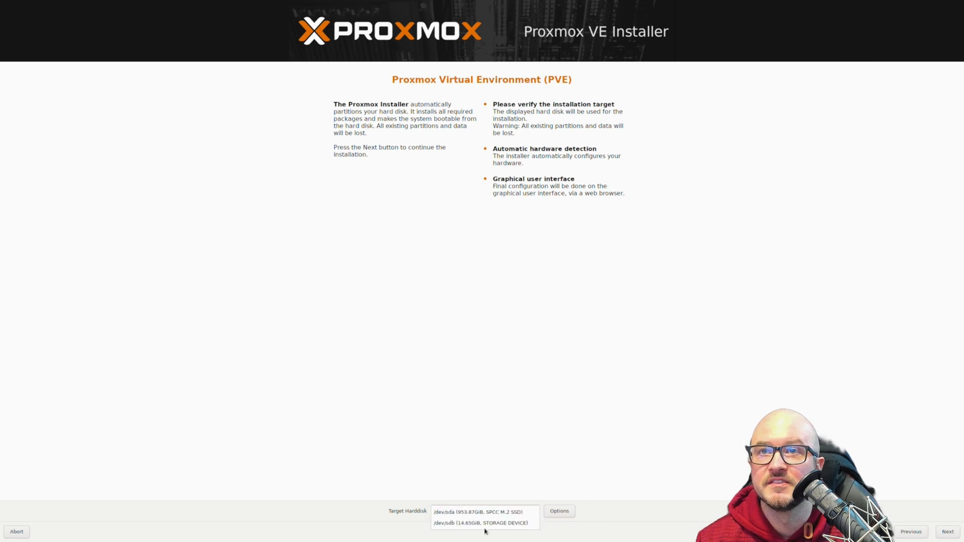
pyautogui.click(479, 512)
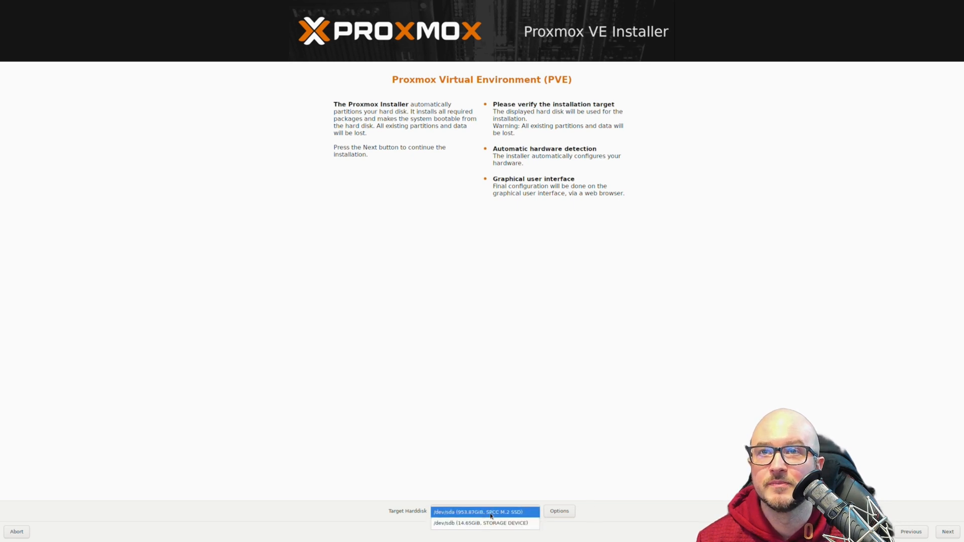
pyautogui.click(482, 512)
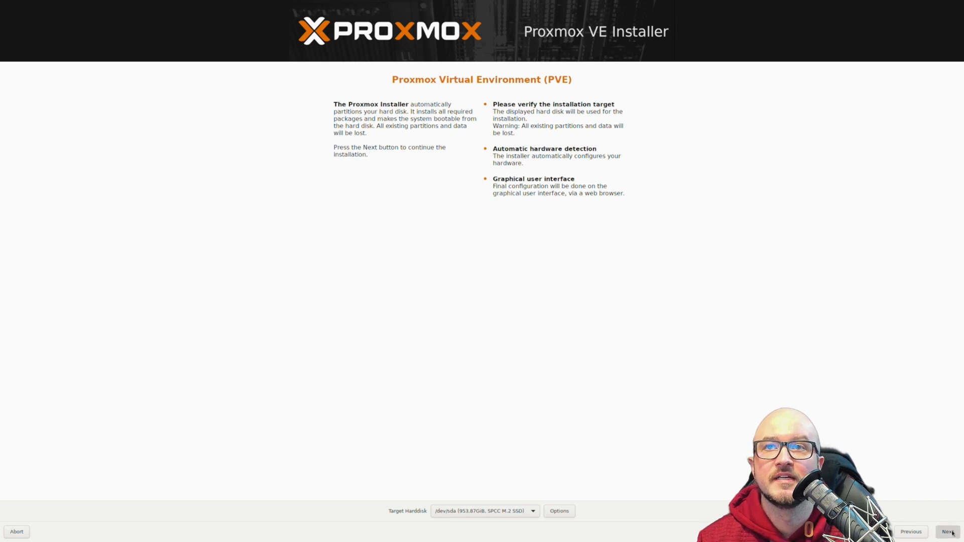
pyautogui.click(949, 531)
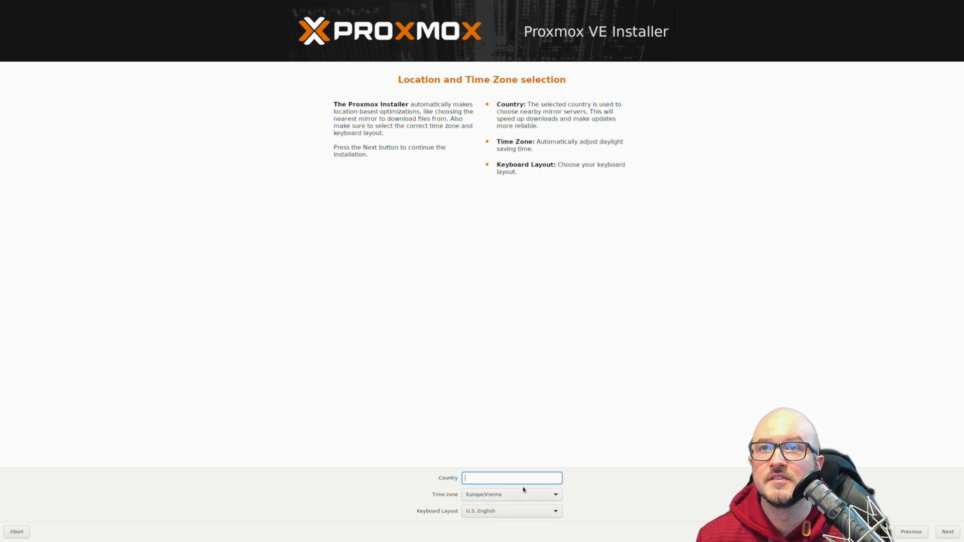
# Step: Choose the America/Los_Angeles time zone and advance past the password page
pyautogui.click(554, 493)
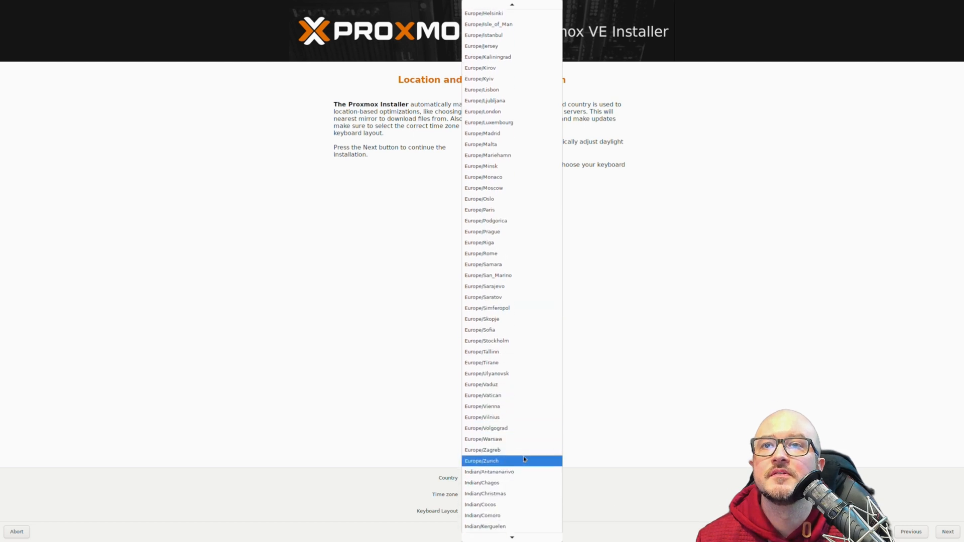
pyautogui.scroll(-3)
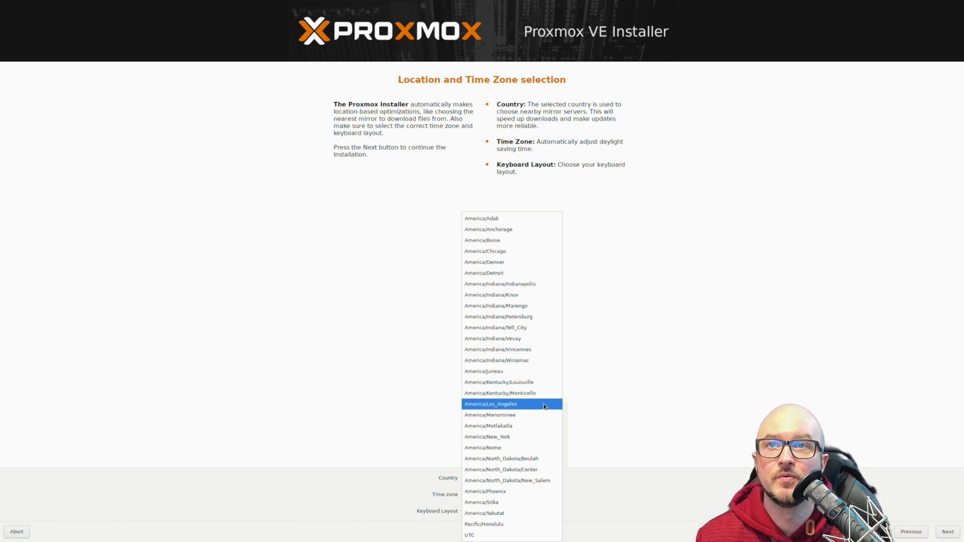
pyautogui.click(490, 403)
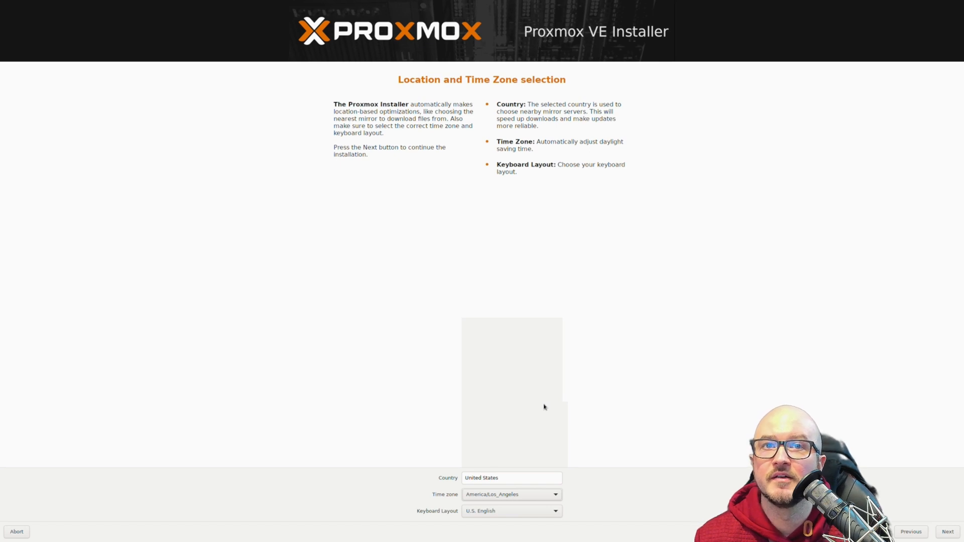
pyautogui.click(948, 532)
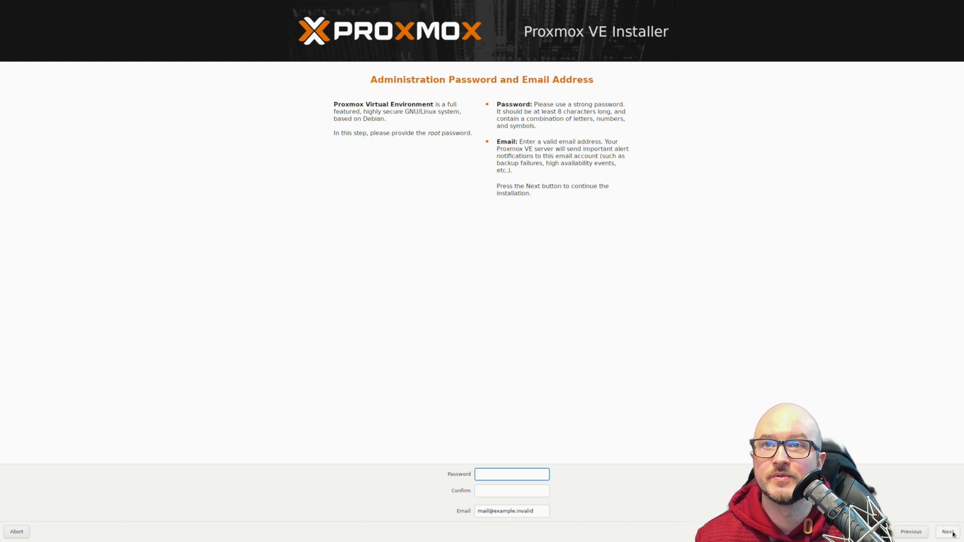
pyautogui.click(511, 474)
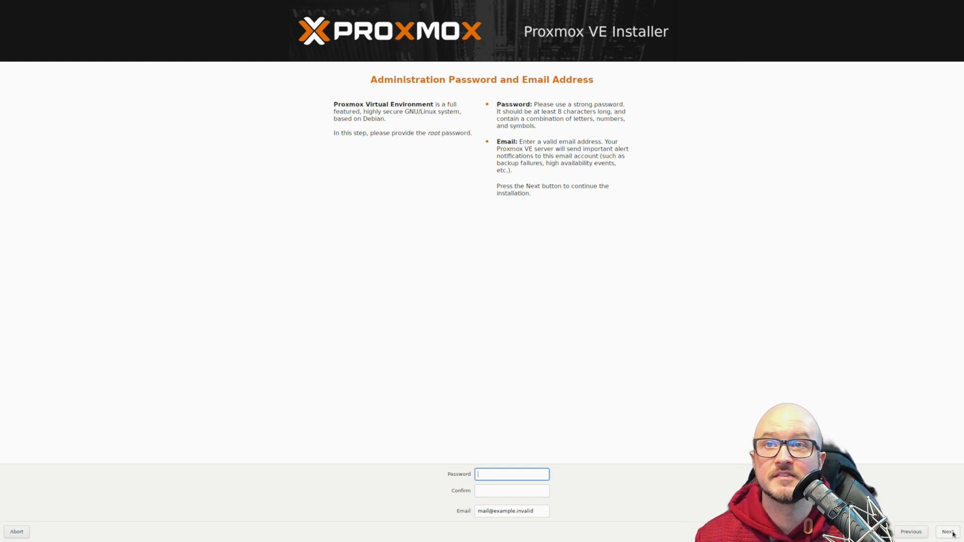
pyautogui.click(949, 532)
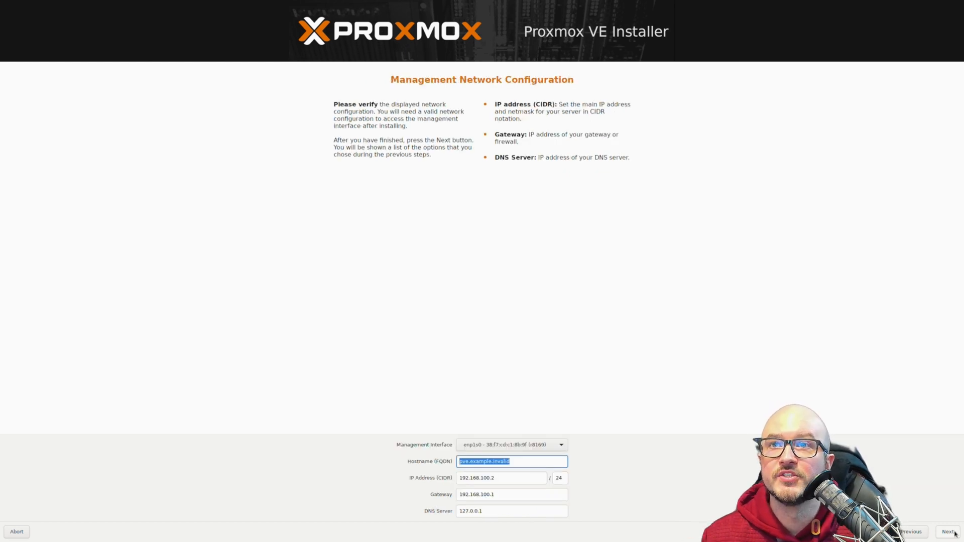
pyautogui.moveTo(633, 431)
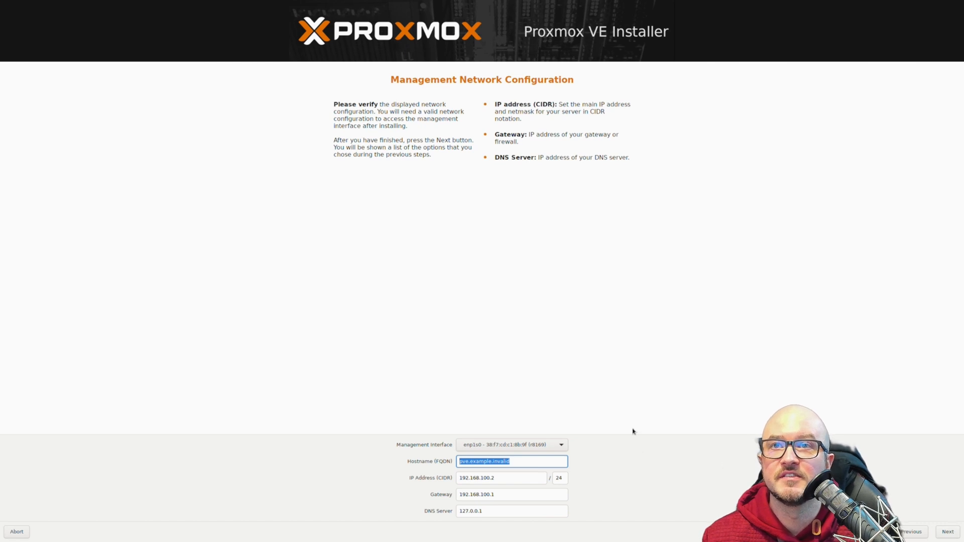
# Step: Keep the first network interface, set hostname pve12 and IP 10.10.10.12/24
pyautogui.click(559, 444)
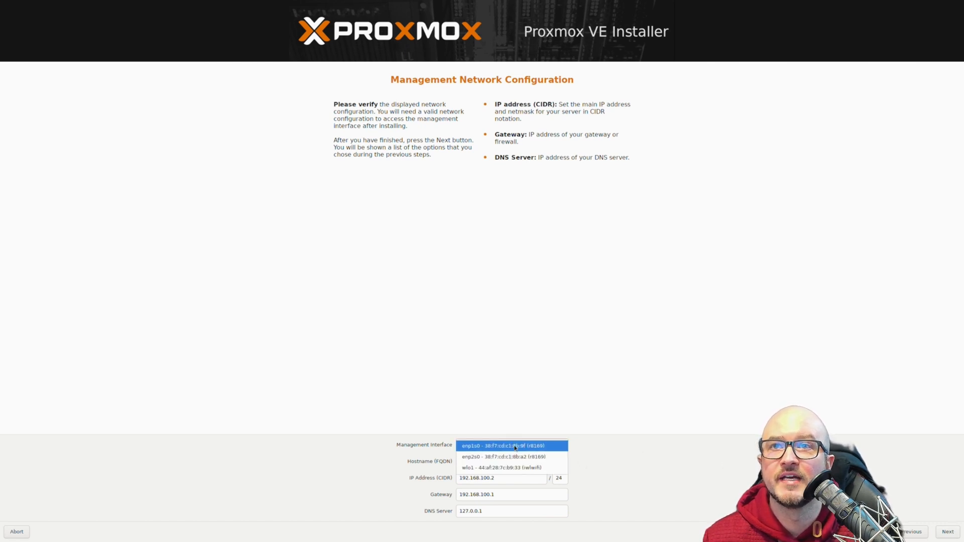
pyautogui.click(502, 446)
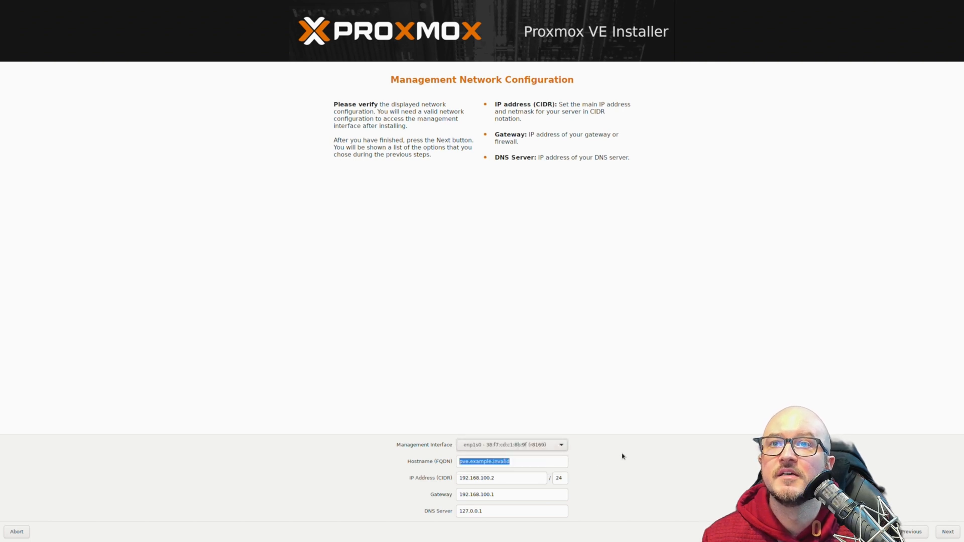
pyautogui.moveTo(600, 278)
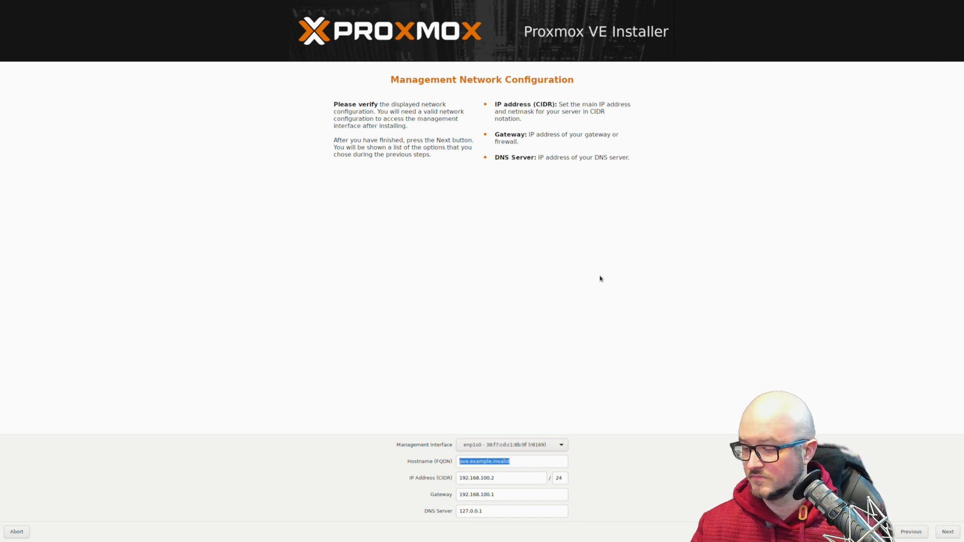
pyautogui.moveTo(517, 399)
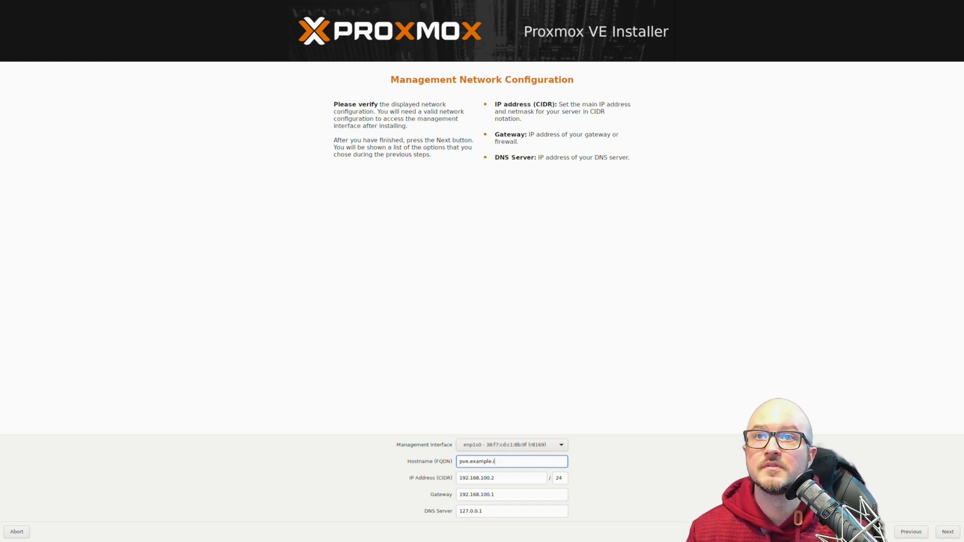
pyautogui.press('BackSpace')
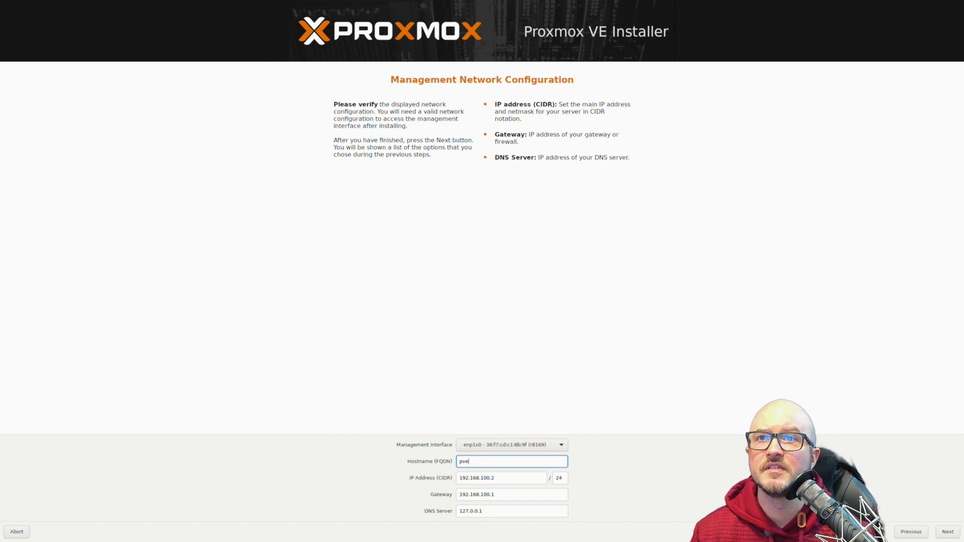
pyautogui.write('12')
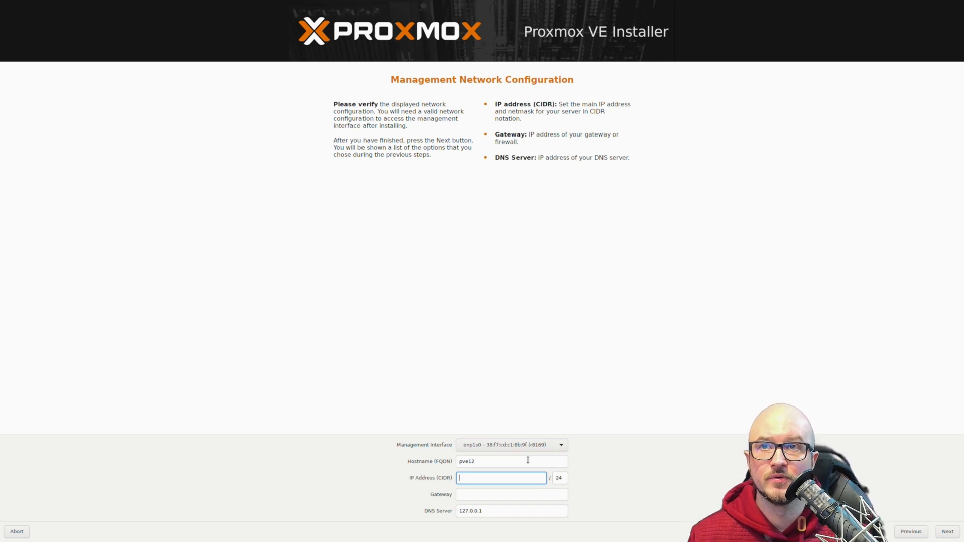
pyautogui.write('10.10.10.')
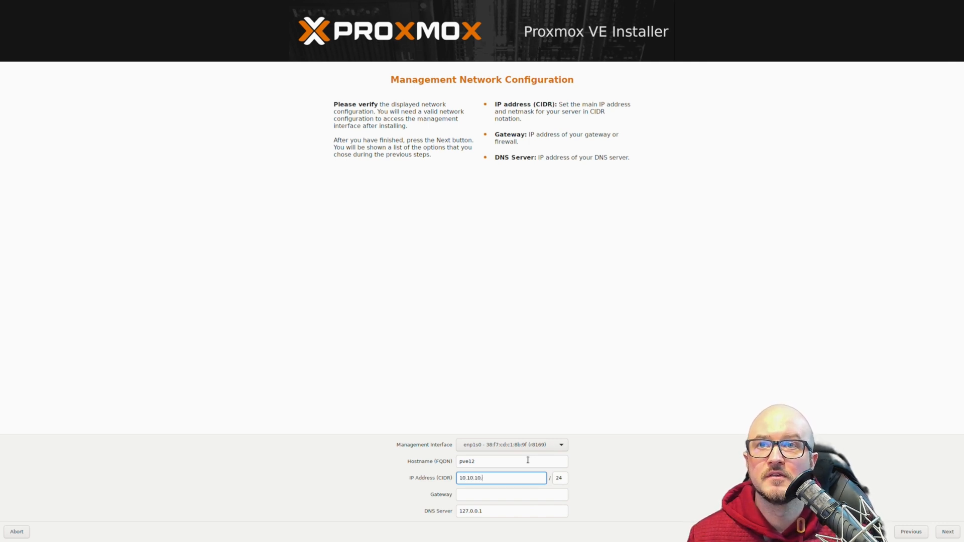
pyautogui.write('12')
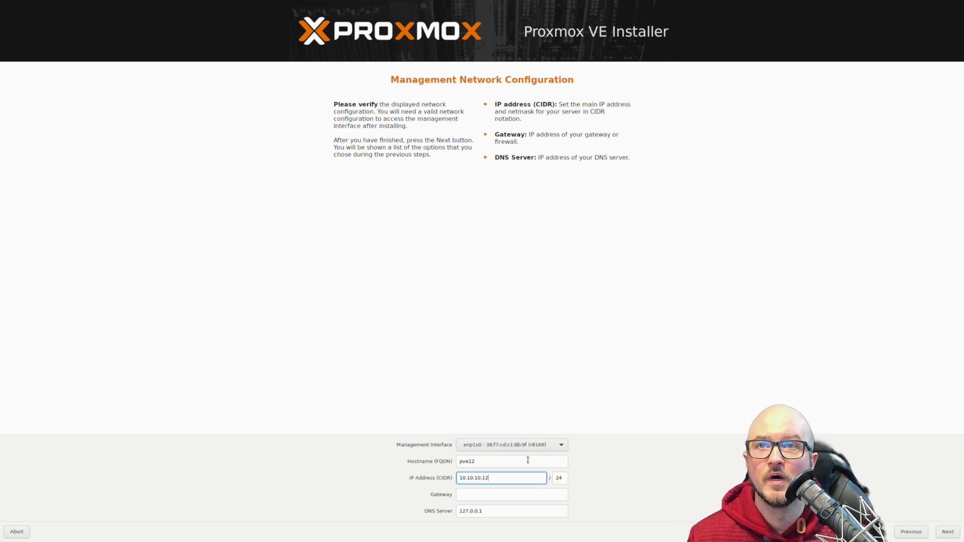
# Step: Set gateway 10.10.10.1 and DNS 8.8.8.8, then correct the hostname to pve12.local
pyautogui.click(511, 494)
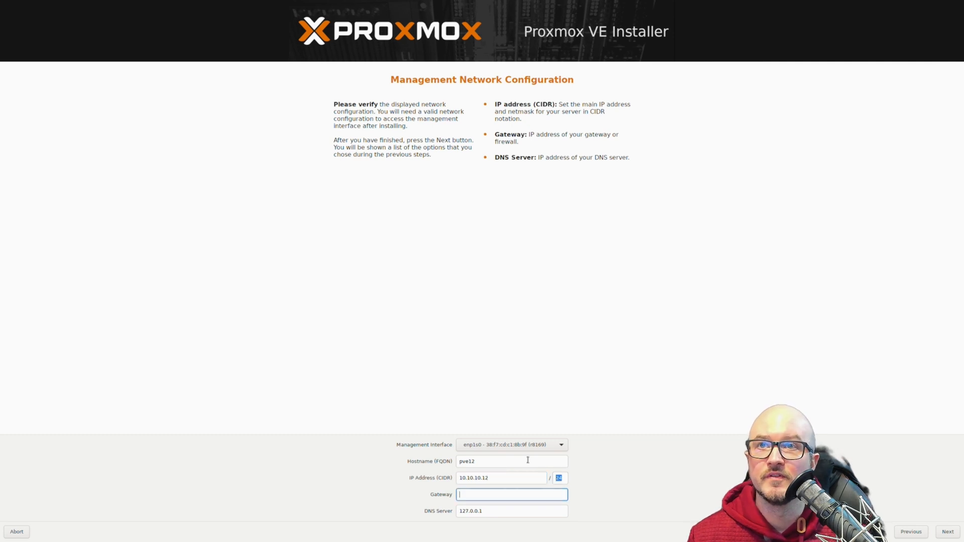
pyautogui.write('10.10.10')
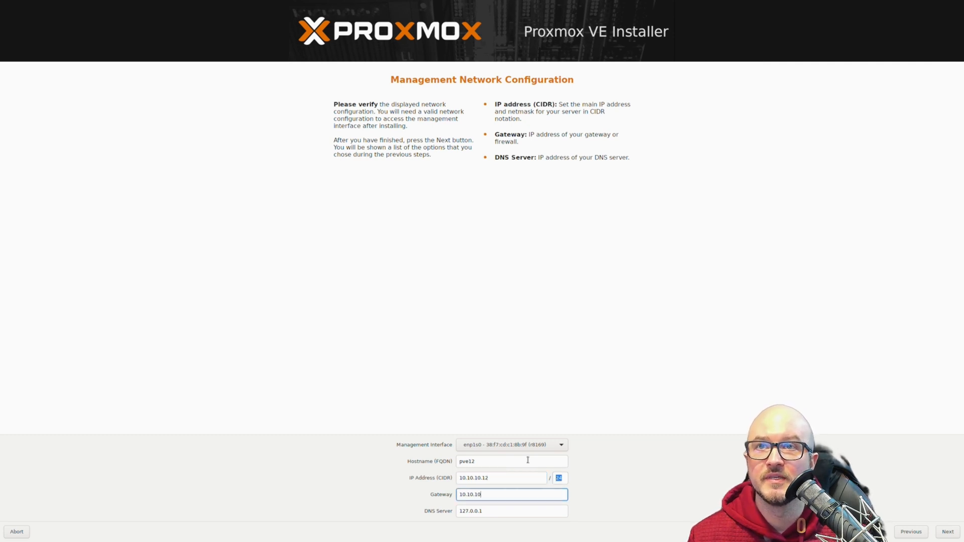
pyautogui.write('.1')
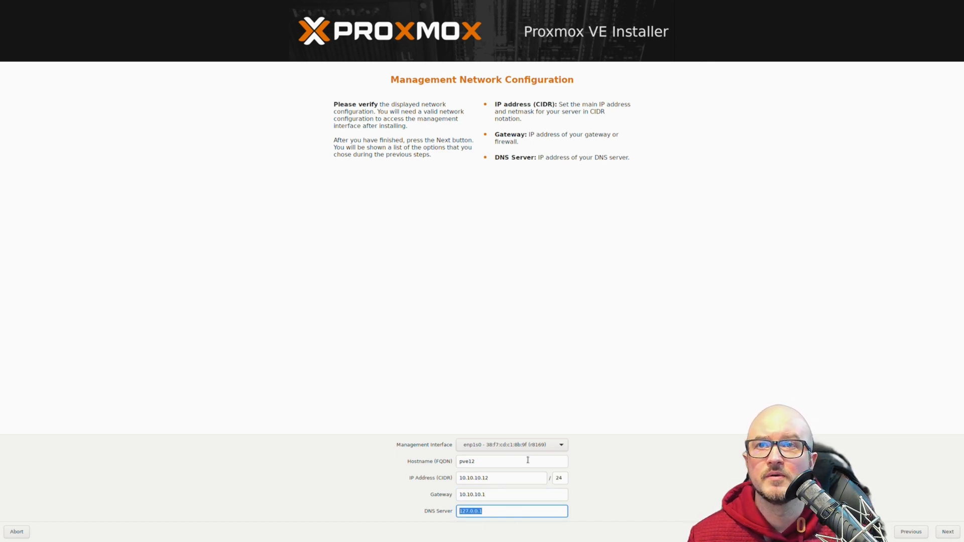
pyautogui.write('8.8.8.8')
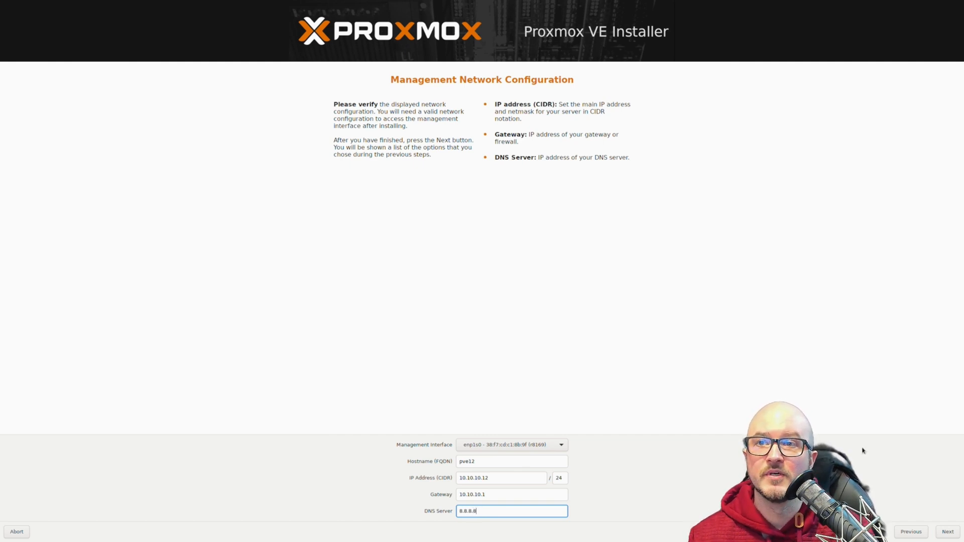
pyautogui.click(949, 532)
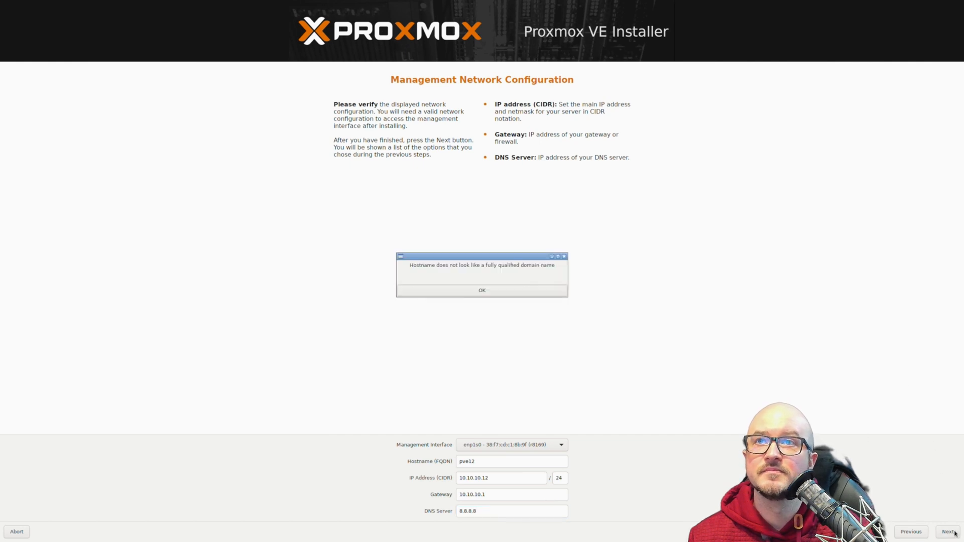
pyautogui.click(482, 290)
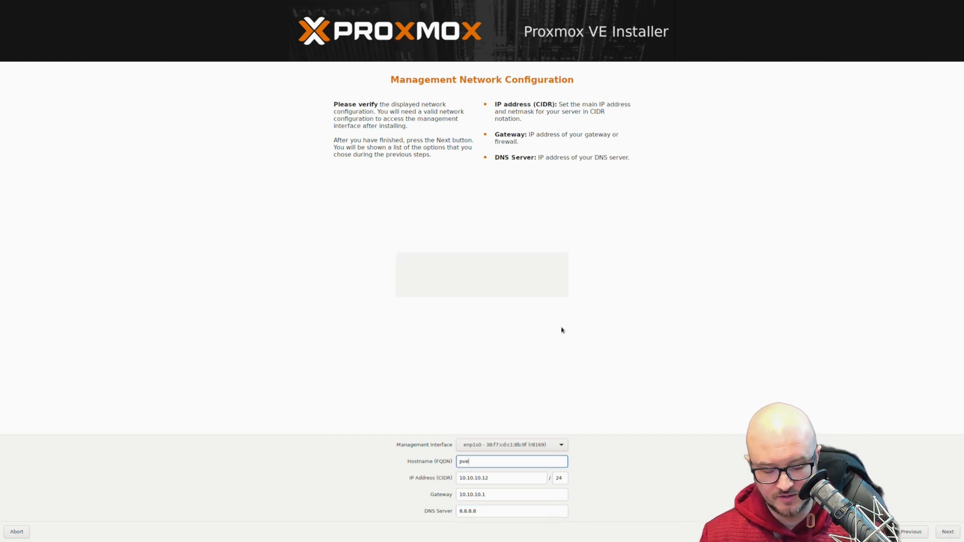
pyautogui.write('.local')
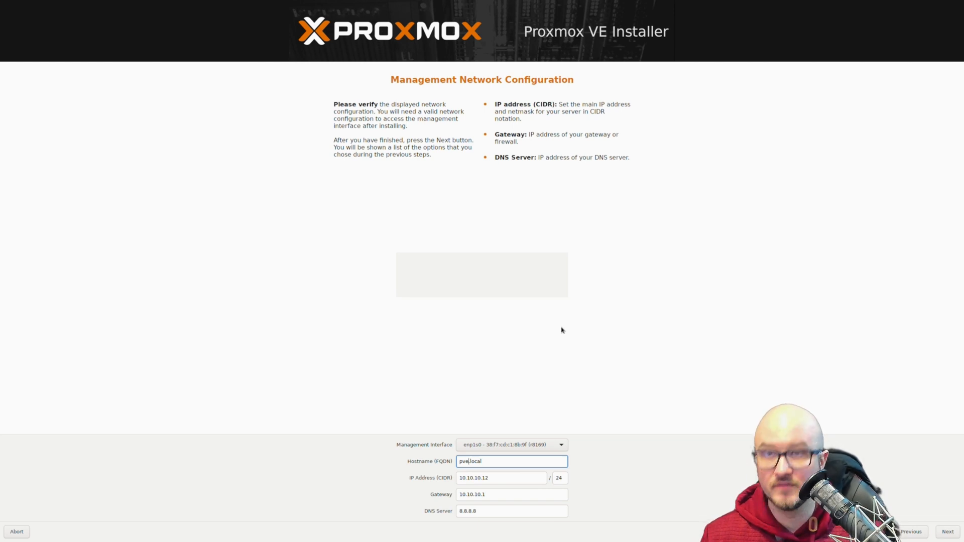
pyautogui.click(947, 531)
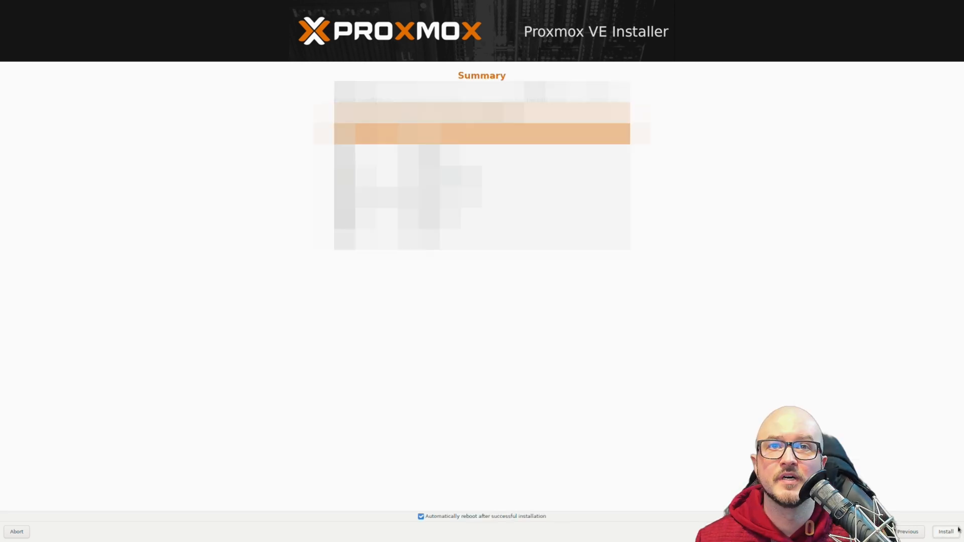
# Step: Start the installation from the Summary page and let the server reboot
pyautogui.click(946, 531)
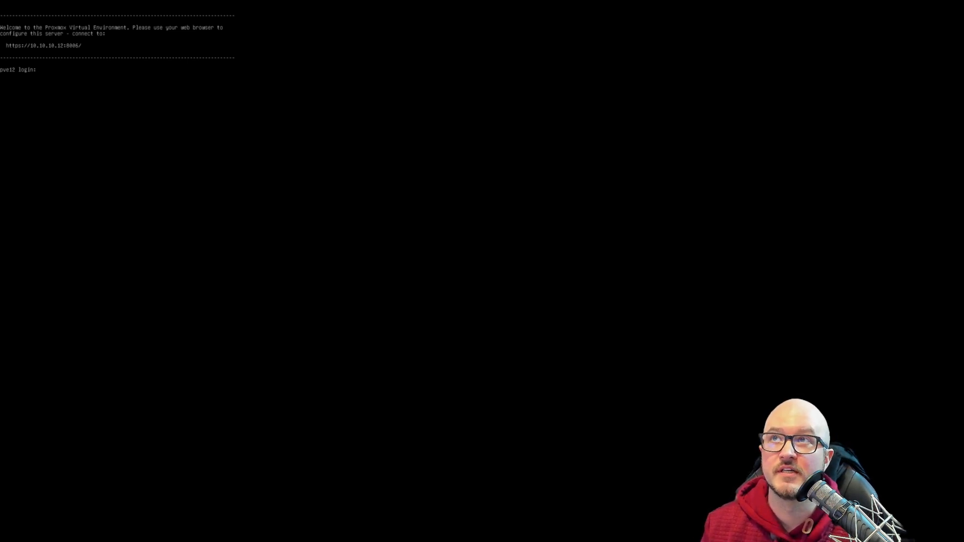
# Step: Browse to 10.10.10.12:8006 and accept the self-signed certificate risk
pyautogui.click(160, 24)
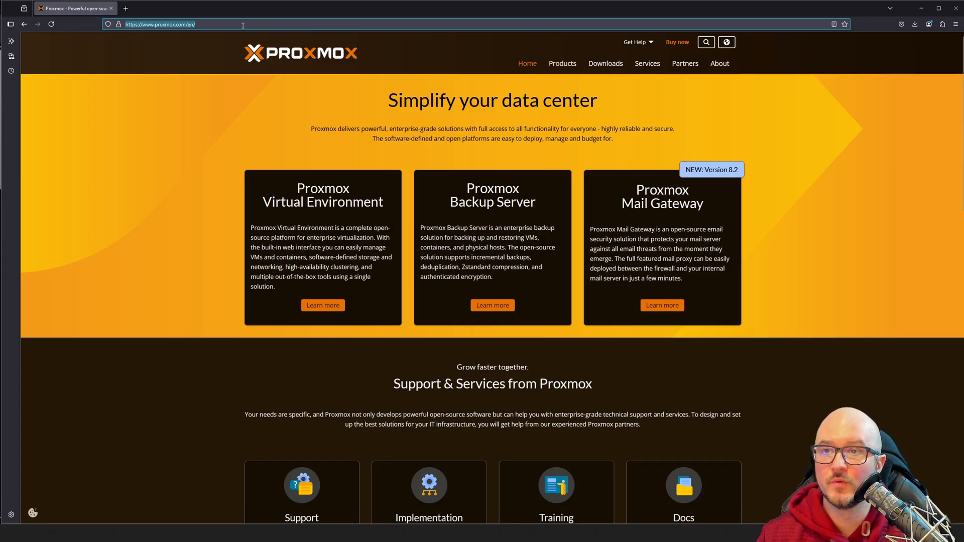
pyautogui.click(160, 24)
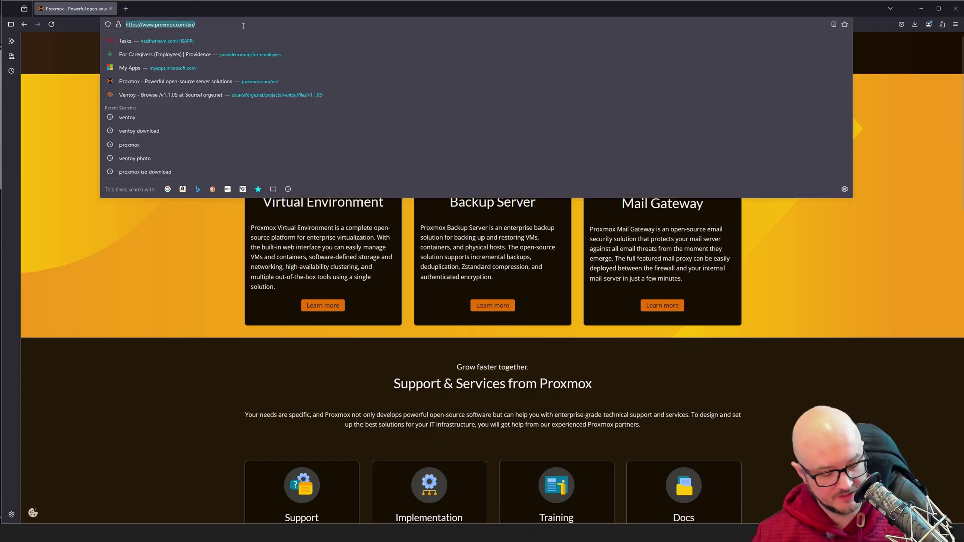
pyautogui.write('10.10.10.12')
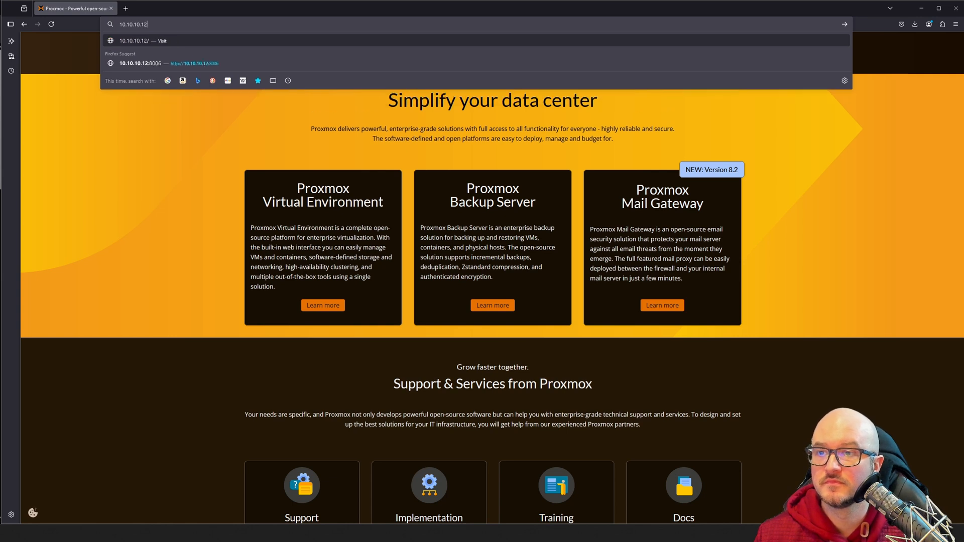
pyautogui.write('800')
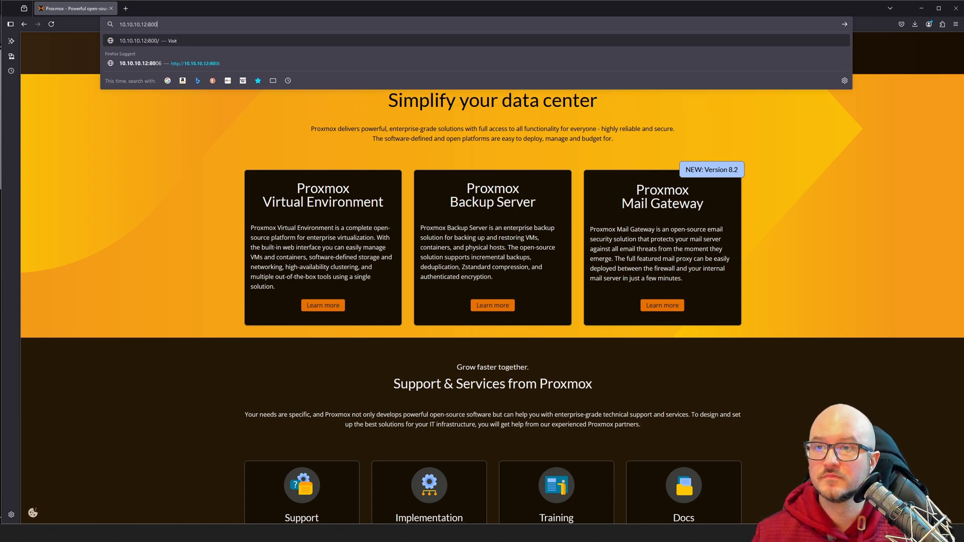
pyautogui.write('6')
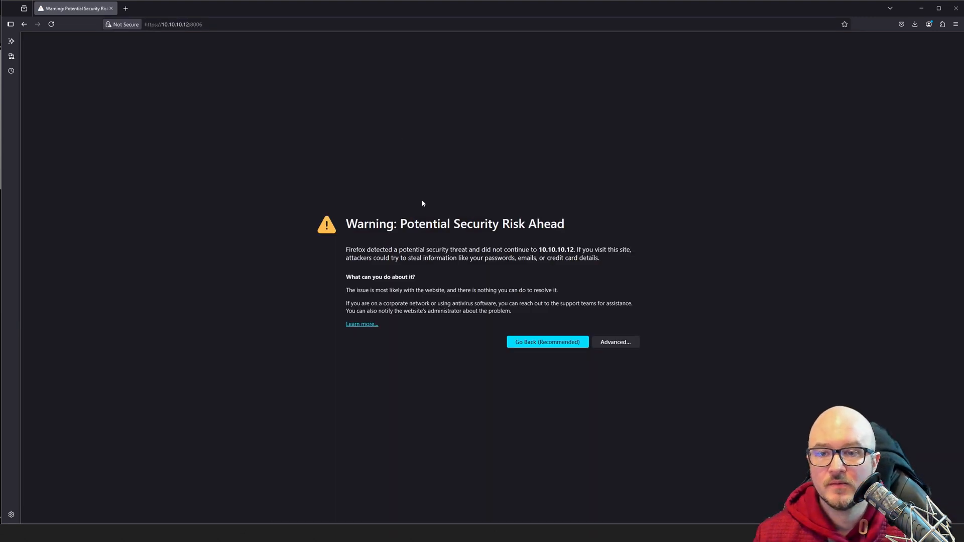
pyautogui.click(615, 342)
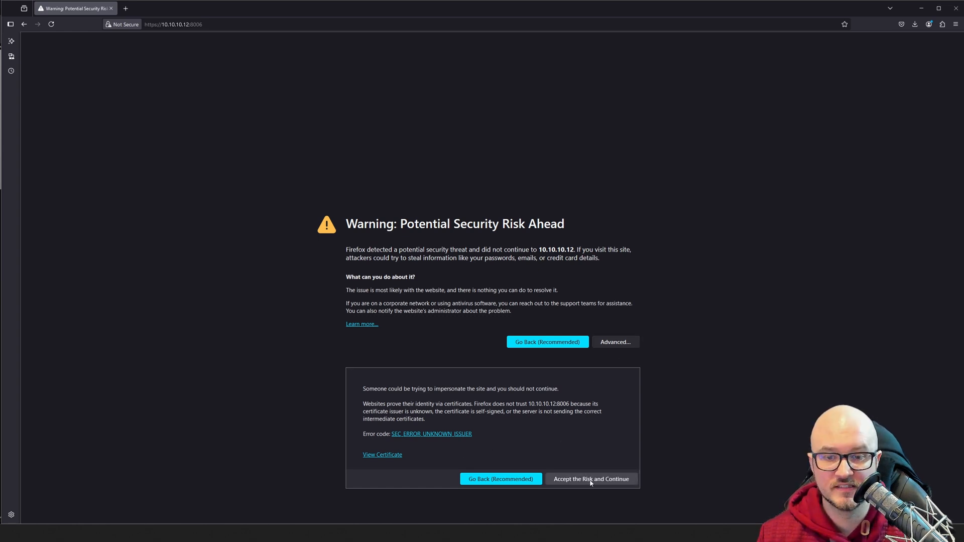
pyautogui.click(590, 479)
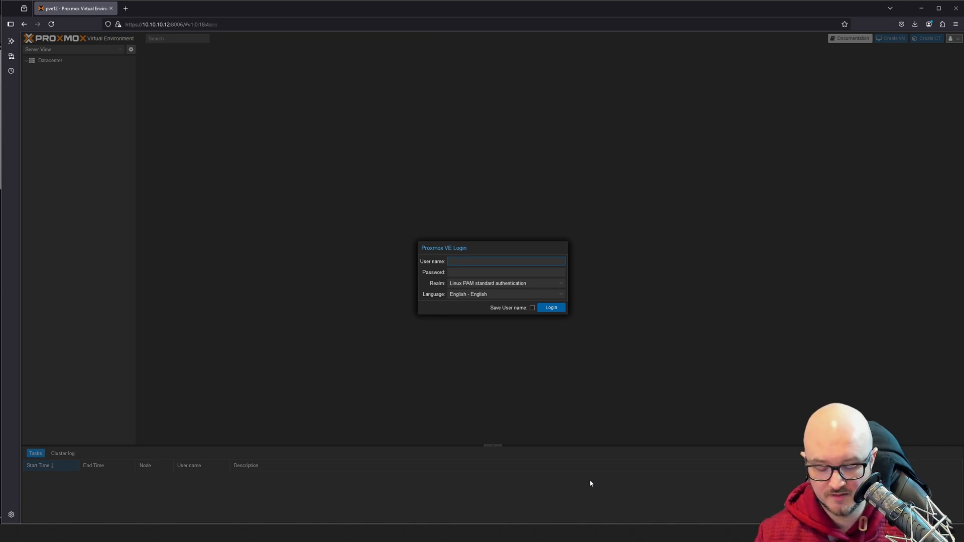
# Step: Log in as root and dismiss the no-subscription notice
pyautogui.write('r')
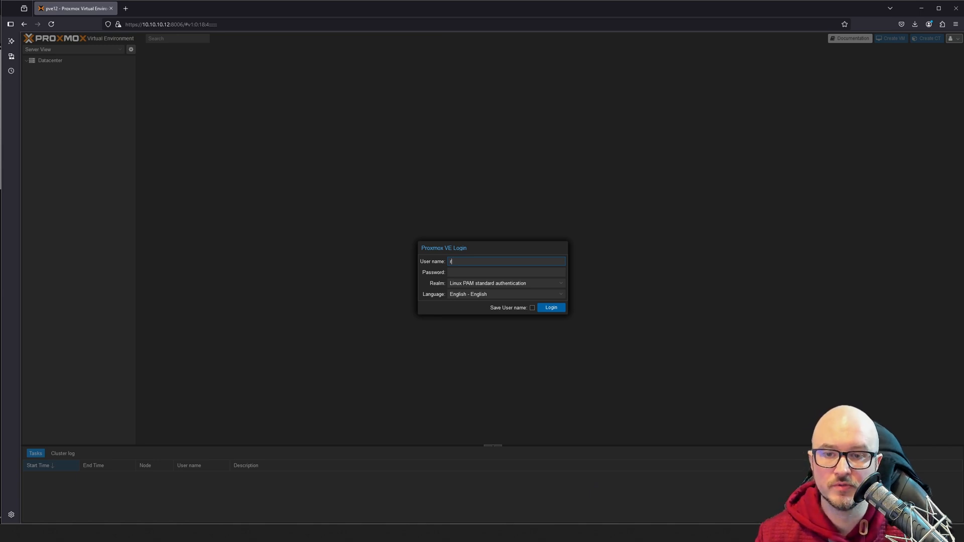
pyautogui.write('oot')
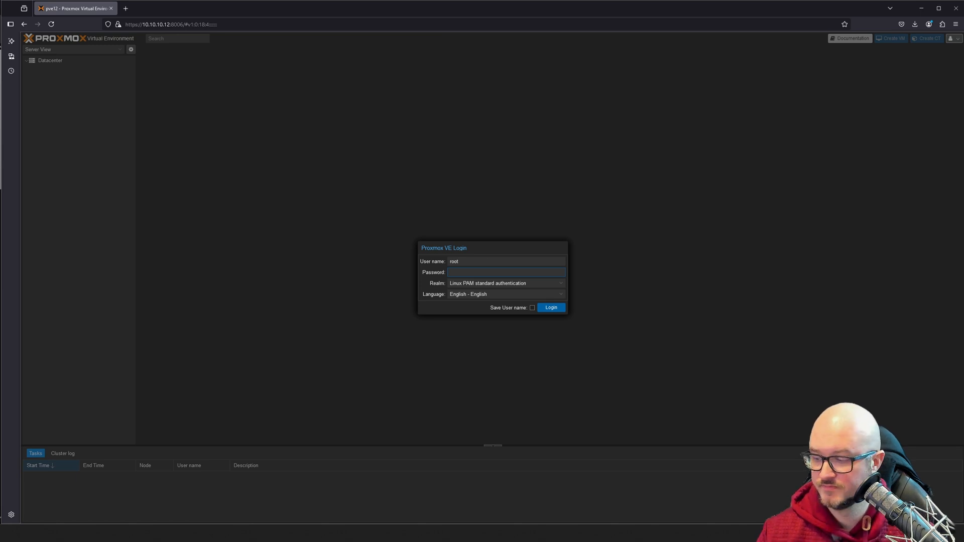
pyautogui.click(550, 307)
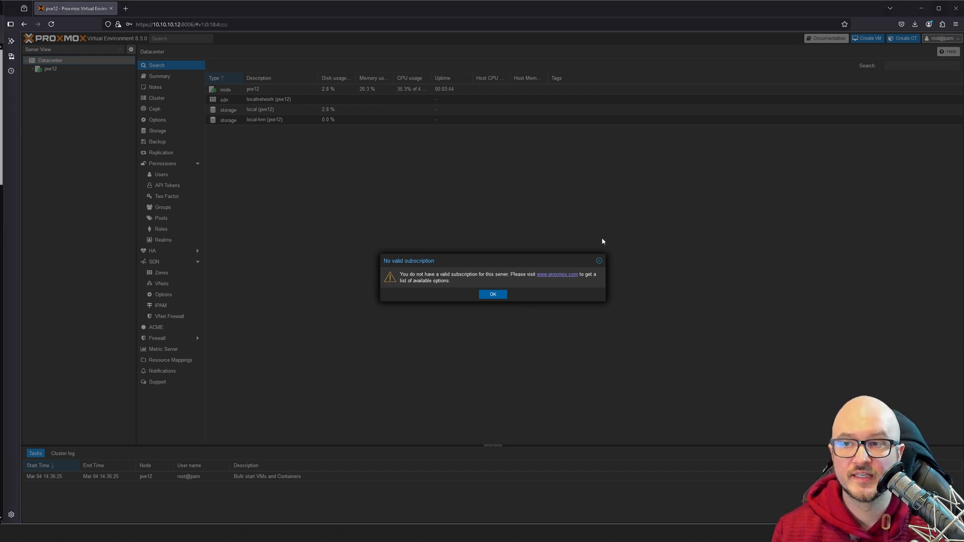
pyautogui.click(492, 293)
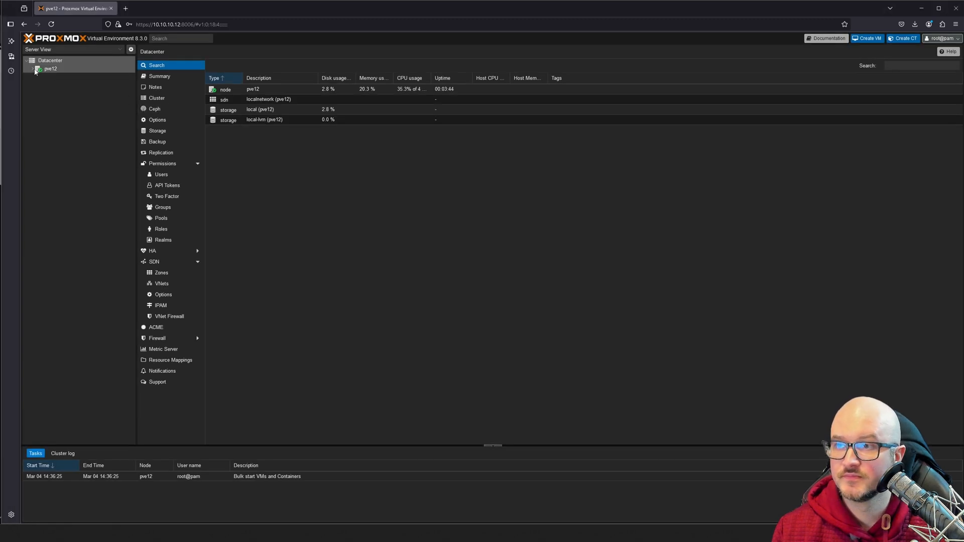
# Step: Expand node pve12 and view the local-lvm and local storage summaries
pyautogui.click(50, 68)
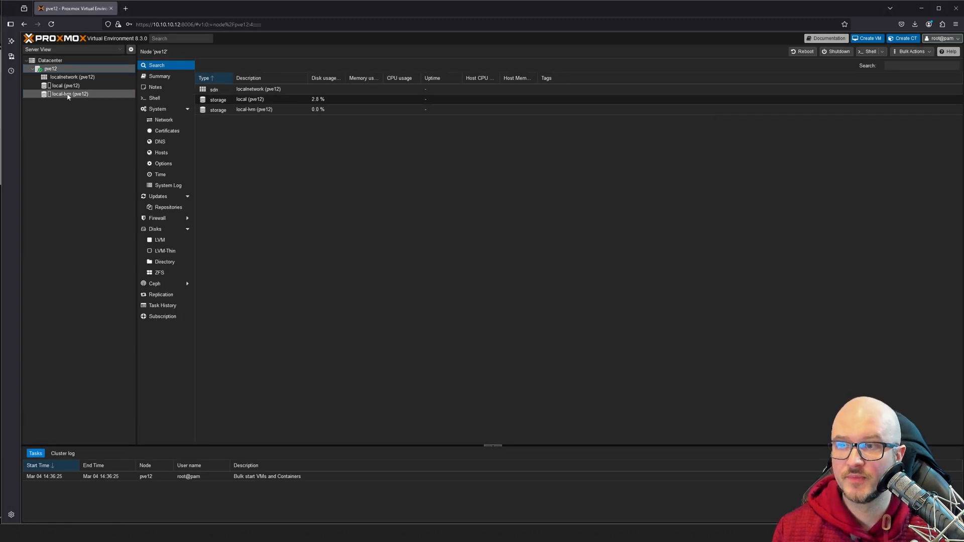
pyautogui.click(69, 94)
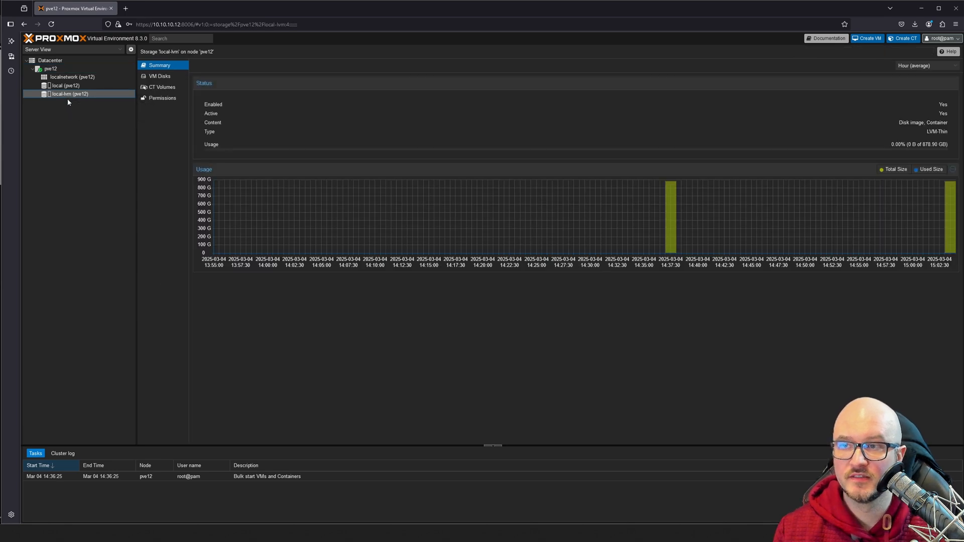
pyautogui.moveTo(69, 94)
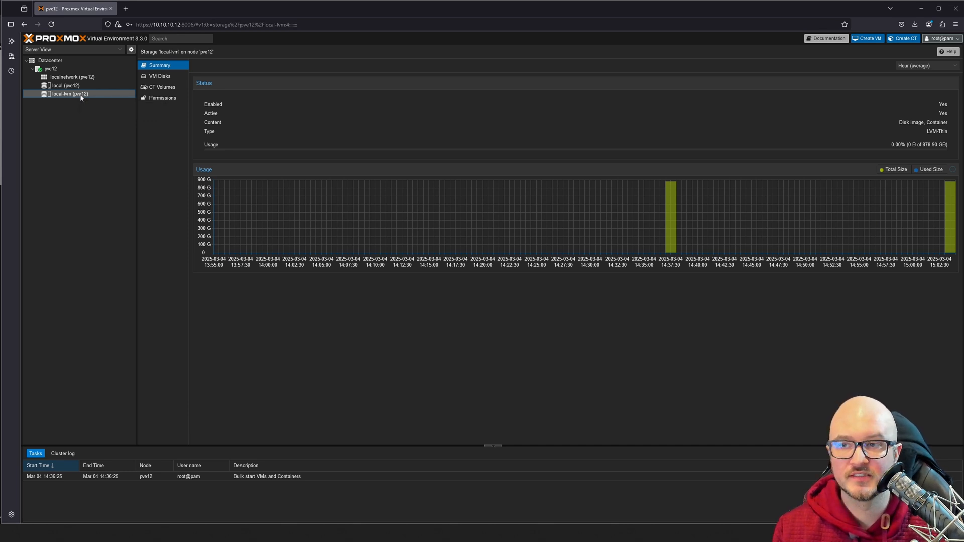
pyautogui.moveTo(890, 141)
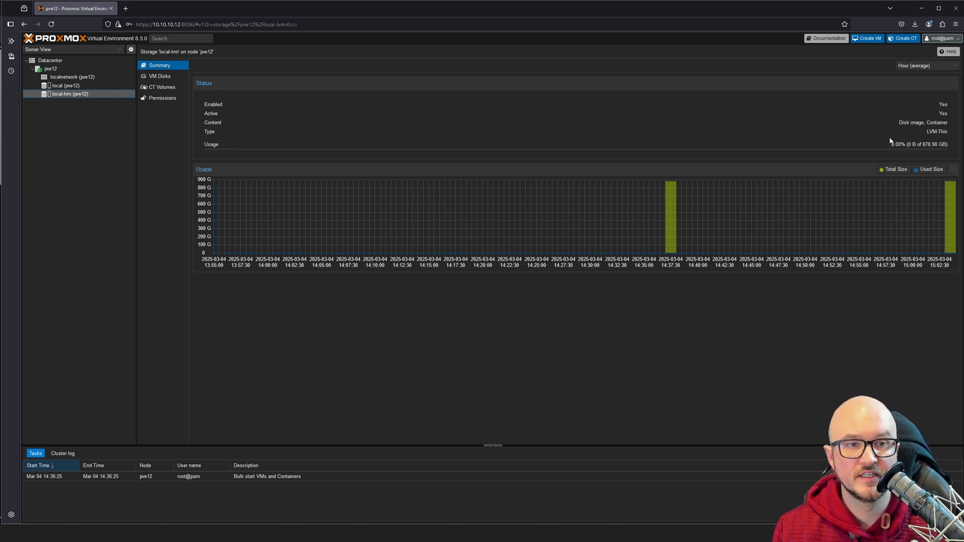
pyautogui.moveTo(888, 145)
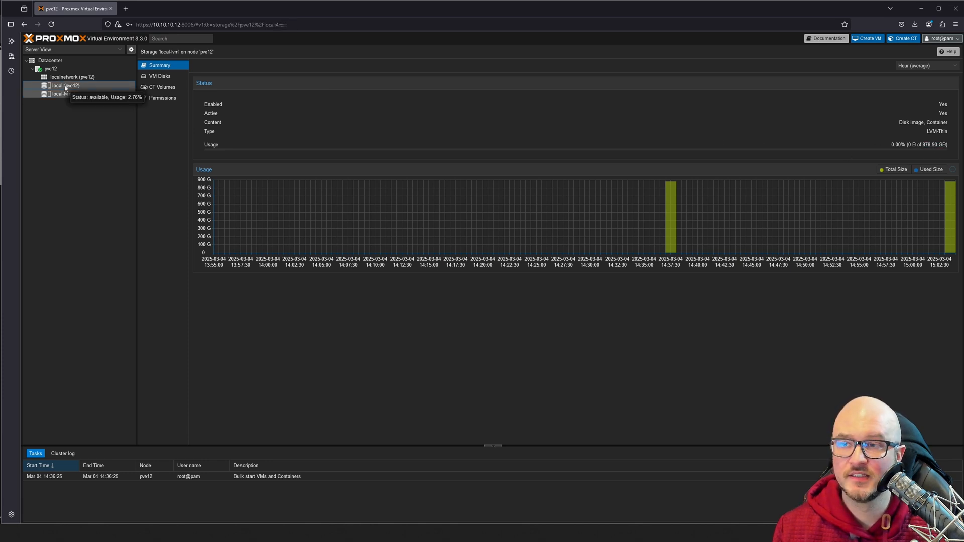
pyautogui.click(65, 86)
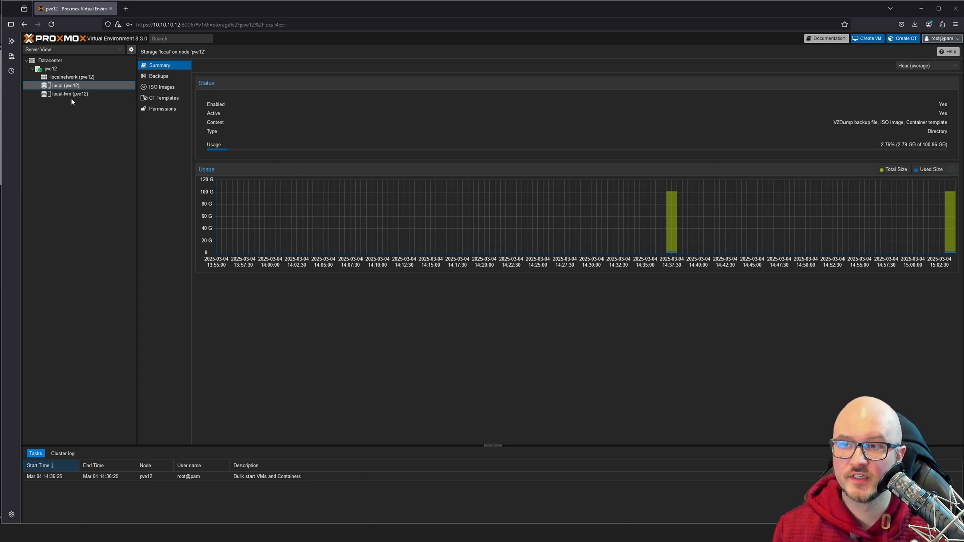
pyautogui.moveTo(65, 86)
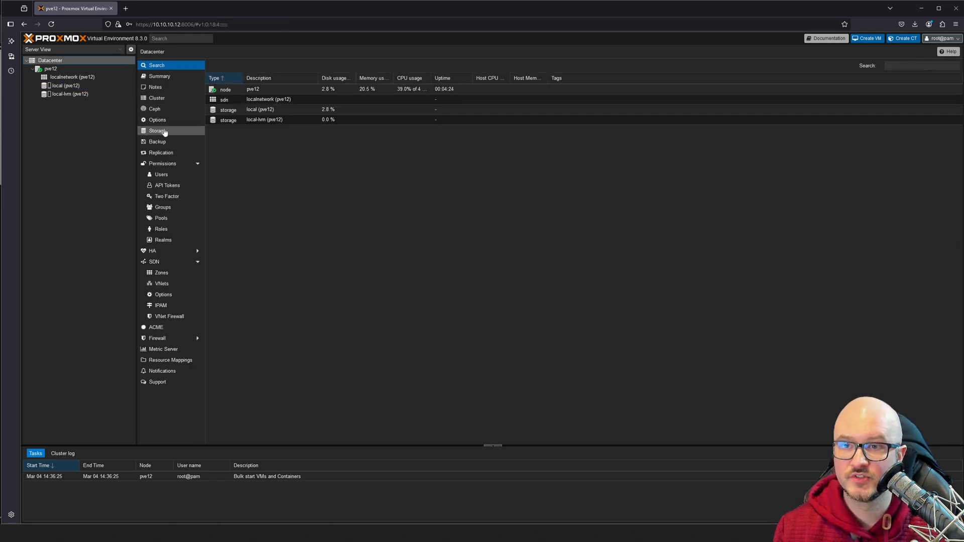
# Step: Remove the local-lvm storage entry under Datacenter storage
pyautogui.click(157, 131)
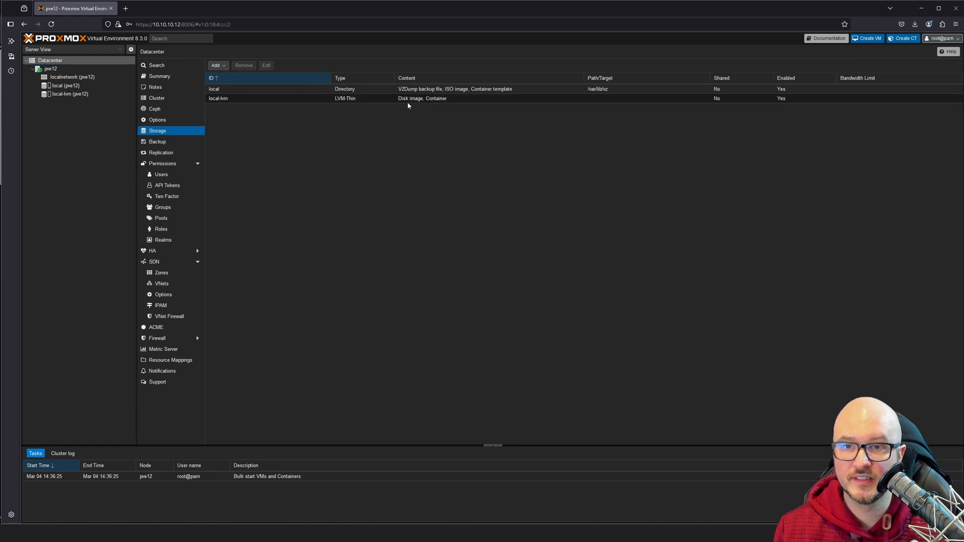
pyautogui.moveTo(216, 98)
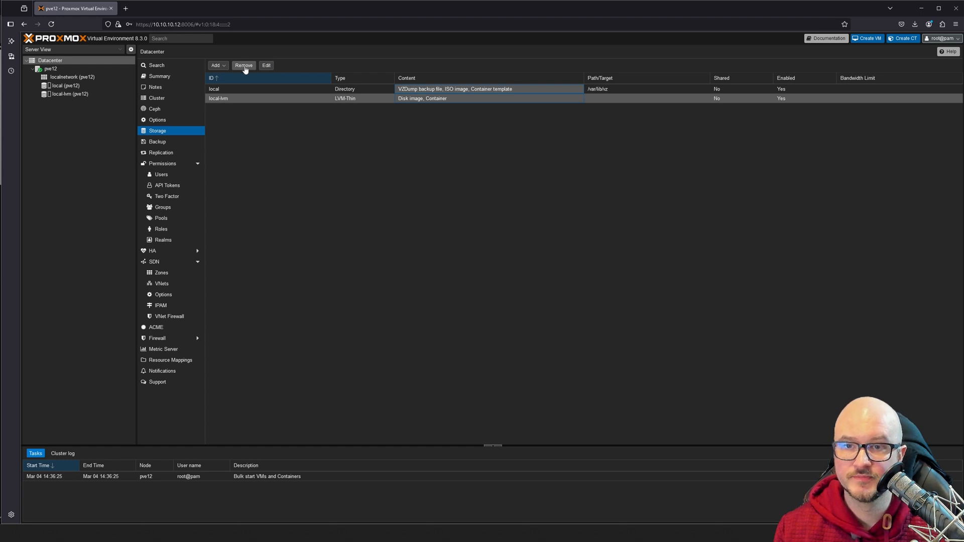
pyautogui.click(243, 65)
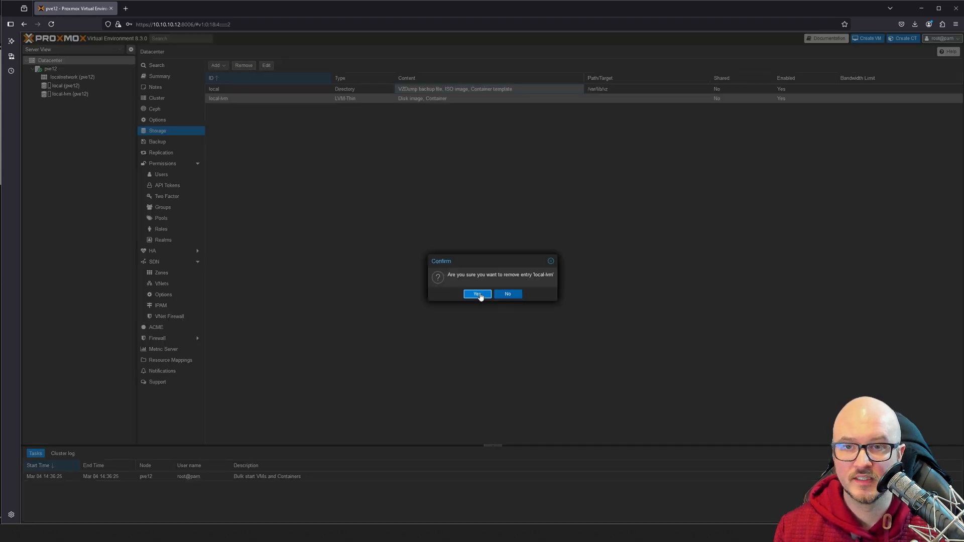
pyautogui.click(477, 294)
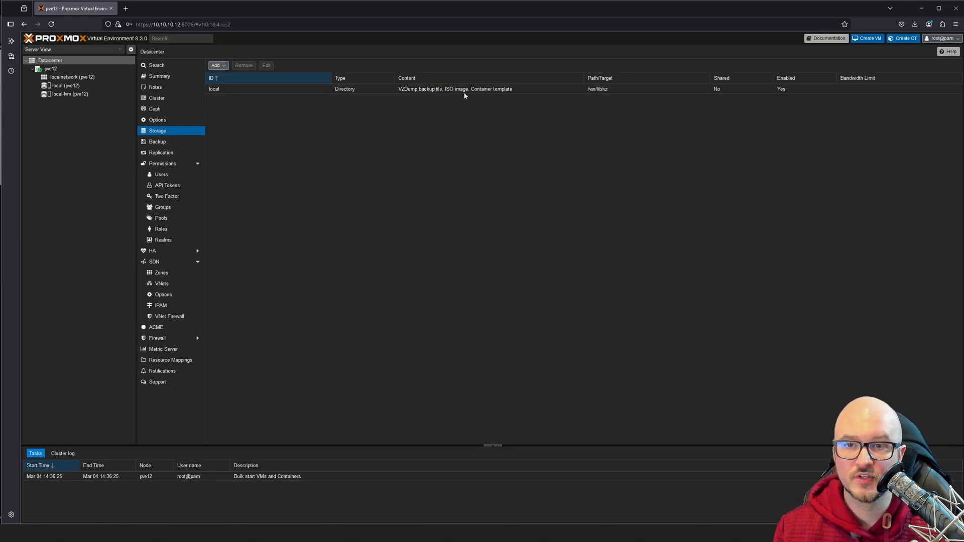
# Step: Allow every content type on the local storage and save it
pyautogui.click(265, 65)
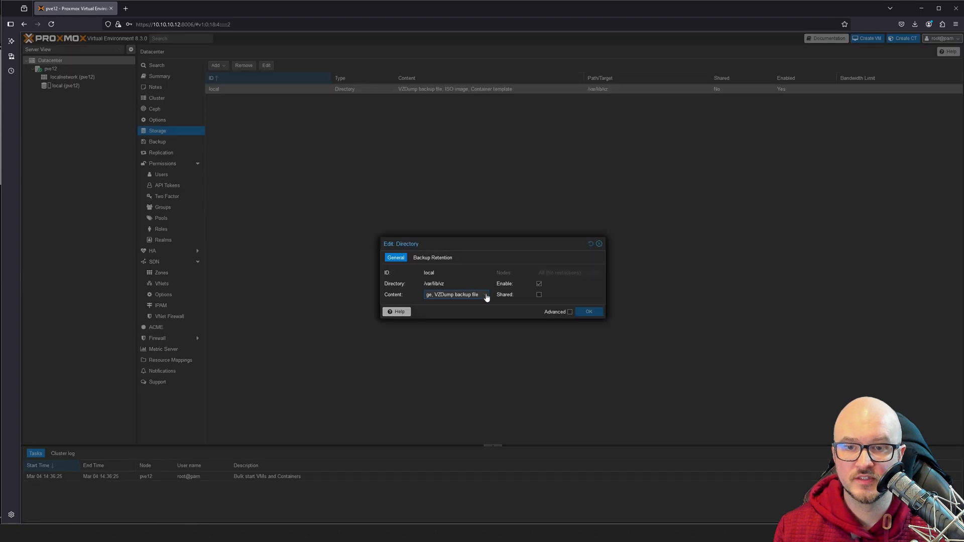
pyautogui.click(485, 294)
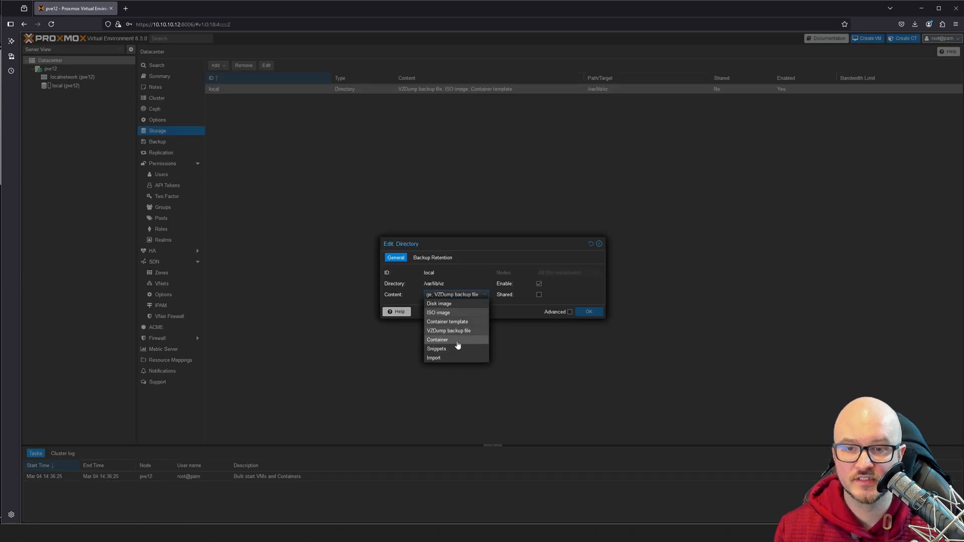
pyautogui.moveTo(451, 363)
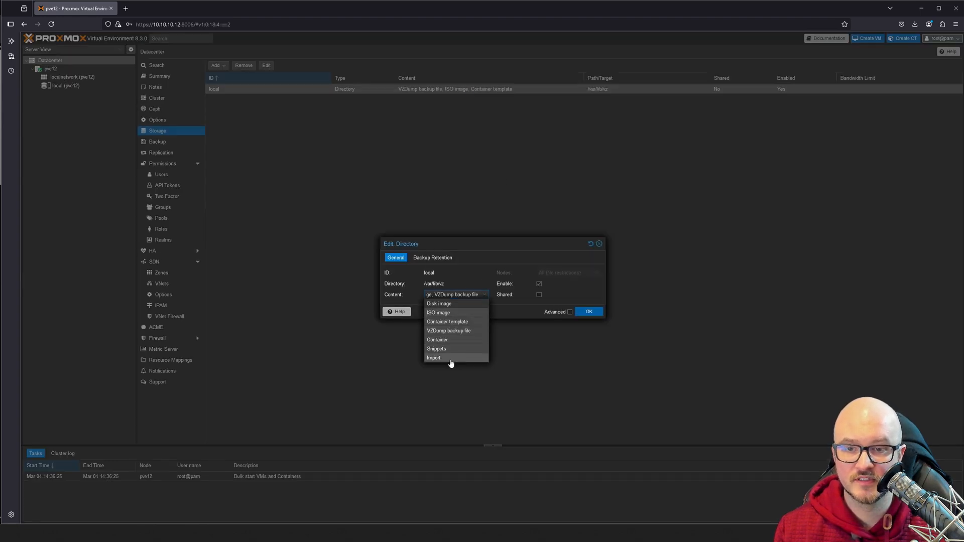
pyautogui.moveTo(455, 303)
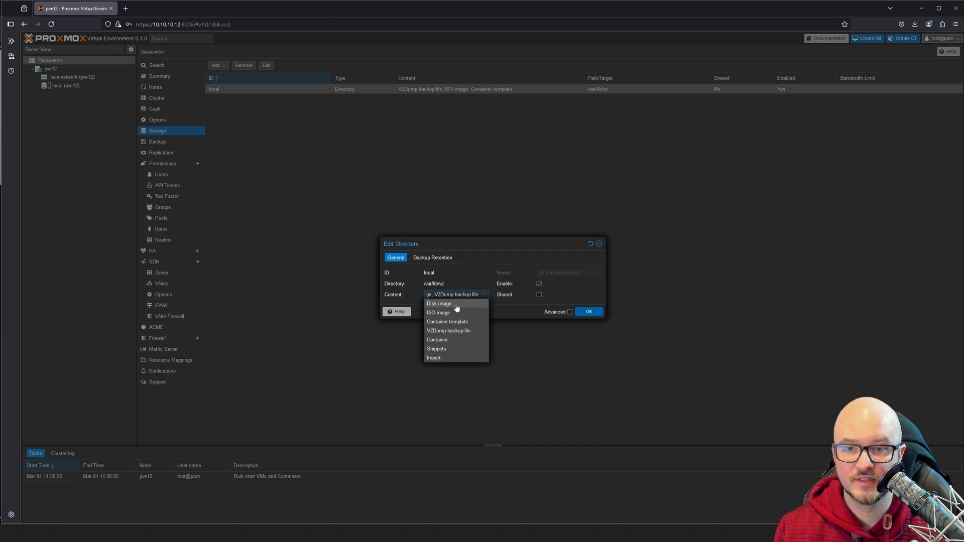
pyautogui.moveTo(593, 383)
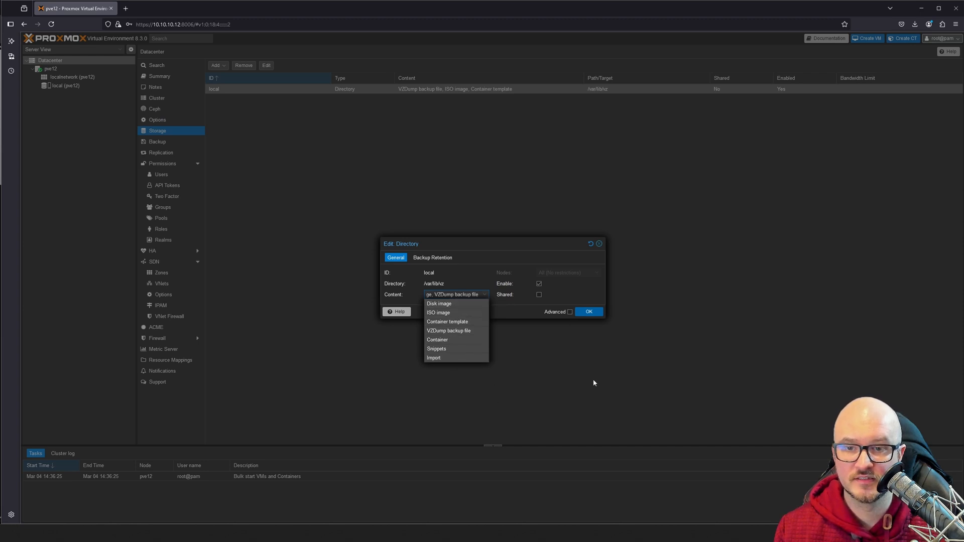
pyautogui.click(587, 312)
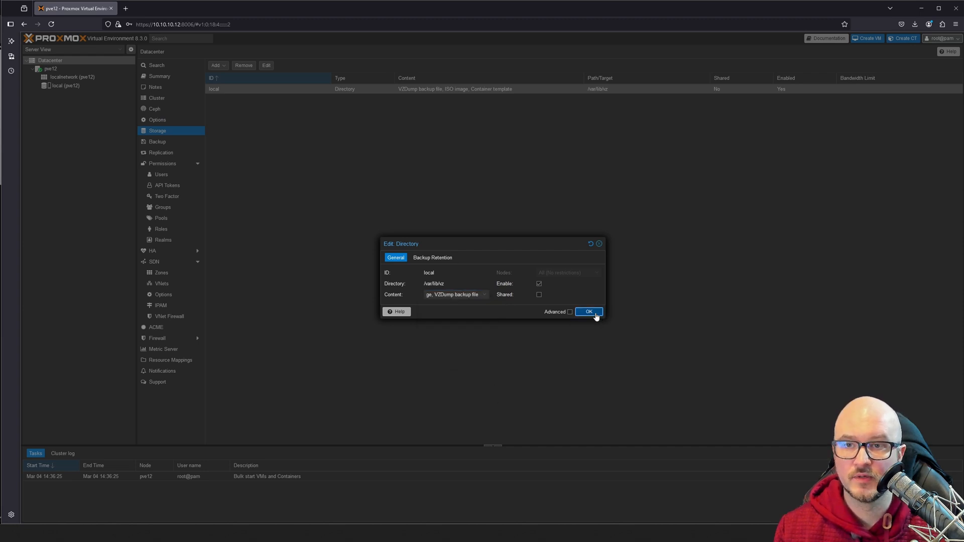
pyautogui.click(587, 312)
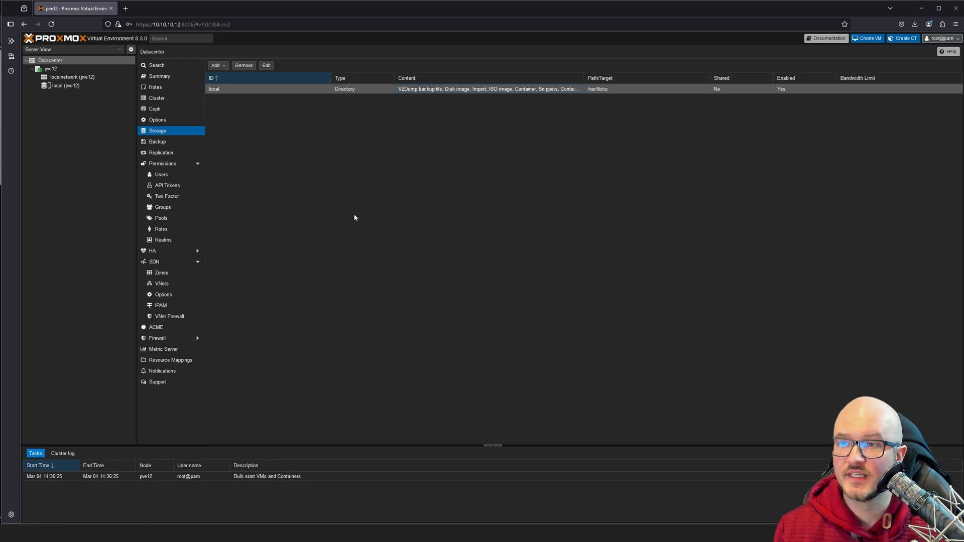
pyautogui.click(71, 77)
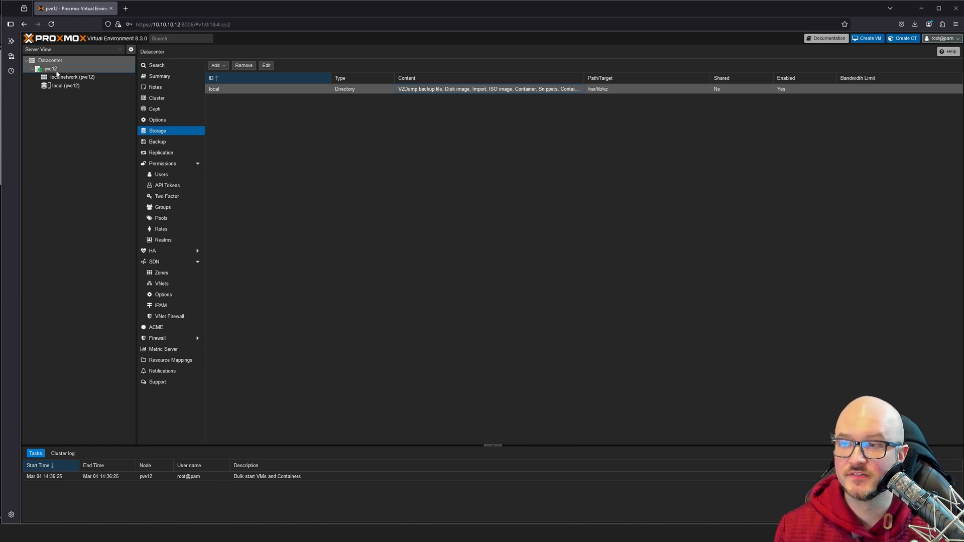
# Step: In the pve12 shell, remove the data volume with lvremove /dev/pve/data
pyautogui.click(50, 68)
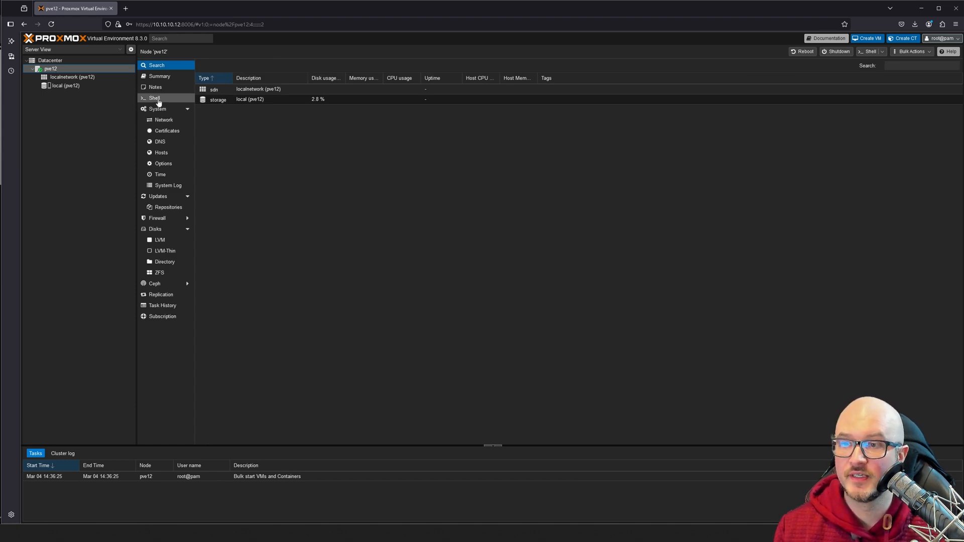
pyautogui.click(154, 98)
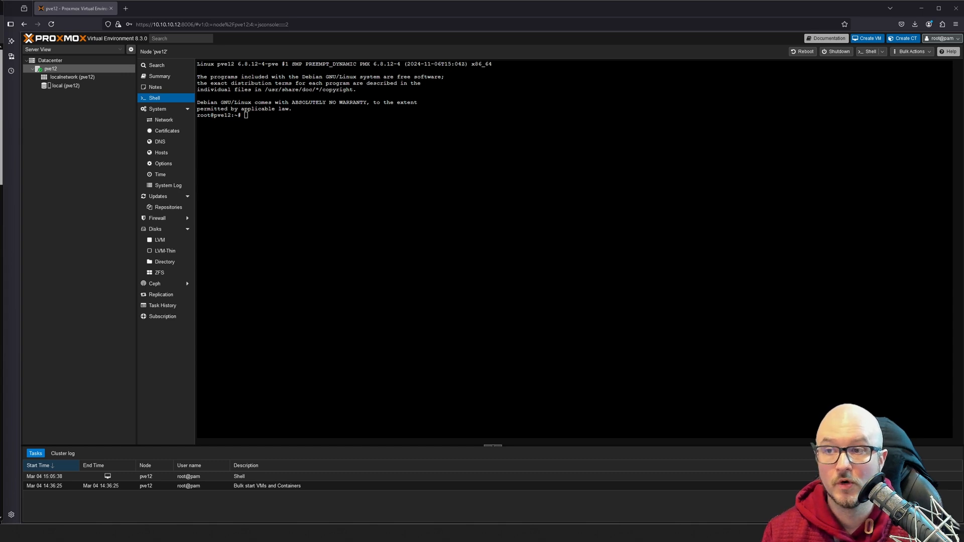
pyautogui.write('lvremove /dev/pve/data')
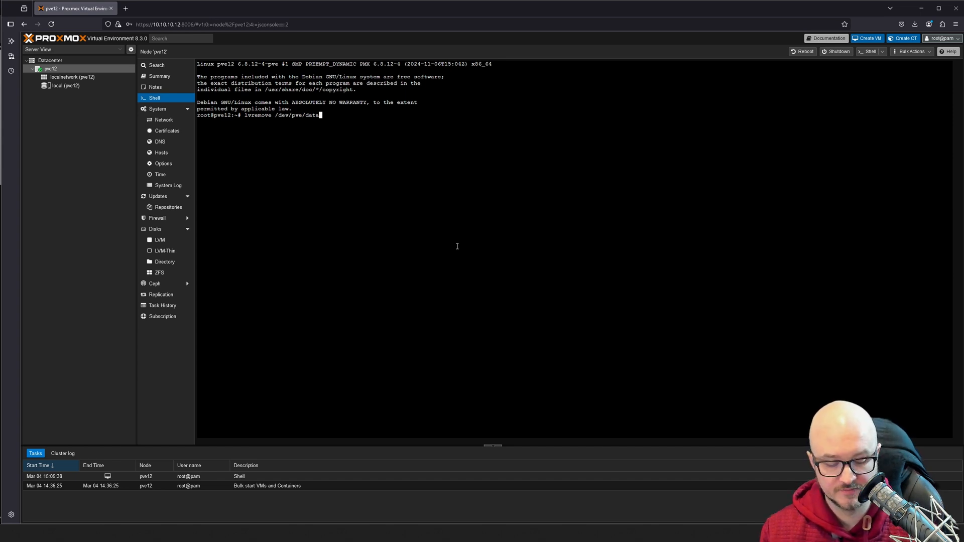
pyautogui.press('Return')
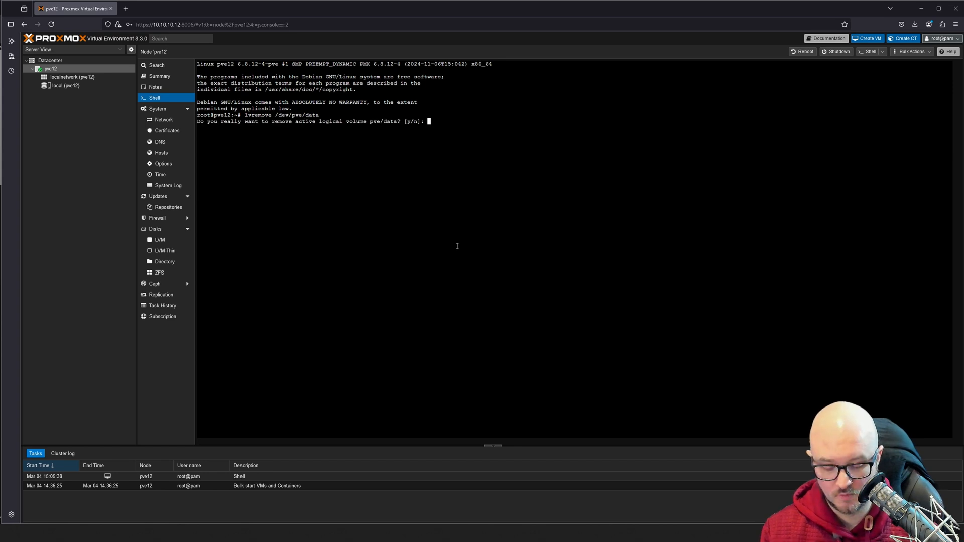
pyautogui.write('y')
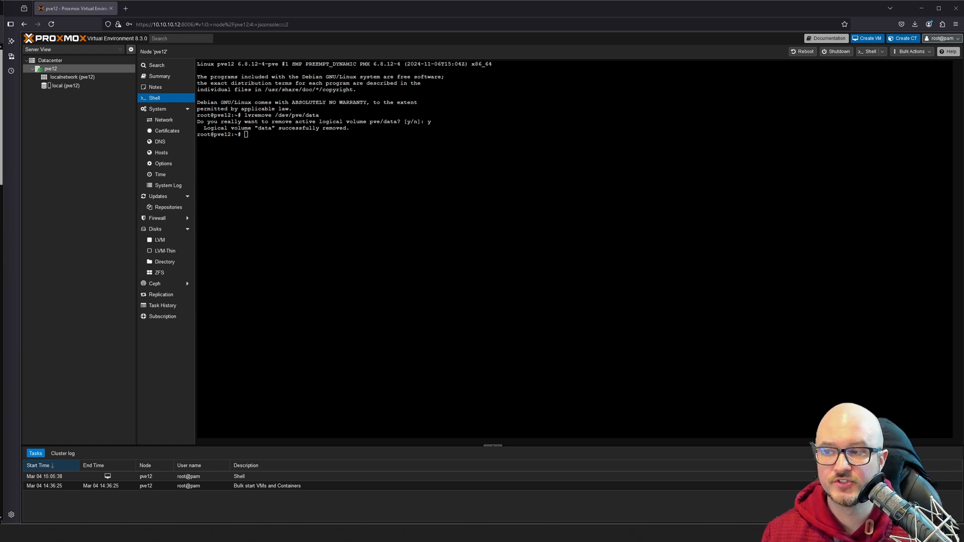
# Step: Grow /dev/pve/root by +100%FREE and run resize2fs on /dev/mapper/pve-root
pyautogui.write('lvresize -l +100%FREE /dev/pve/root')
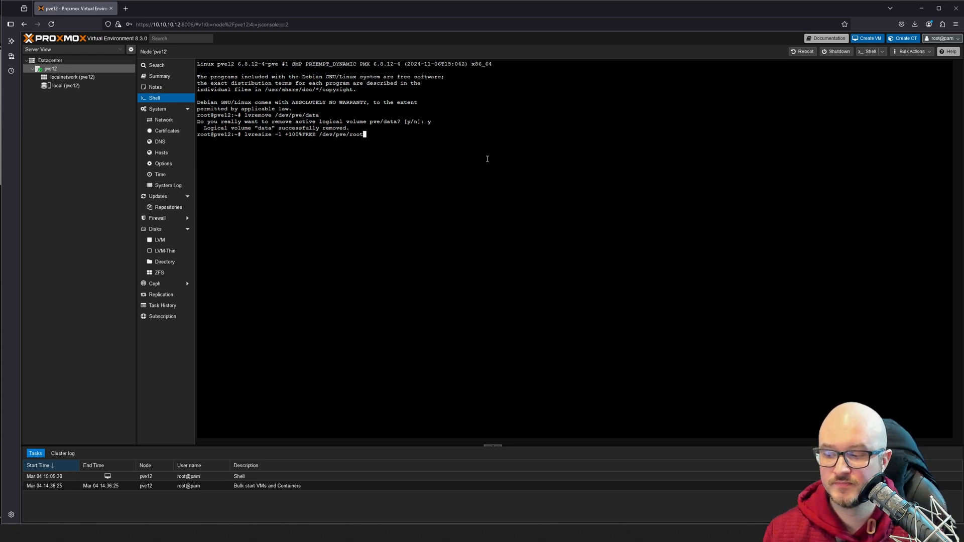
pyautogui.press('Return')
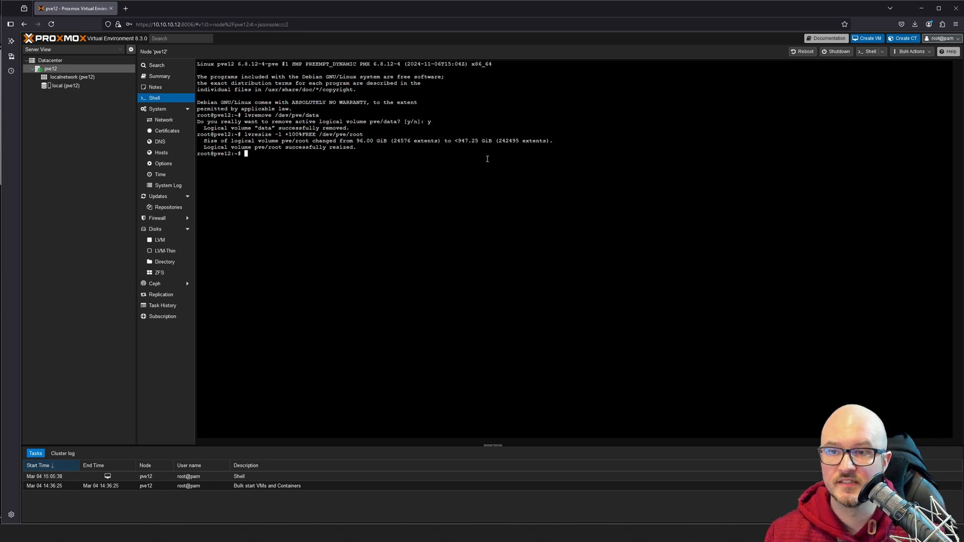
pyautogui.write('resize2fs /dev/mapper/pve-root')
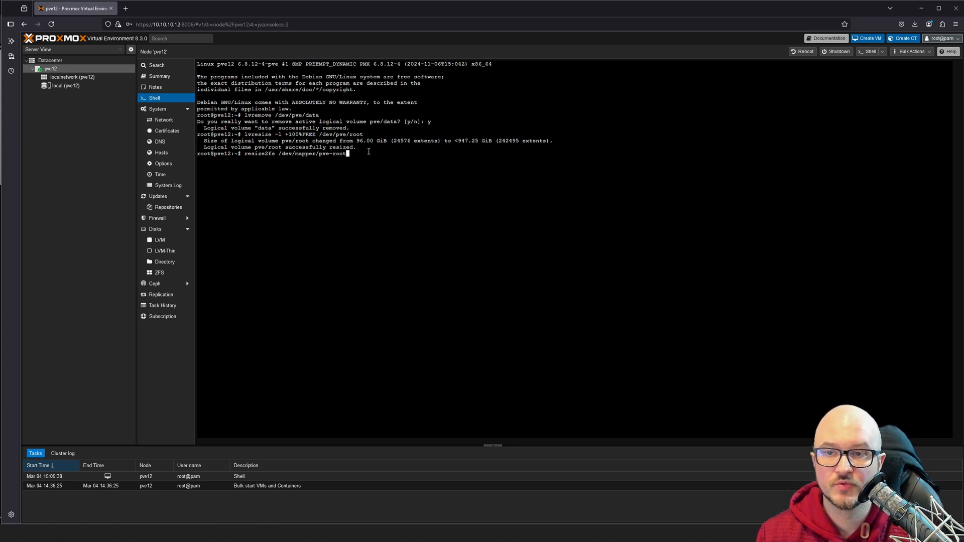
pyautogui.press('Return')
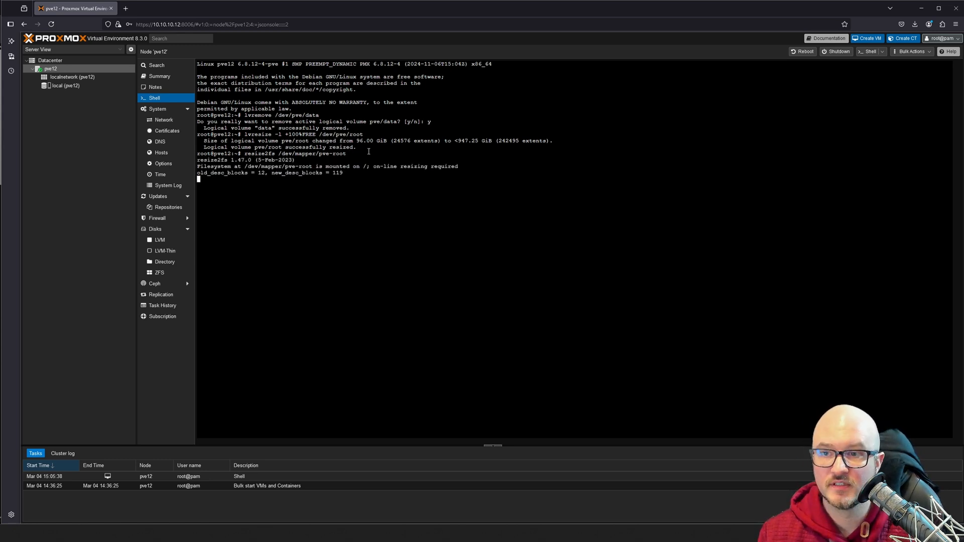
pyautogui.press('Return')
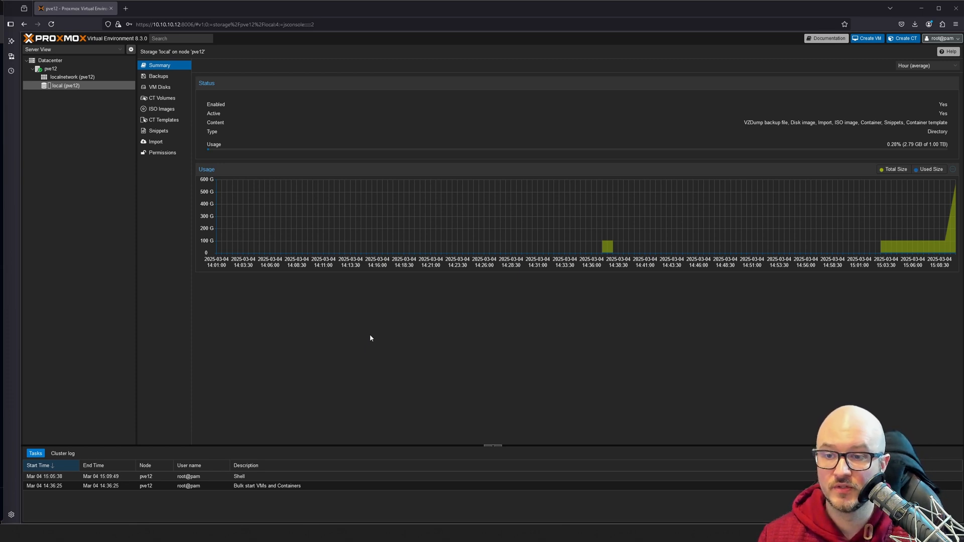
# Step: In a new tab, open community-scripts.github.io/ProxmoxVE/scripts and show the Proxmox VE Post Install script
pyautogui.click(210, 8)
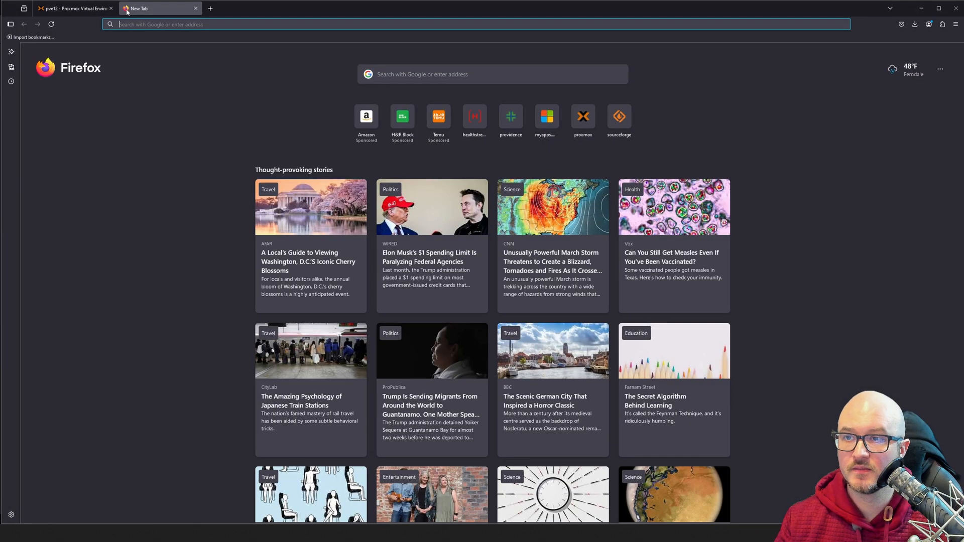
pyautogui.write('https://community-scripts.github.io/ProxmoxVE/scripts')
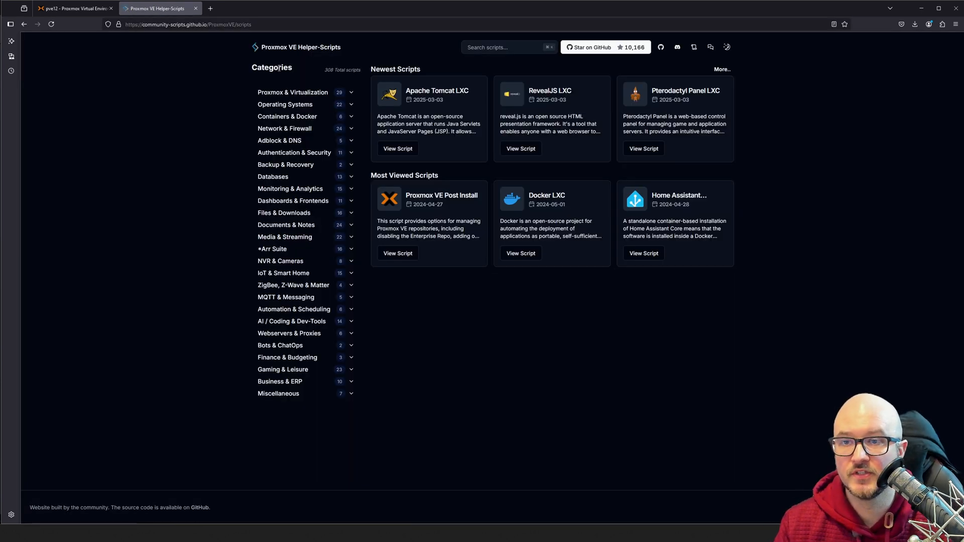
pyautogui.click(293, 91)
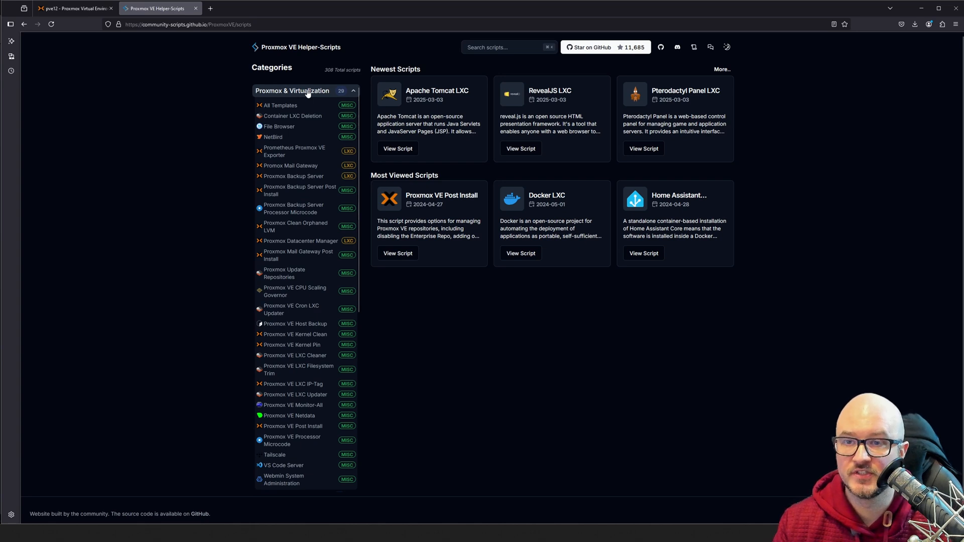
pyautogui.click(280, 105)
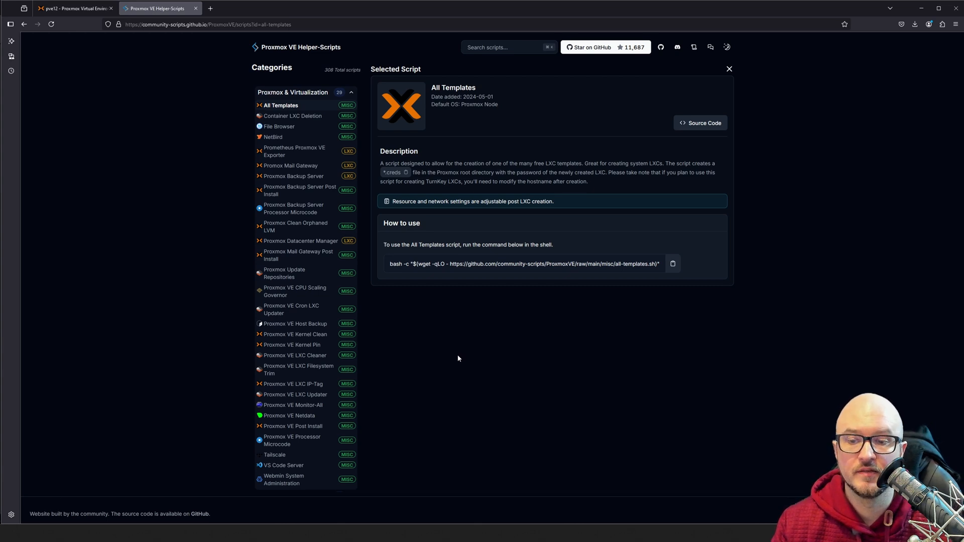
pyautogui.click(293, 426)
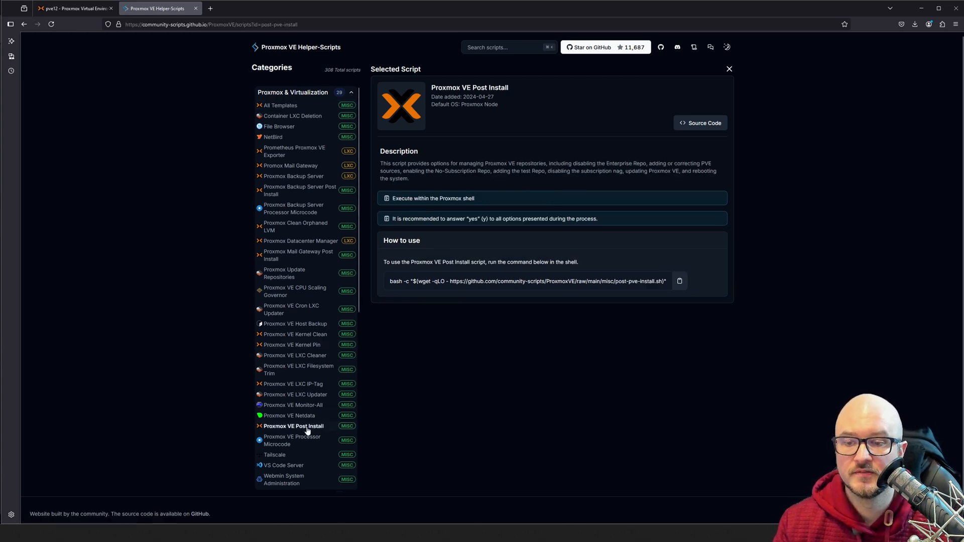
pyautogui.moveTo(462, 293)
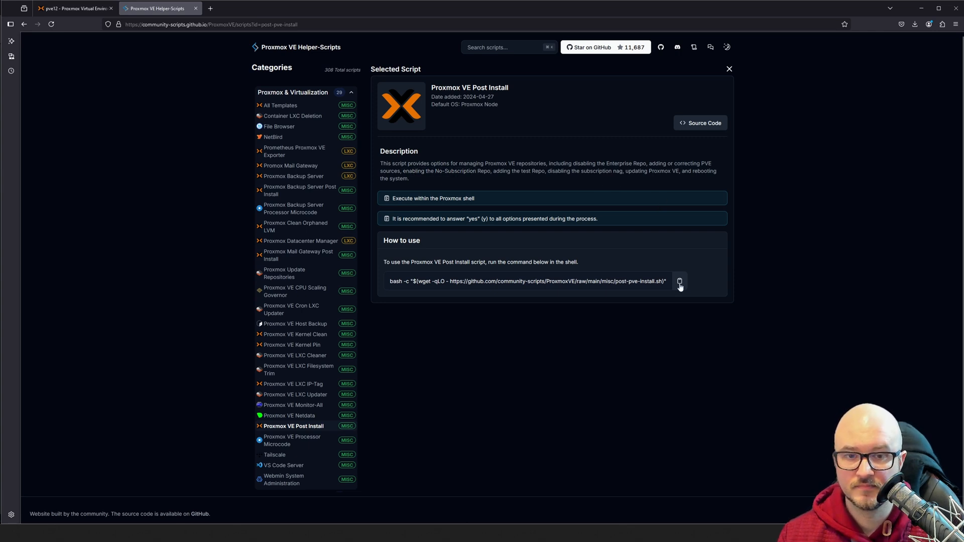
pyautogui.moveTo(140, 37)
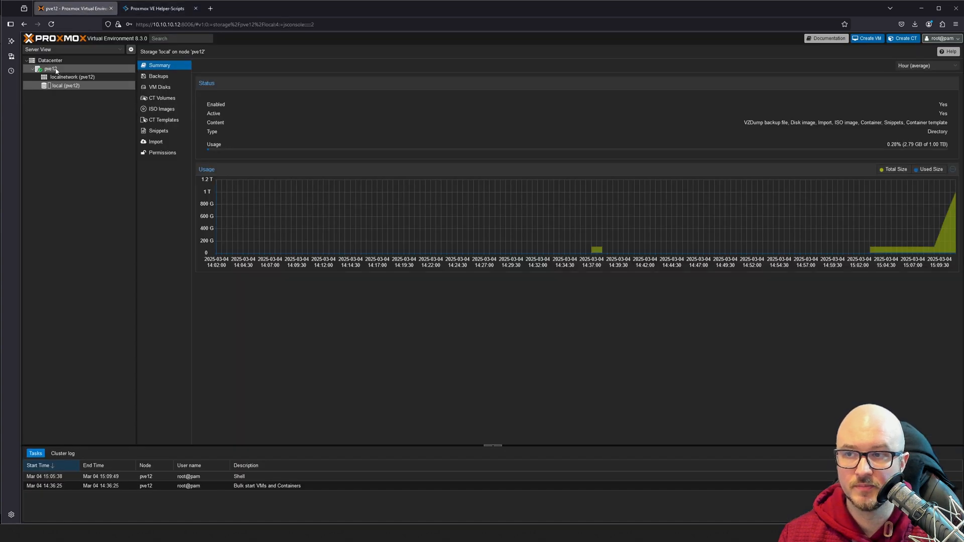
# Step: Paste the copied post-install command into the pve12 shell, run it, and answer y
pyautogui.click(50, 69)
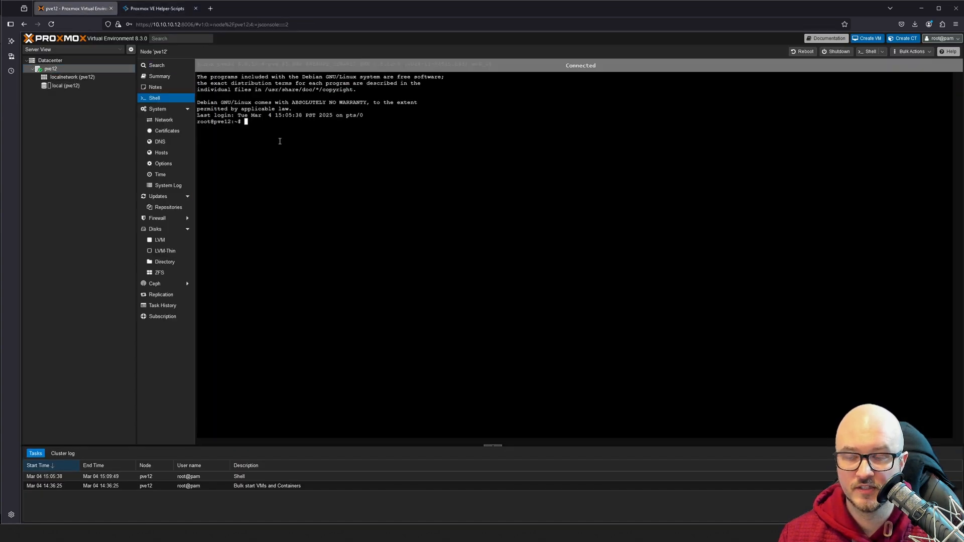
pyautogui.rightClick(280, 140)
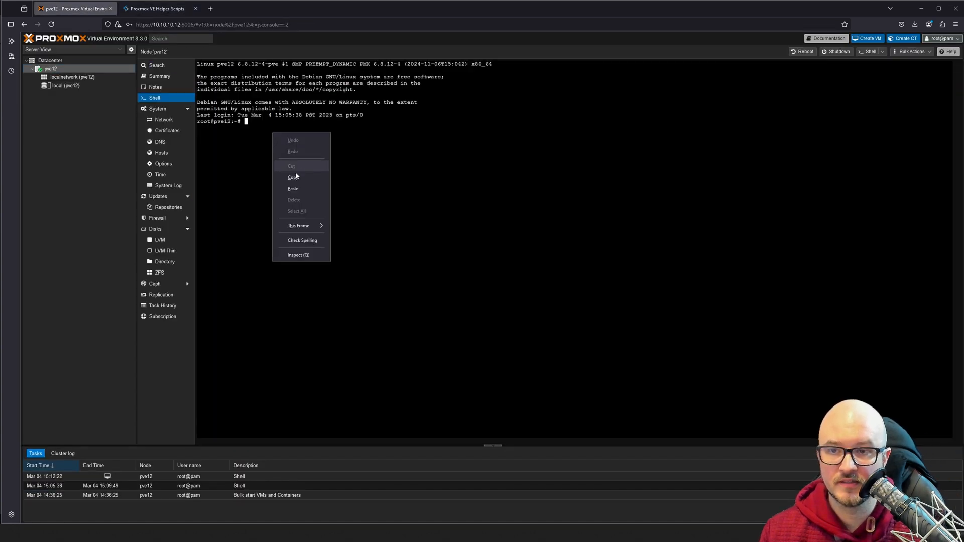
pyautogui.click(293, 188)
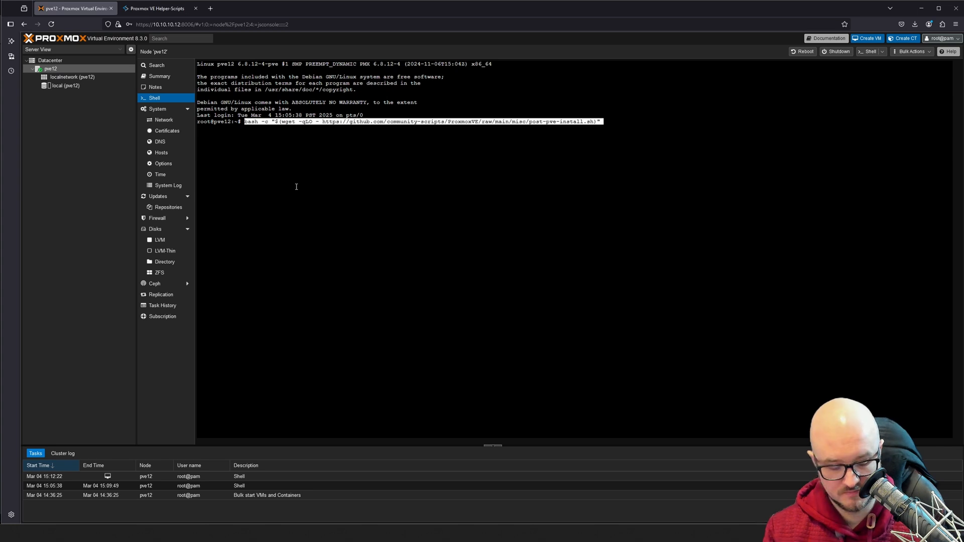
pyautogui.press('Return')
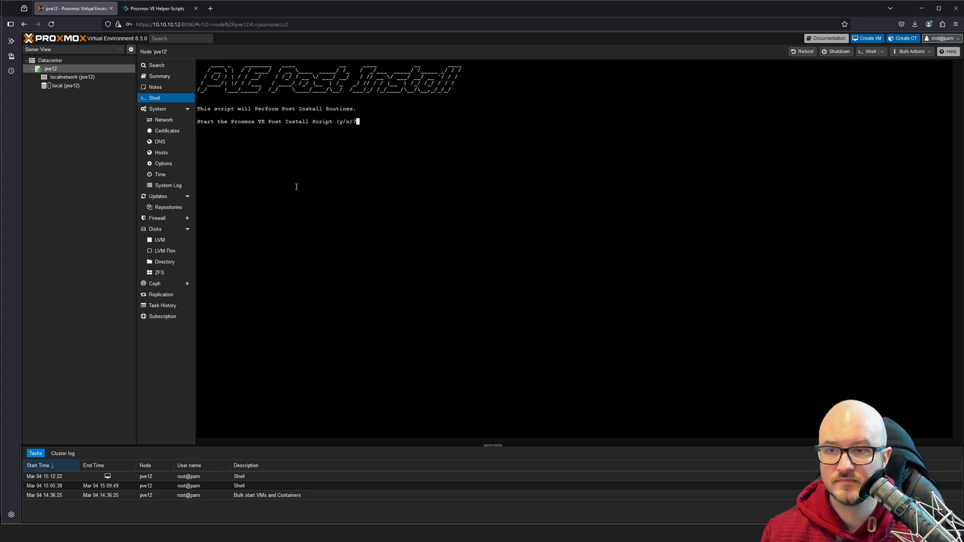
pyautogui.write('y')
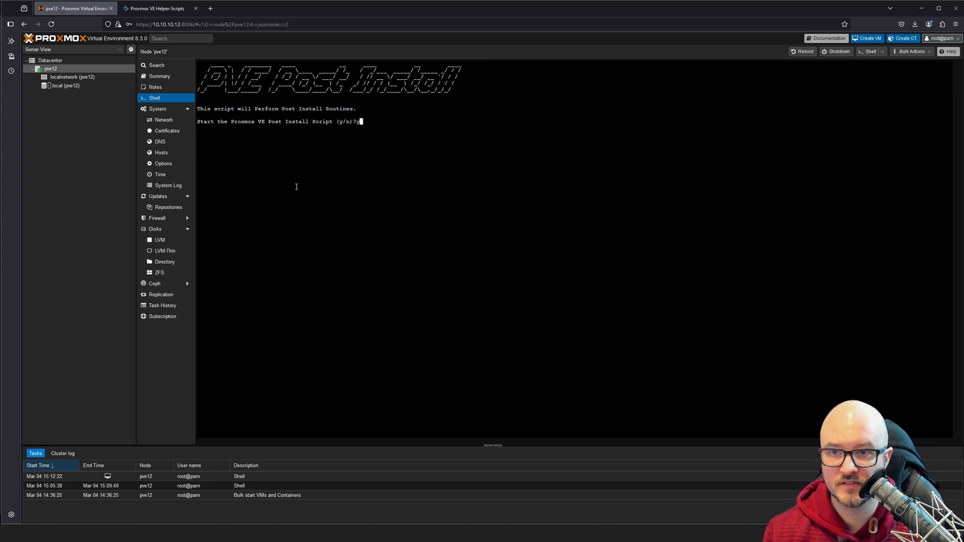
pyautogui.press('Return')
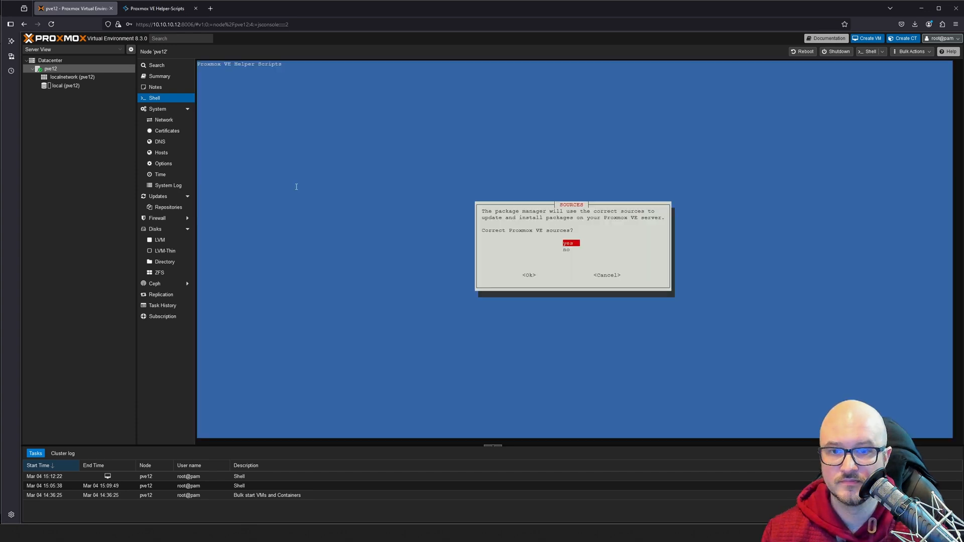
# Step: Accept the prompts to disable pve-enterprise, enable pve-no-subscription, remove the nag, and update now
pyautogui.click(529, 275)
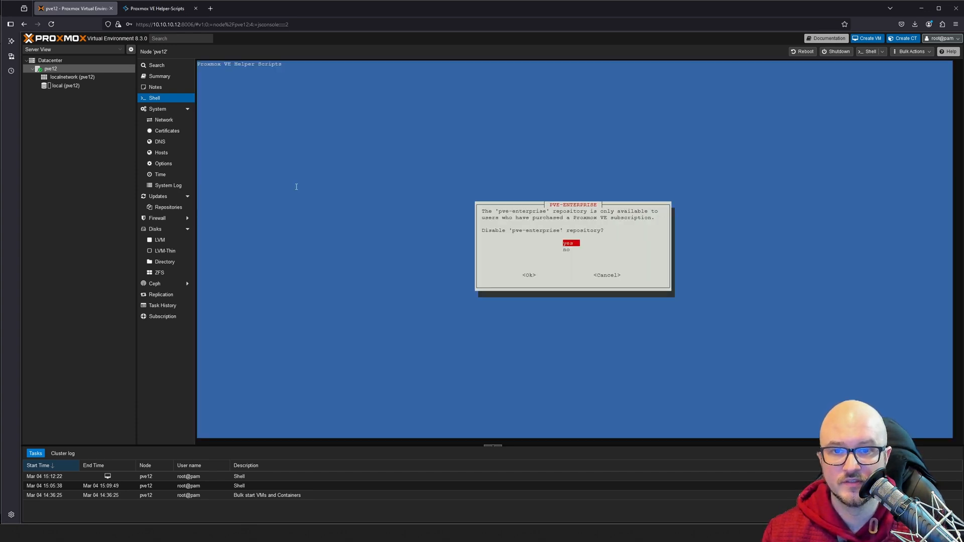
pyautogui.click(529, 274)
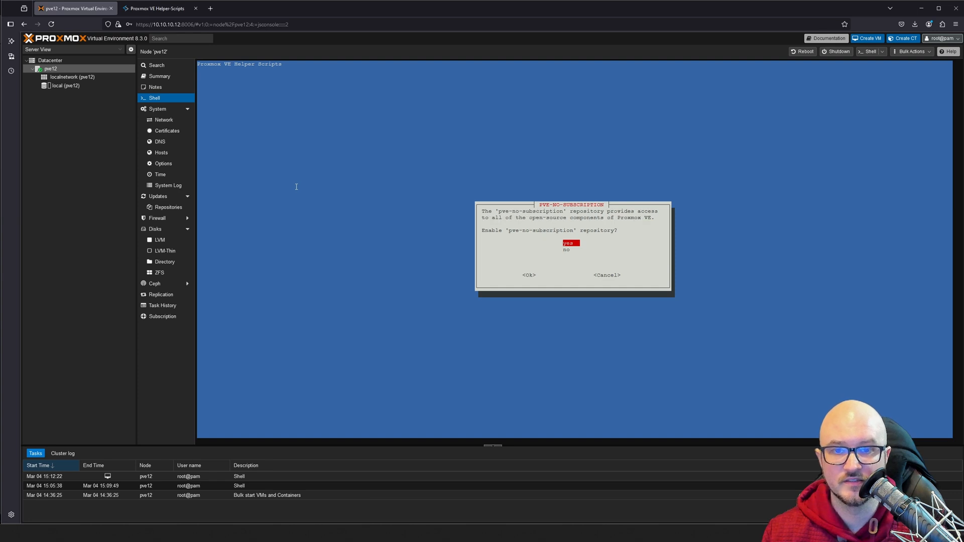
pyautogui.click(528, 275)
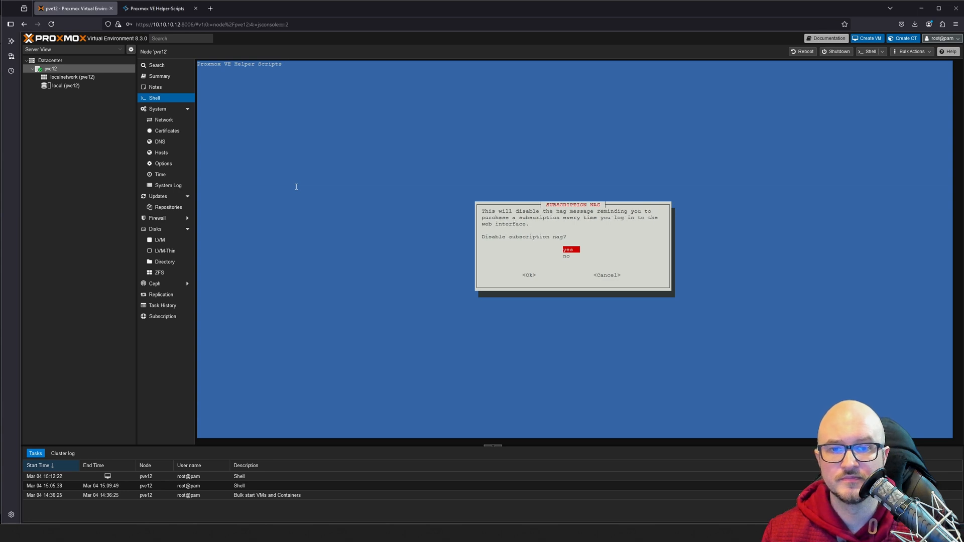
pyautogui.click(528, 275)
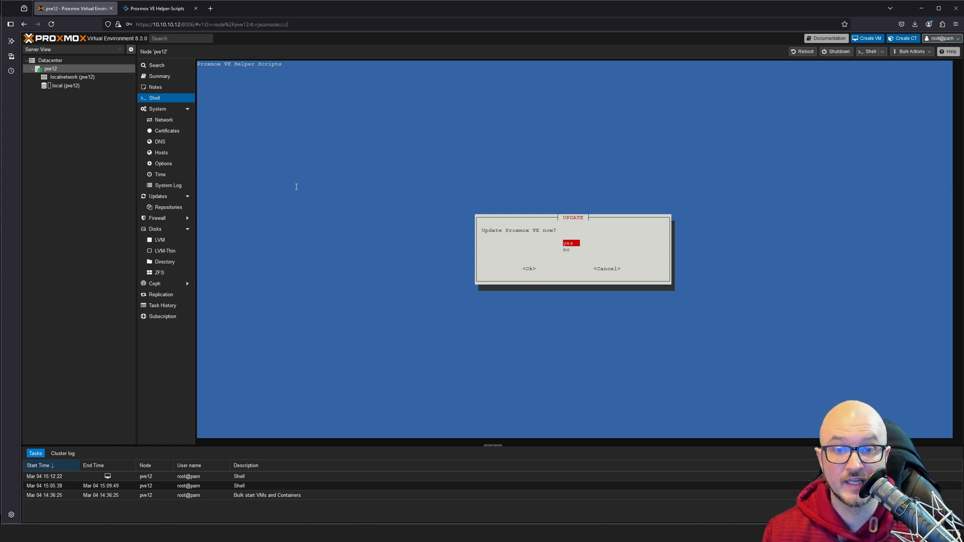
pyautogui.click(529, 268)
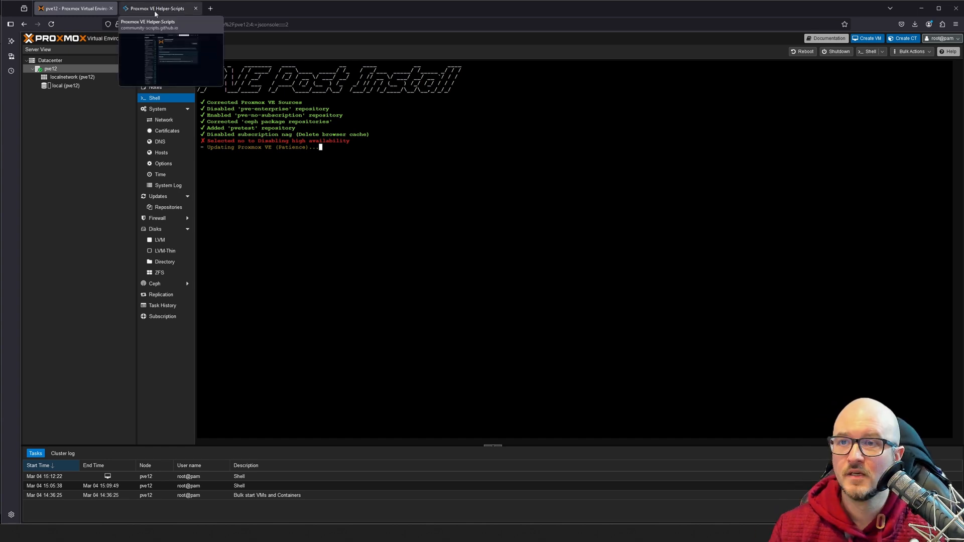
pyautogui.click(157, 8)
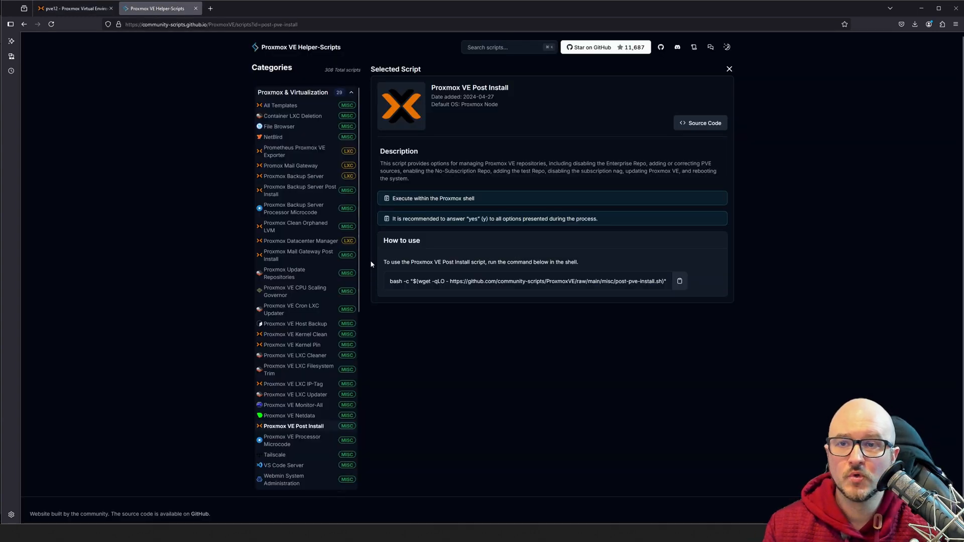
pyautogui.moveTo(318, 121)
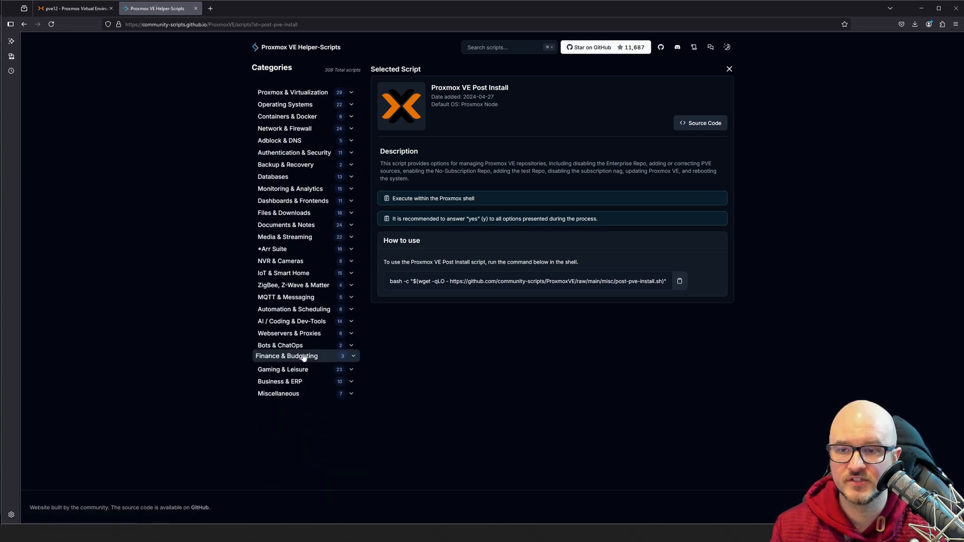
pyautogui.moveTo(309, 349)
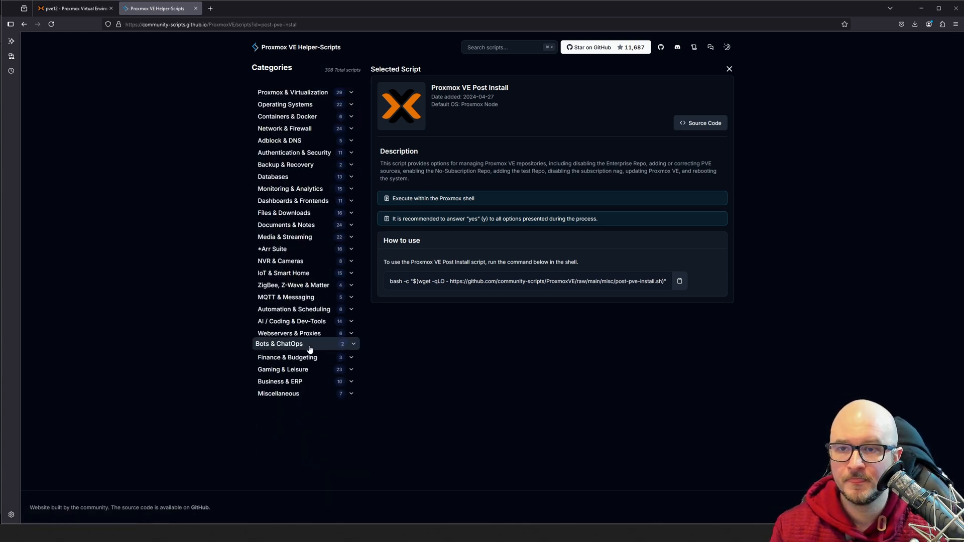
pyautogui.moveTo(335, 115)
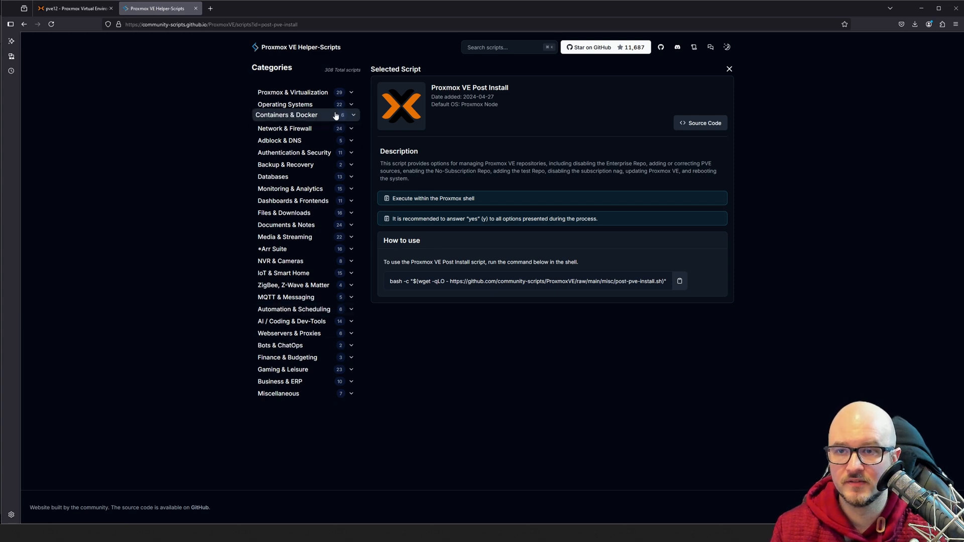
pyautogui.click(286, 116)
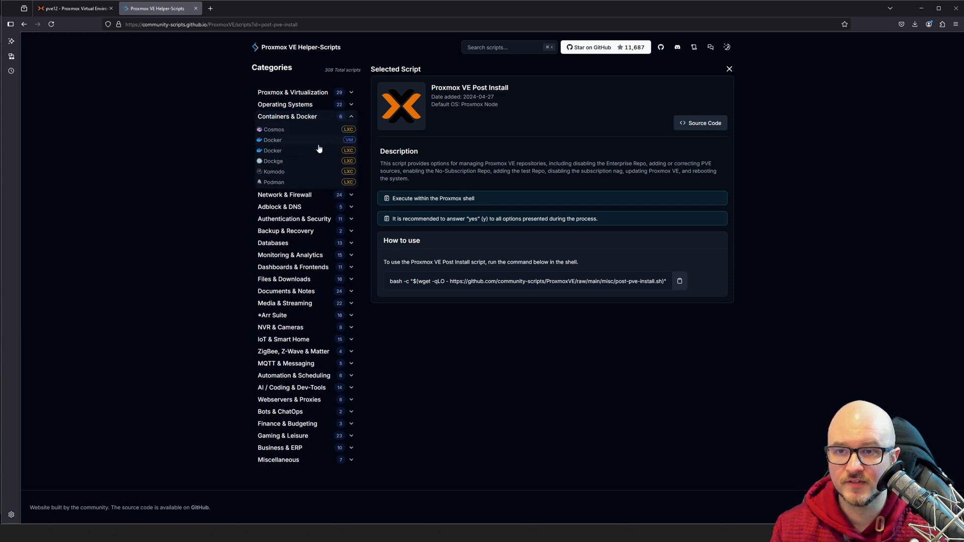
pyautogui.moveTo(301, 200)
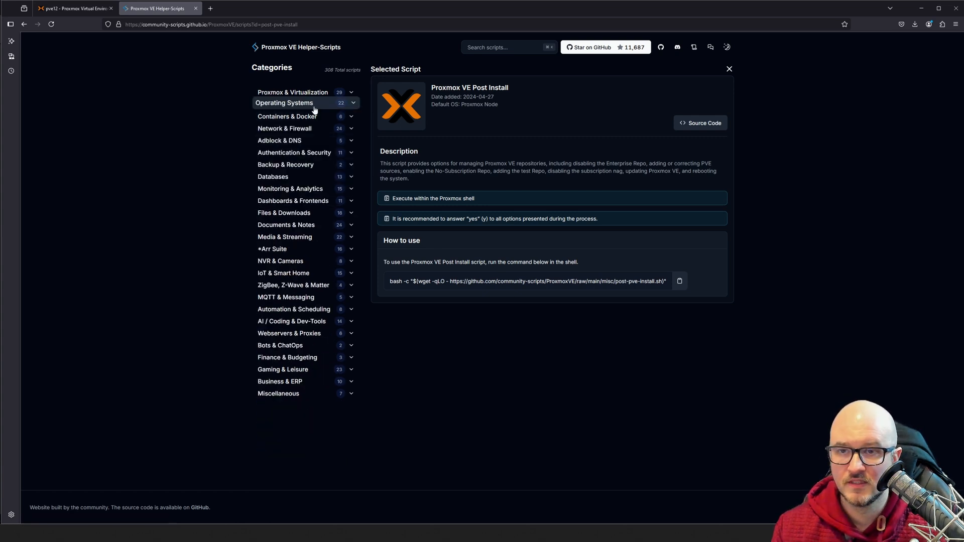
pyautogui.click(284, 103)
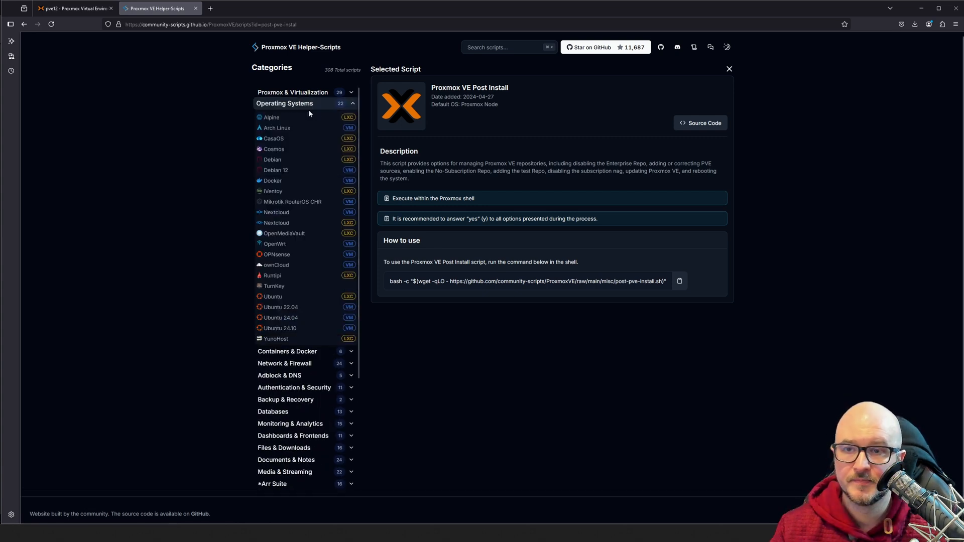
pyautogui.moveTo(310, 222)
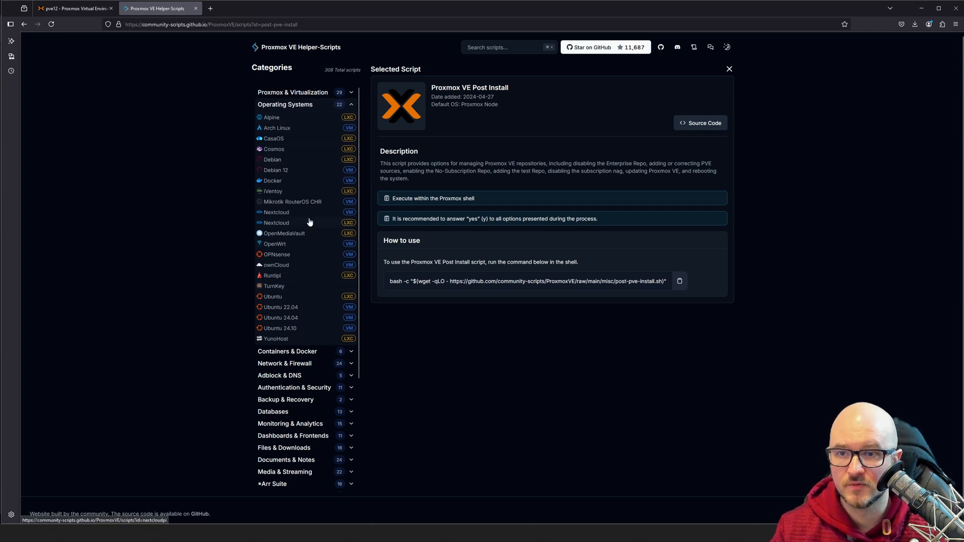
pyautogui.moveTo(289, 174)
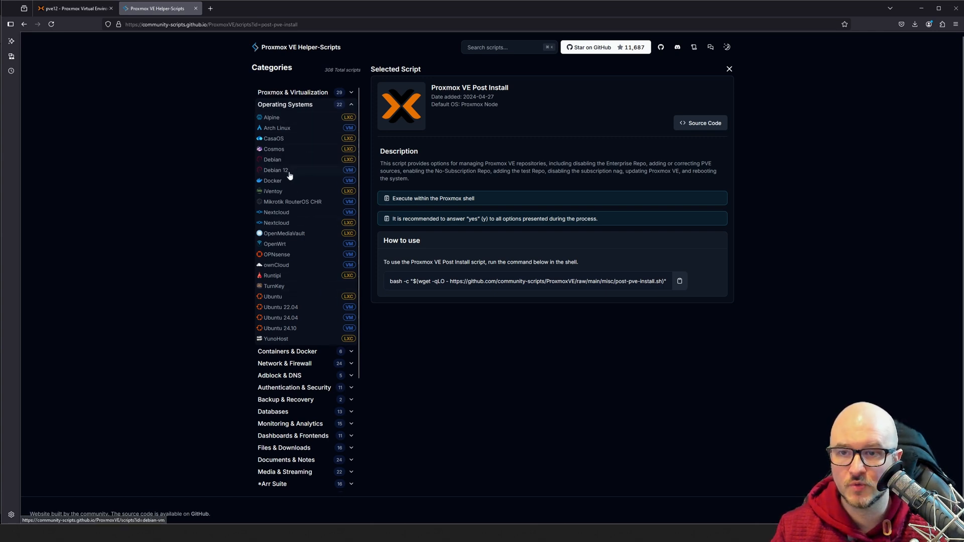
pyautogui.moveTo(337, 162)
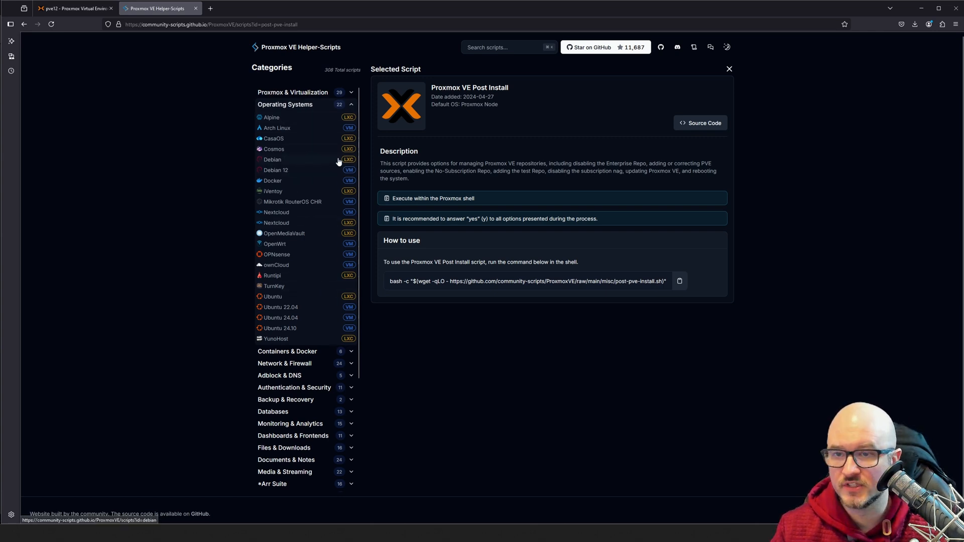
pyautogui.scroll(-3)
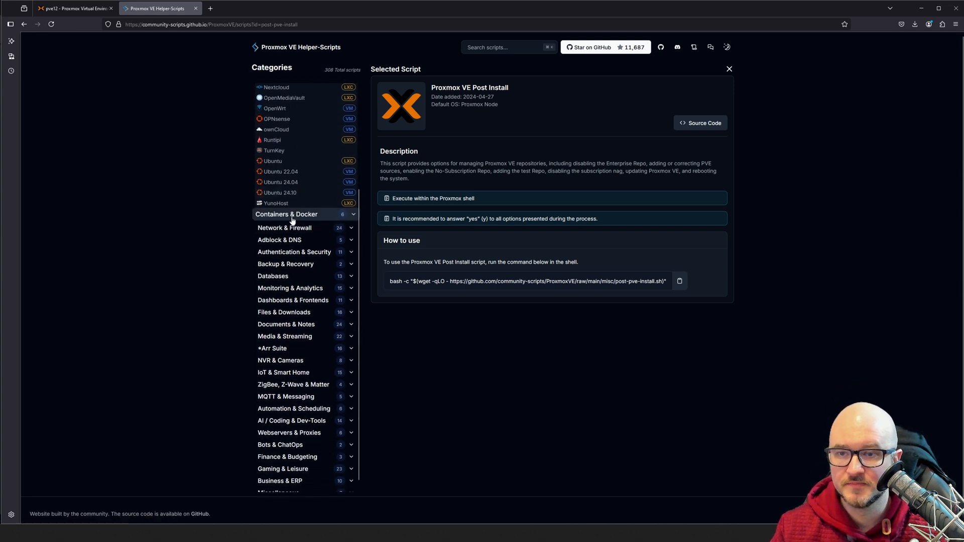
pyautogui.click(285, 227)
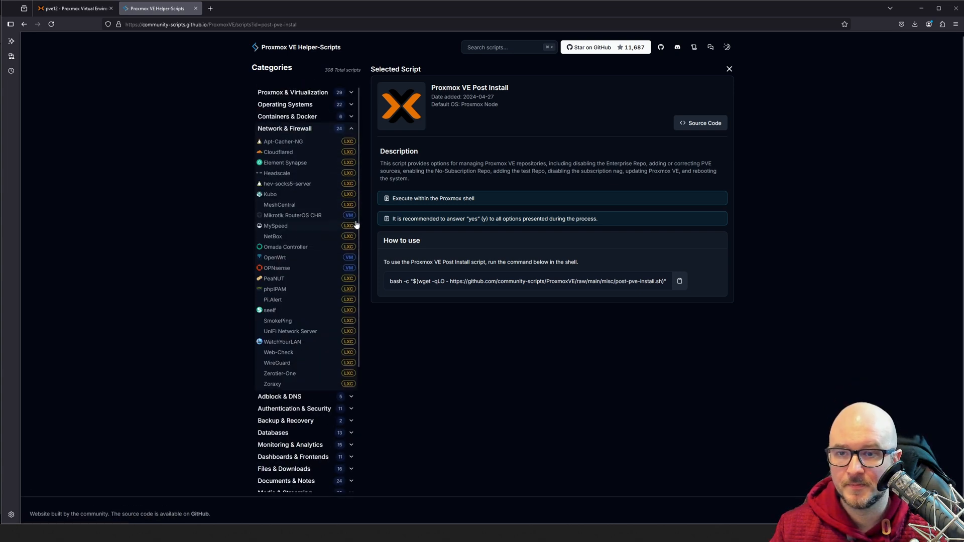
pyautogui.scroll(-3)
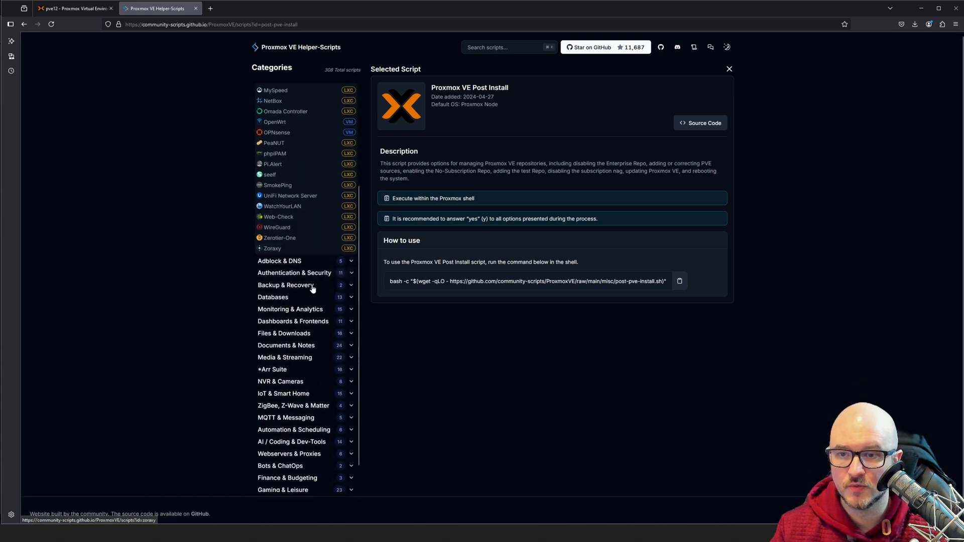
pyautogui.moveTo(293, 272)
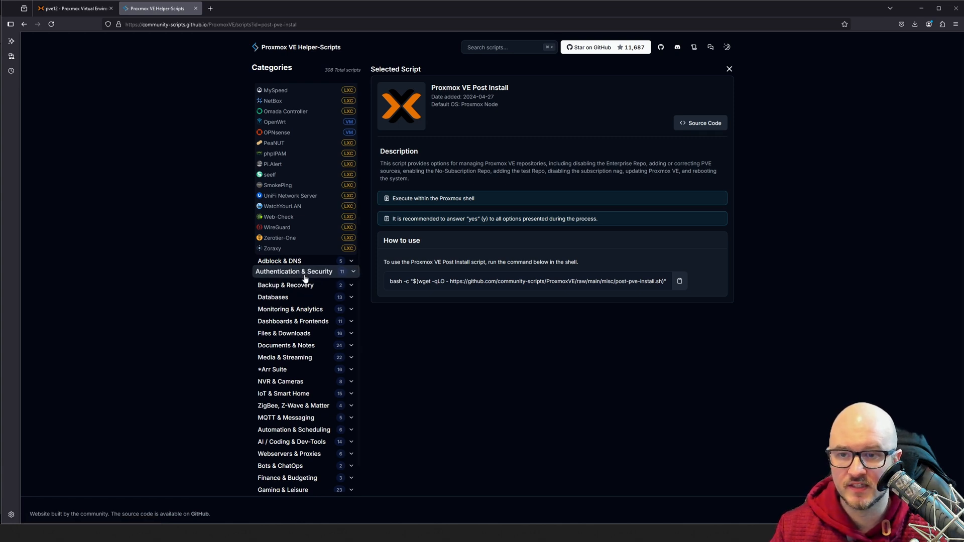
pyautogui.click(285, 357)
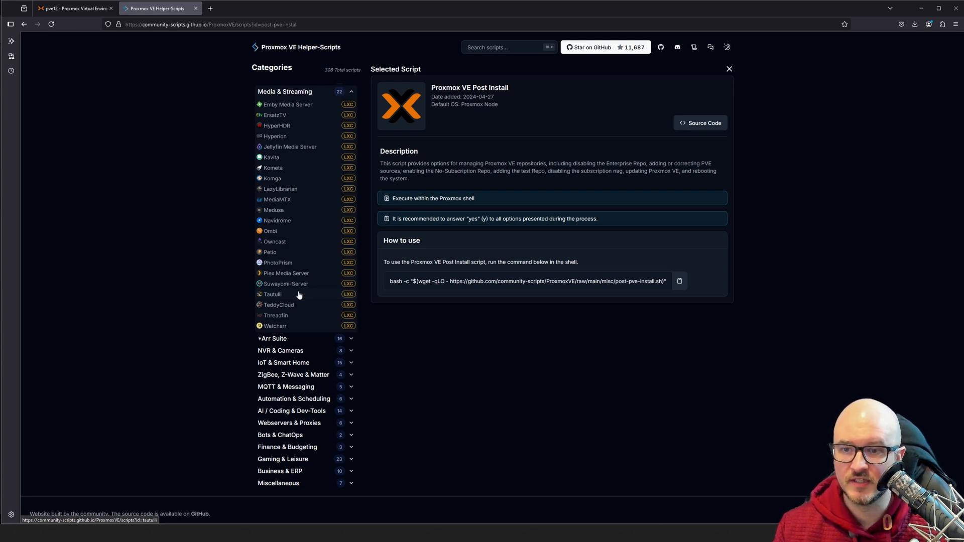
pyautogui.scroll(3)
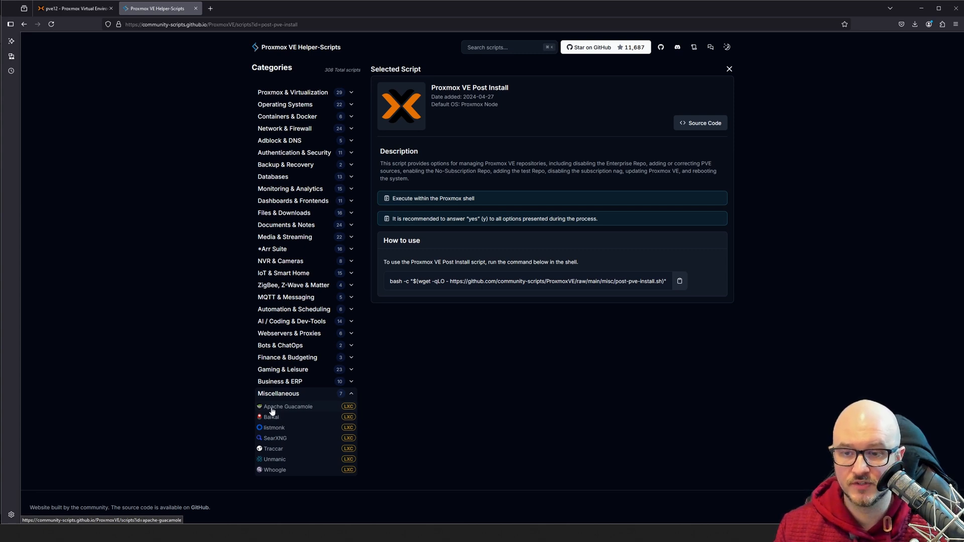
pyautogui.moveTo(312, 417)
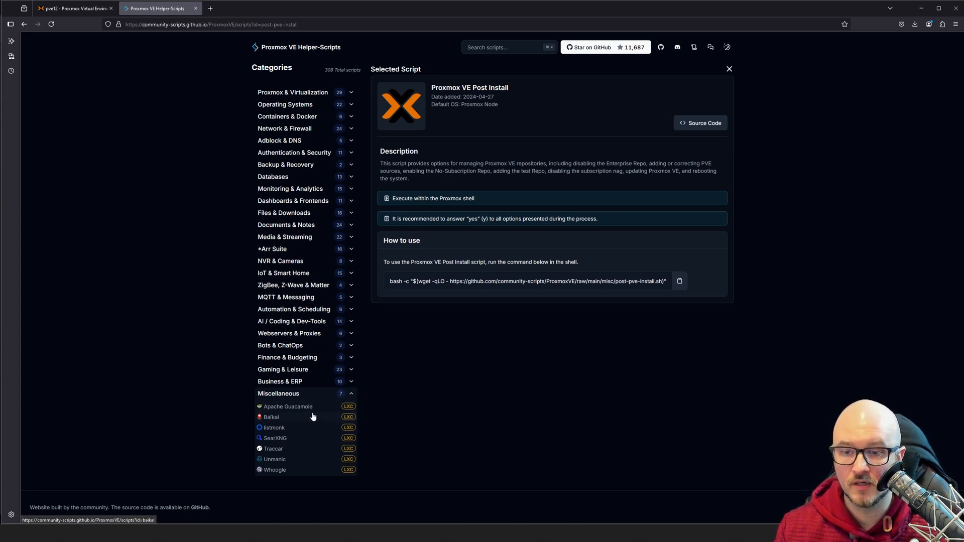
pyautogui.moveTo(306, 406)
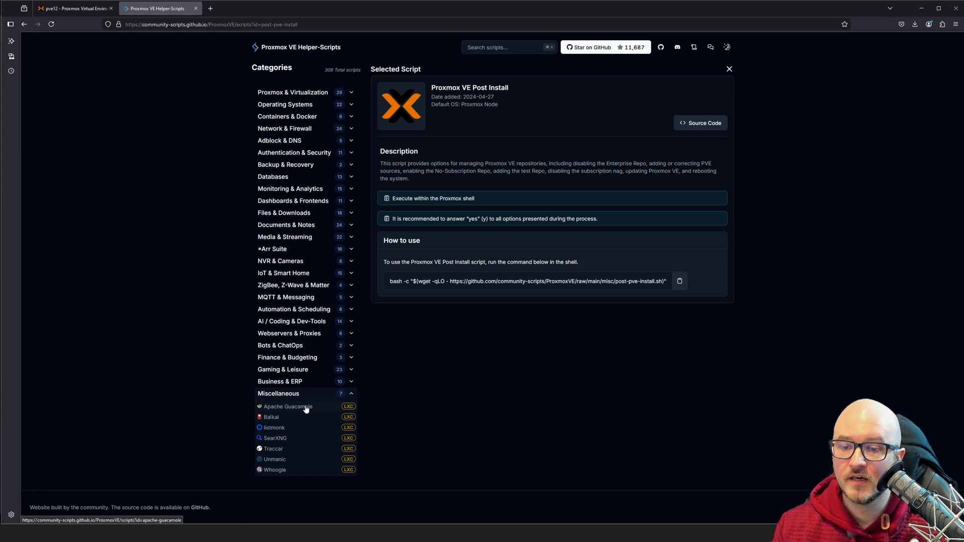
pyautogui.moveTo(294, 307)
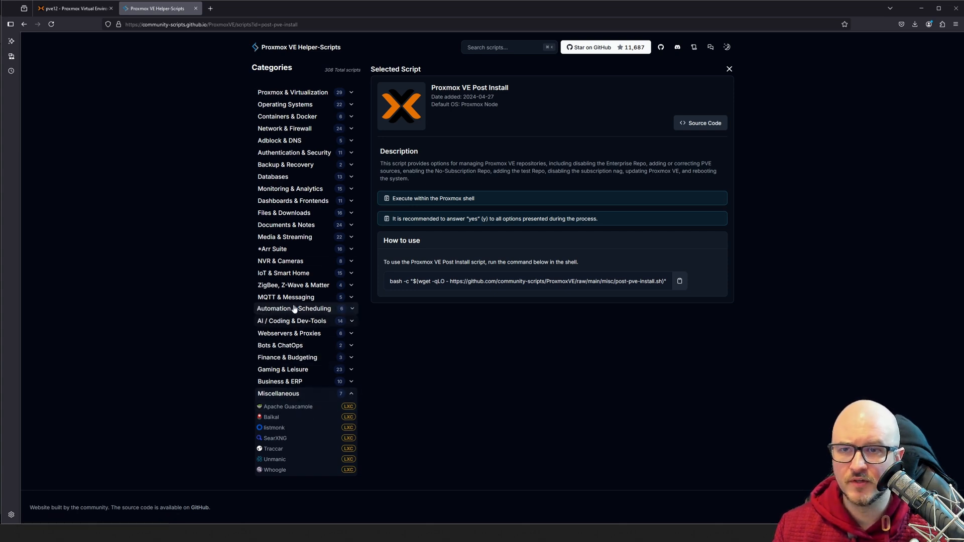
pyautogui.click(277, 392)
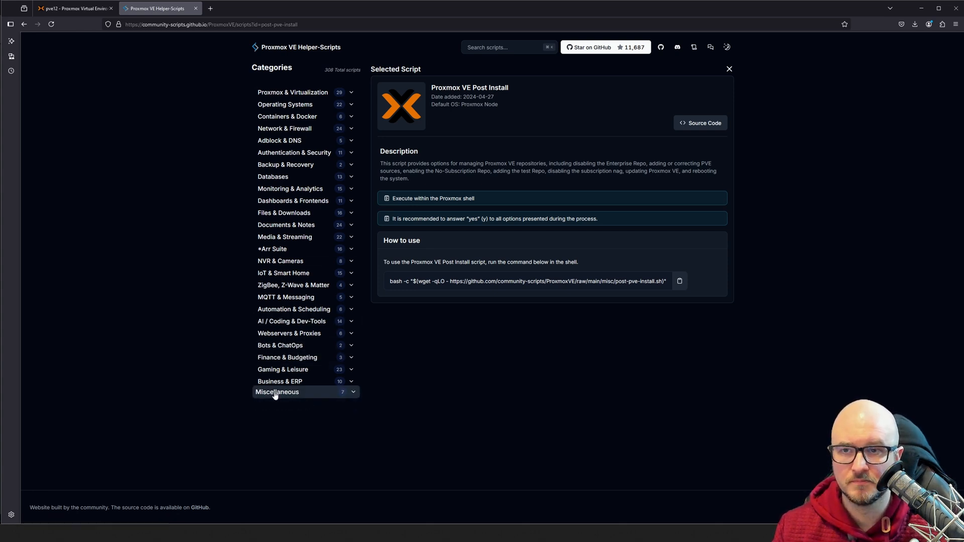
pyautogui.click(68, 8)
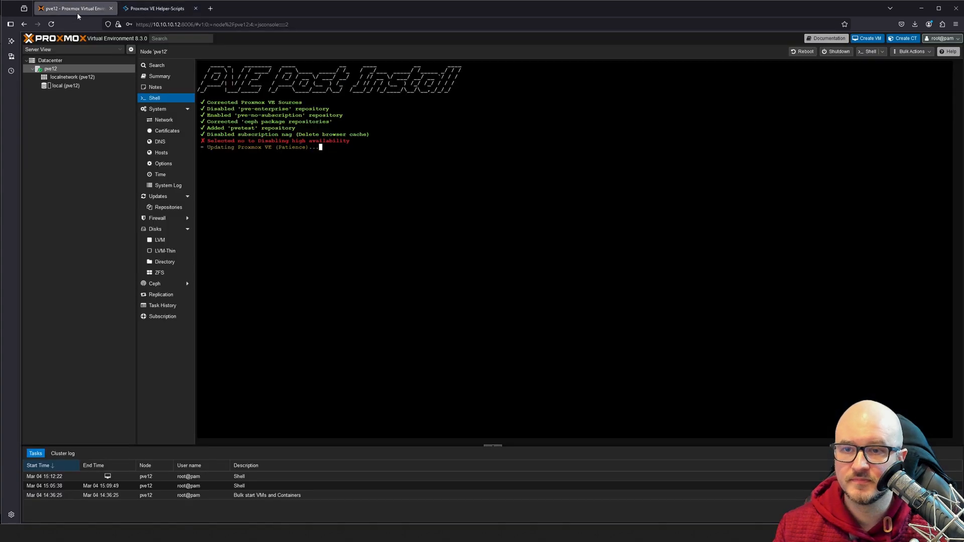